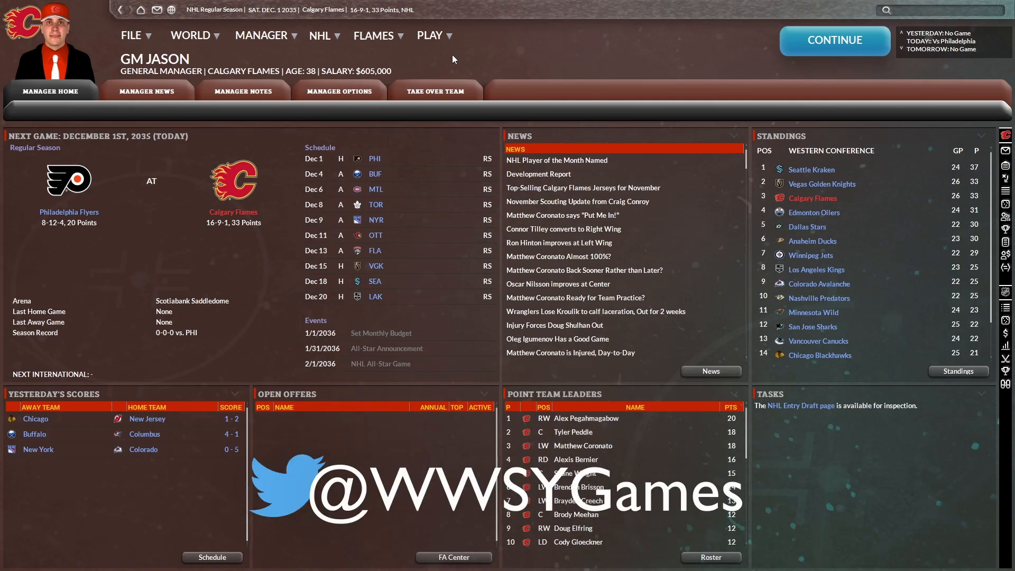
mouse_move(393, 40)
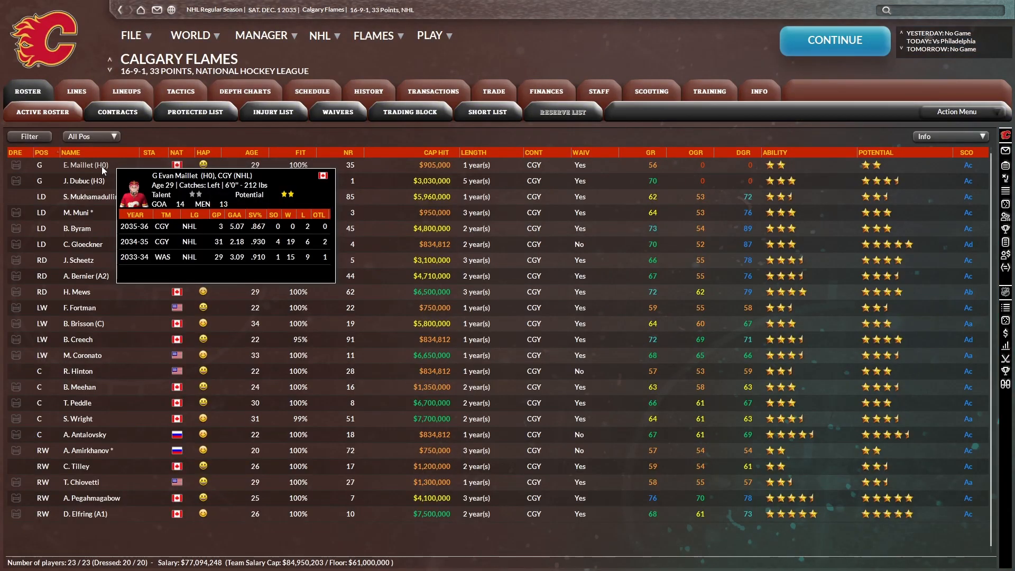
mouse_move(84, 181)
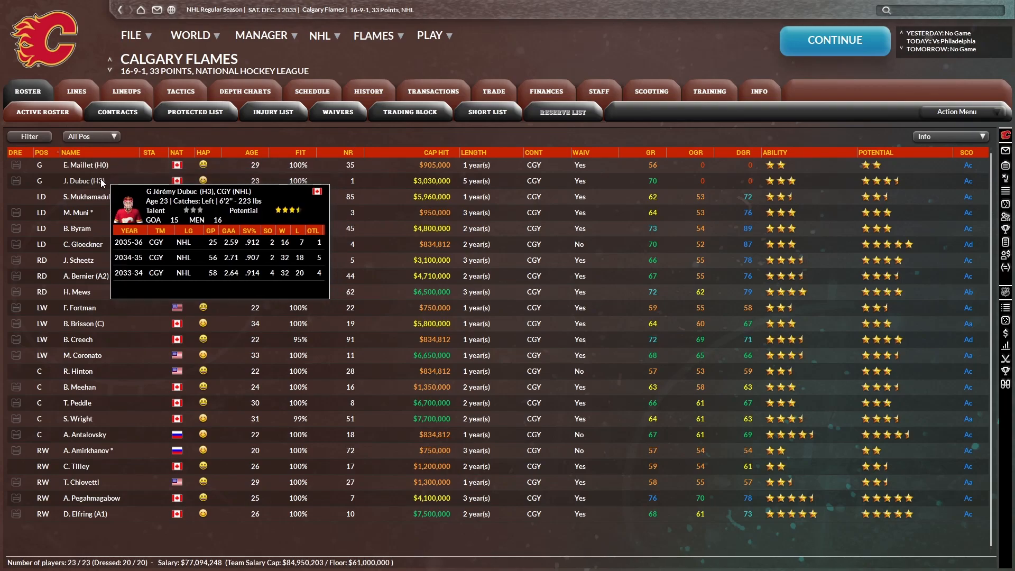
- Set the Calgary Flames roster's position filter to All Pos, showing season scoring stats
left_click(90, 136)
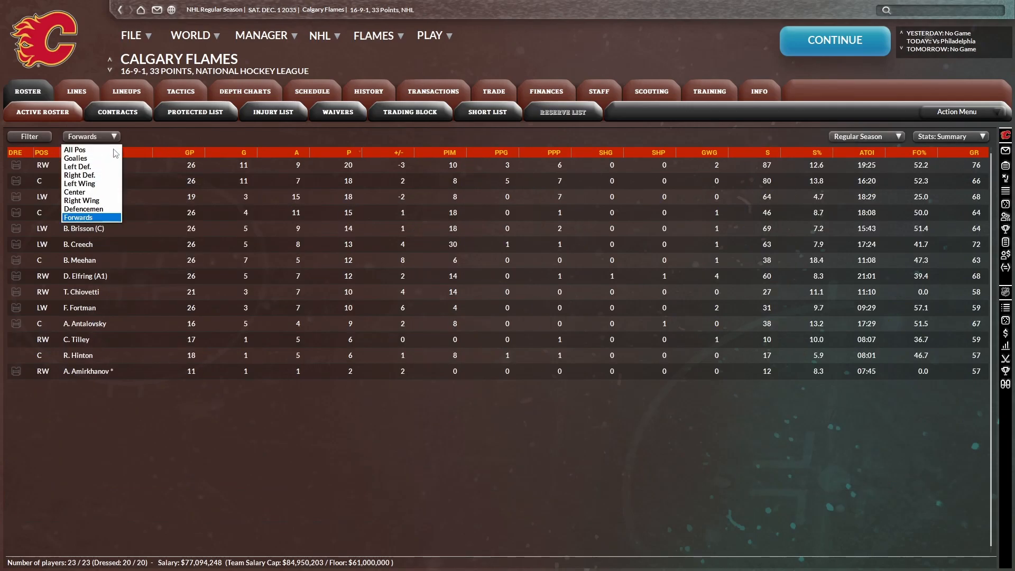
left_click(74, 149)
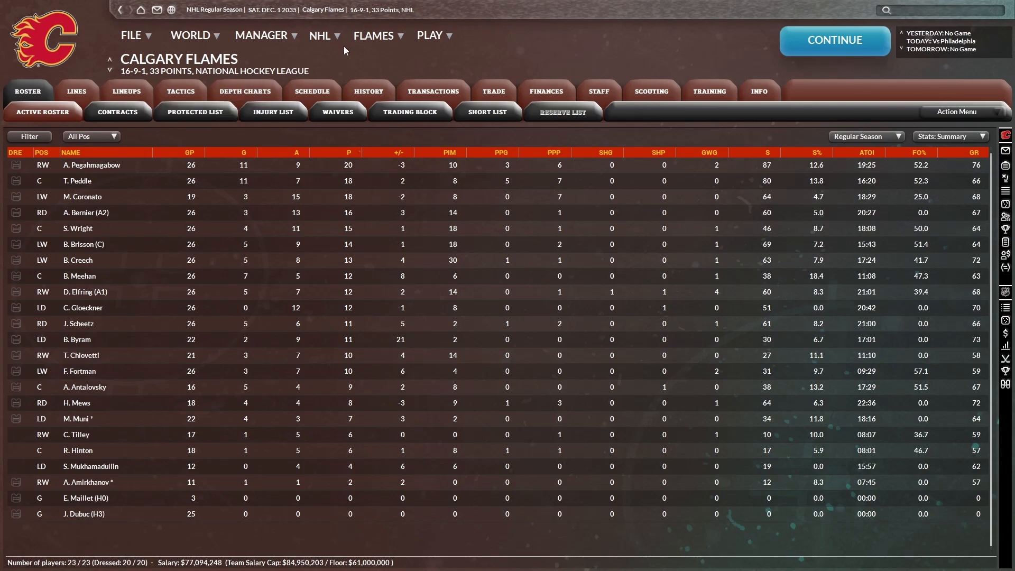
mouse_move(84, 291)
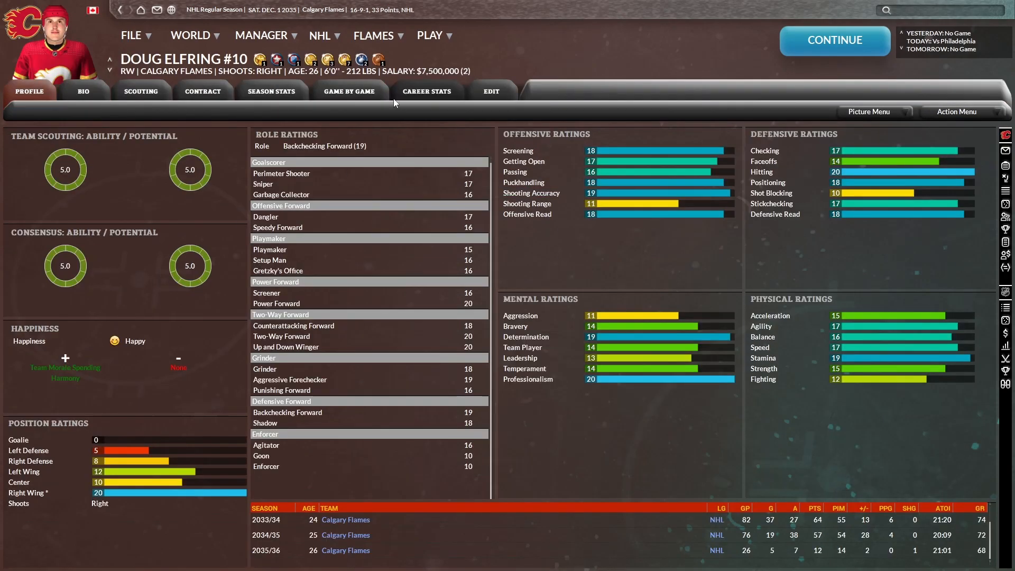
- Check Doug Elfring's career stats, then go back to the Manager Home page
left_click(426, 90)
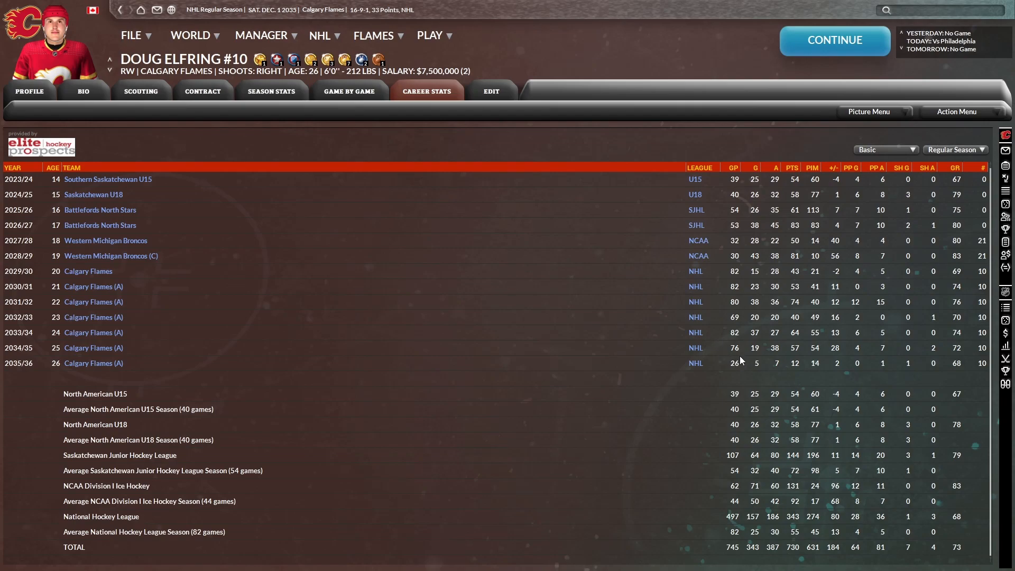
mouse_move(738, 352)
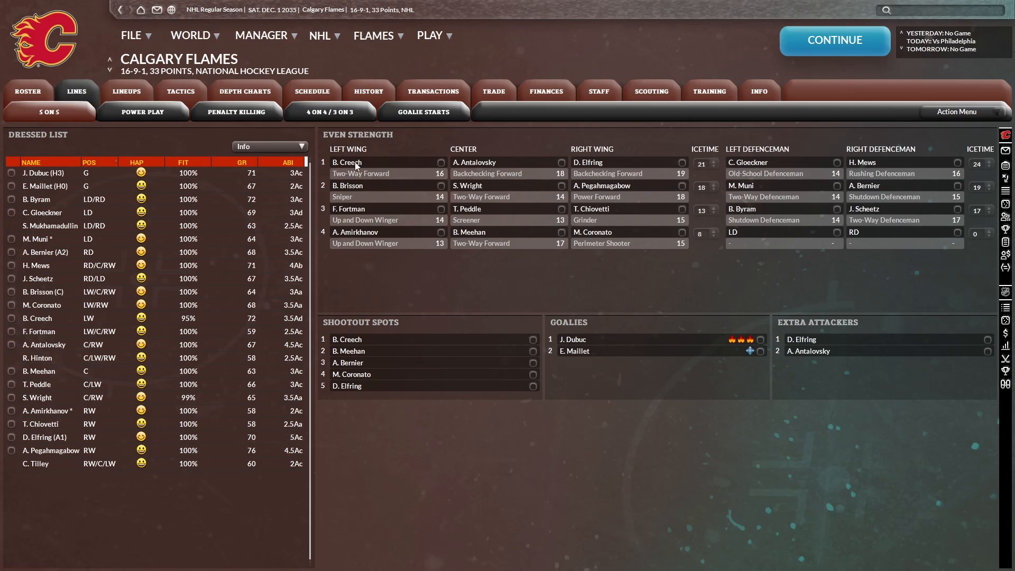
left_click(28, 92)
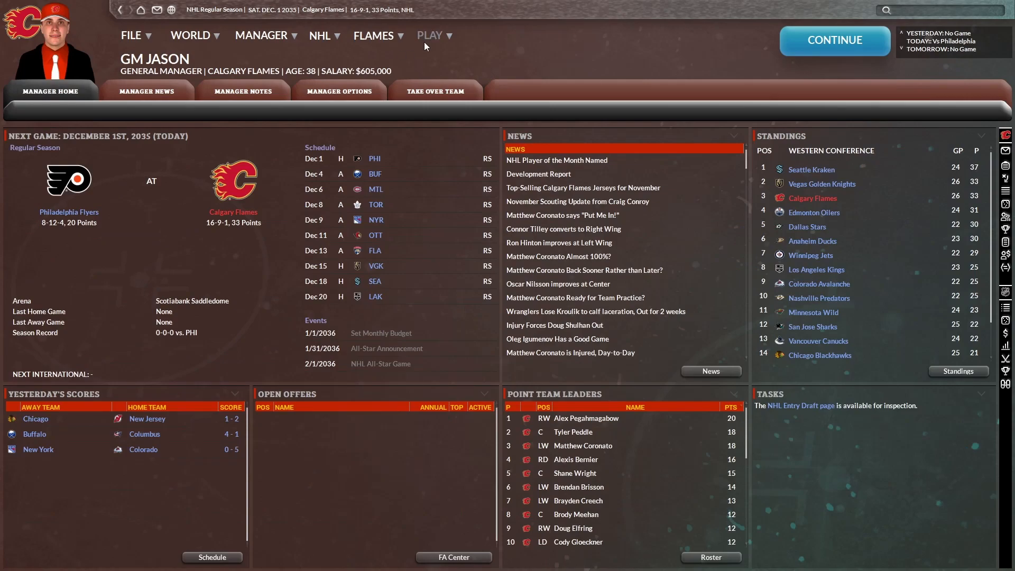
- From the Flames depth chart, call goalie Isak Sörqvist up to CGY (NHL)
left_click(433, 35)
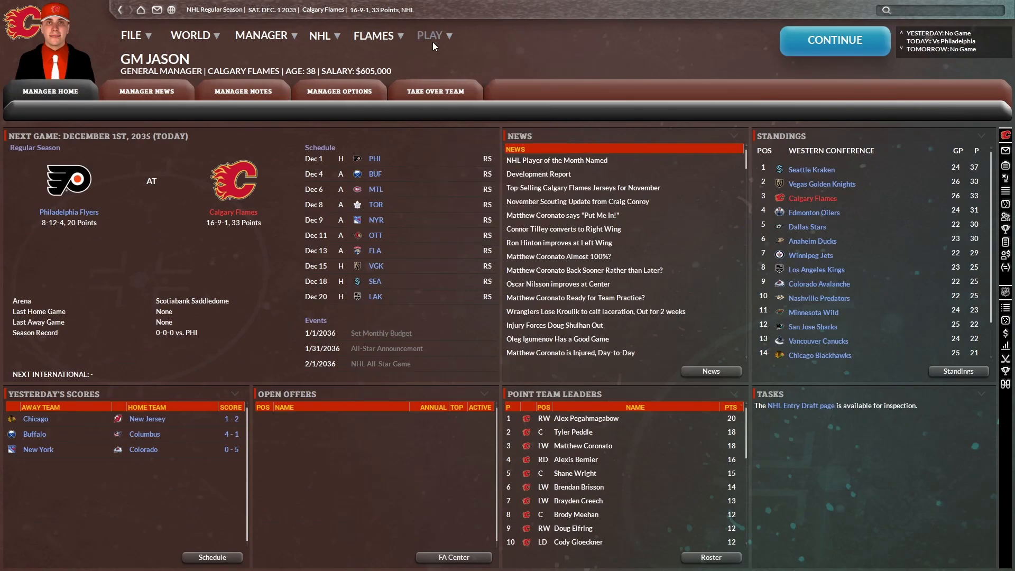
left_click(374, 34)
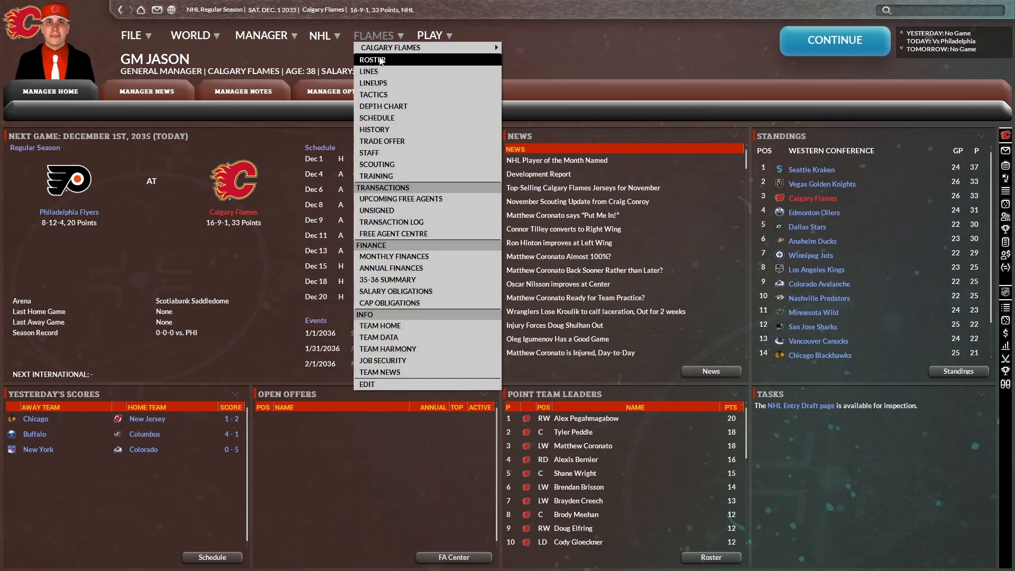
left_click(371, 59)
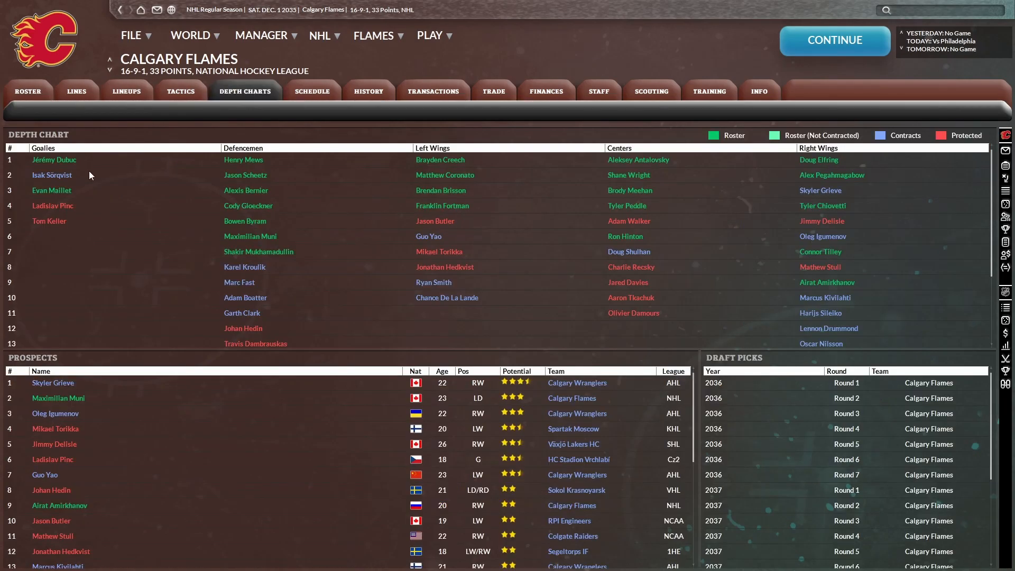
right_click(51, 175)
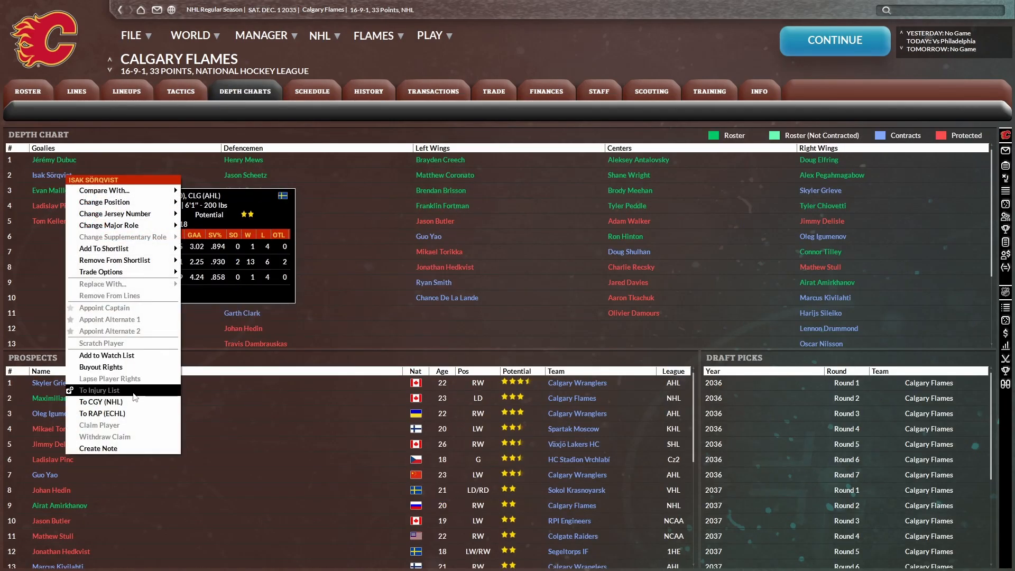
left_click(75, 90)
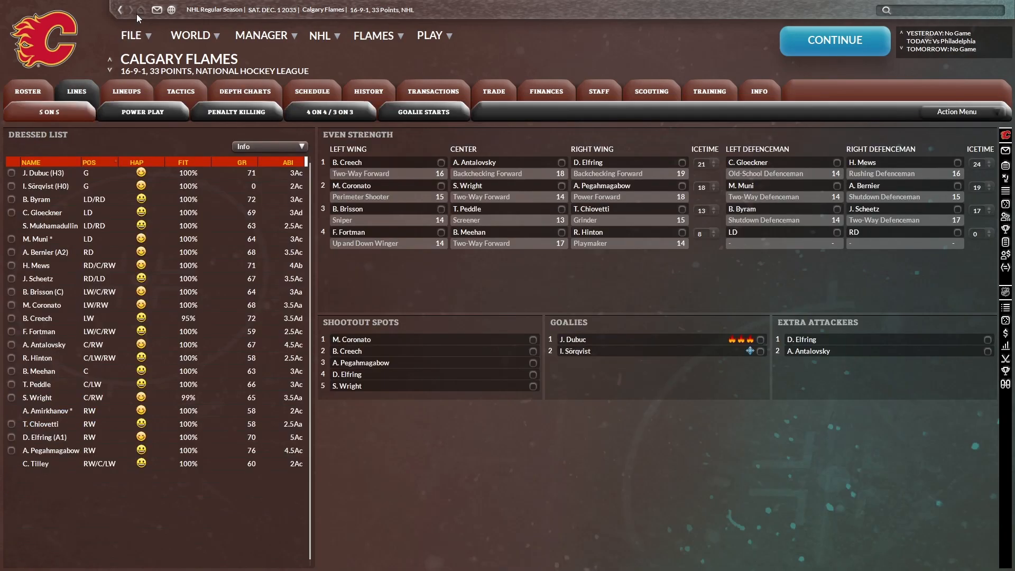
- Simulate to January 1, 2036, dismissing the Brayden Creech injury alert along the way
left_click(834, 40)
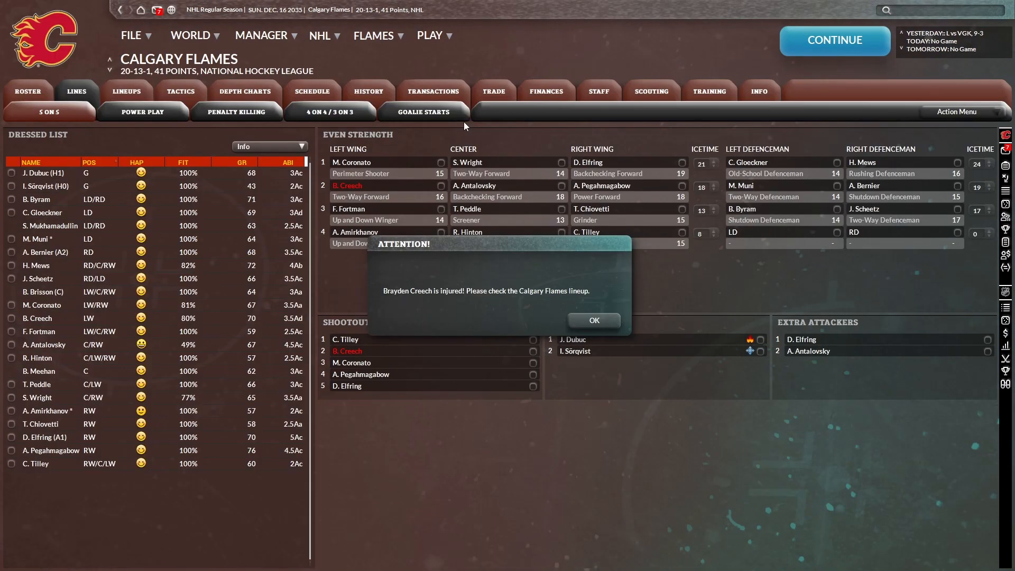
left_click(592, 319)
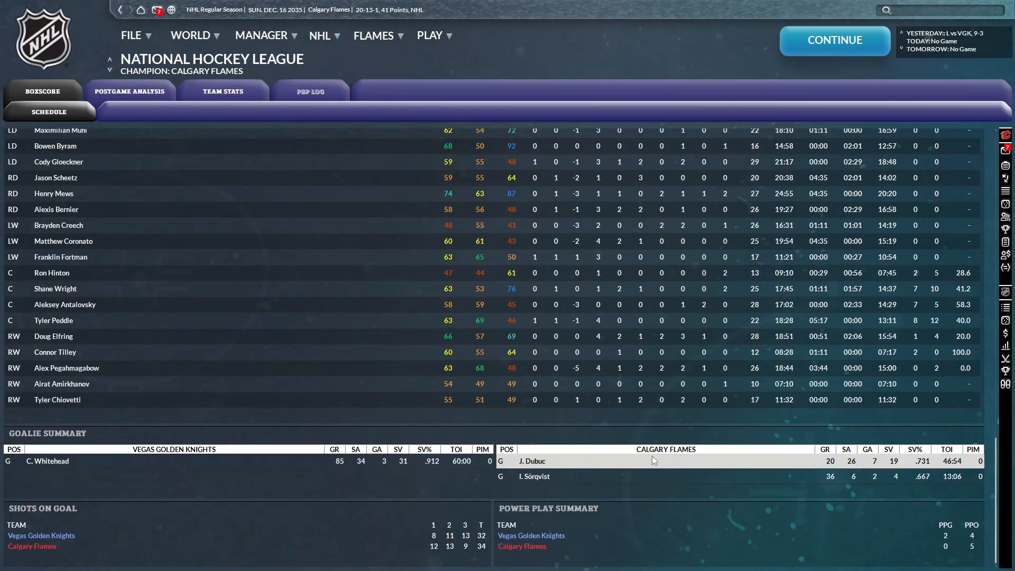
mouse_move(606, 467)
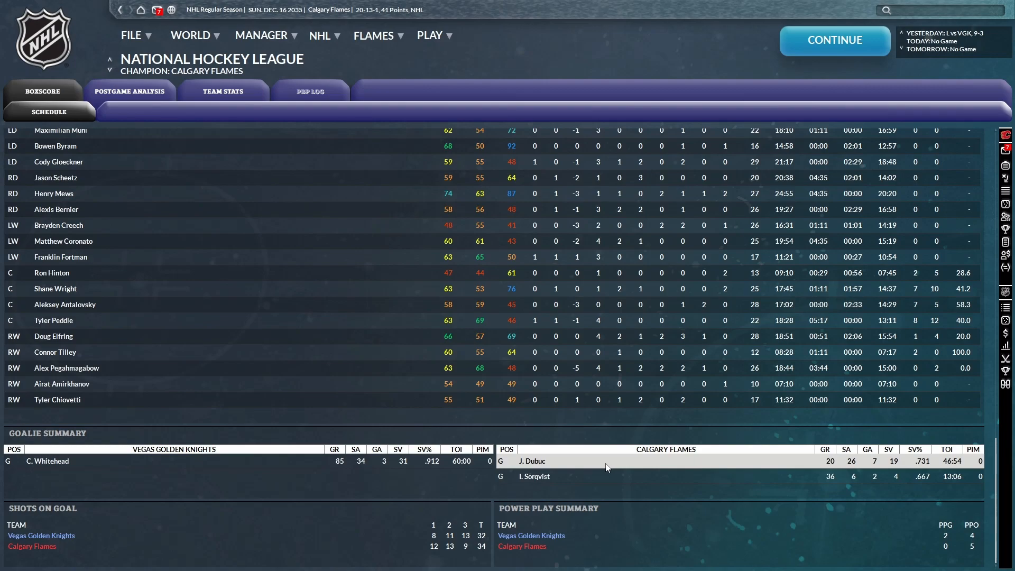
mouse_move(596, 464)
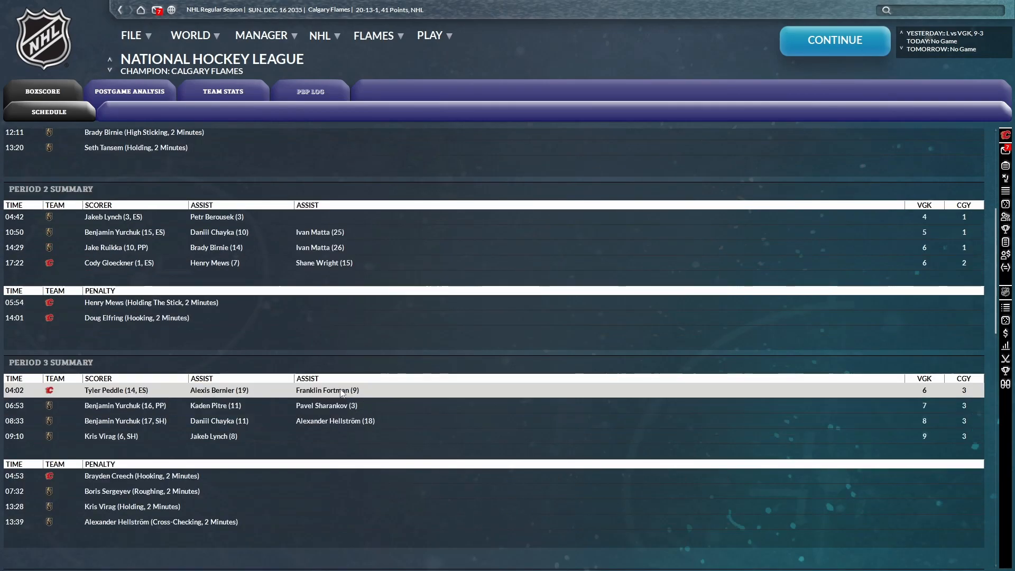
left_click(833, 40)
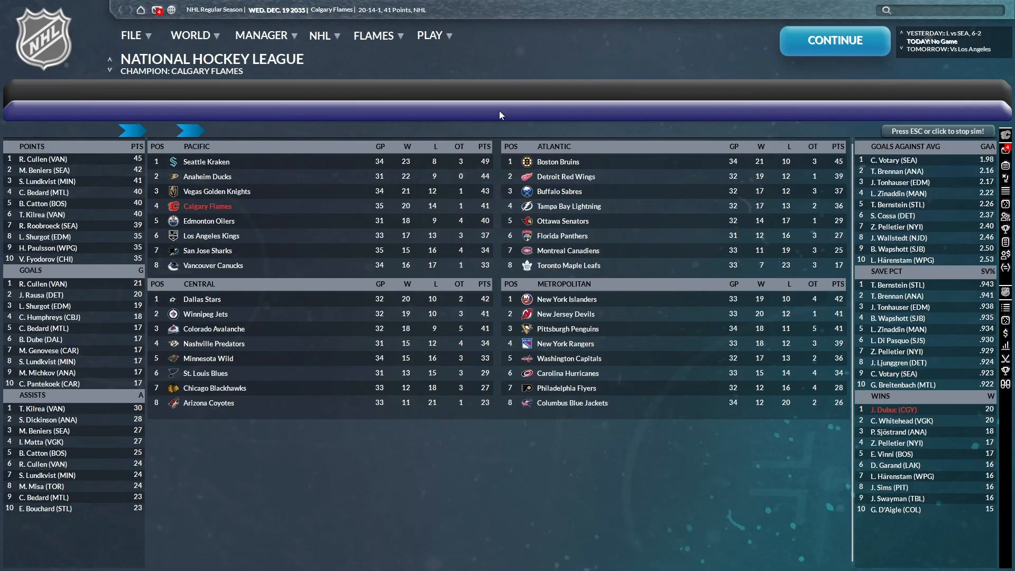
left_click(834, 40)
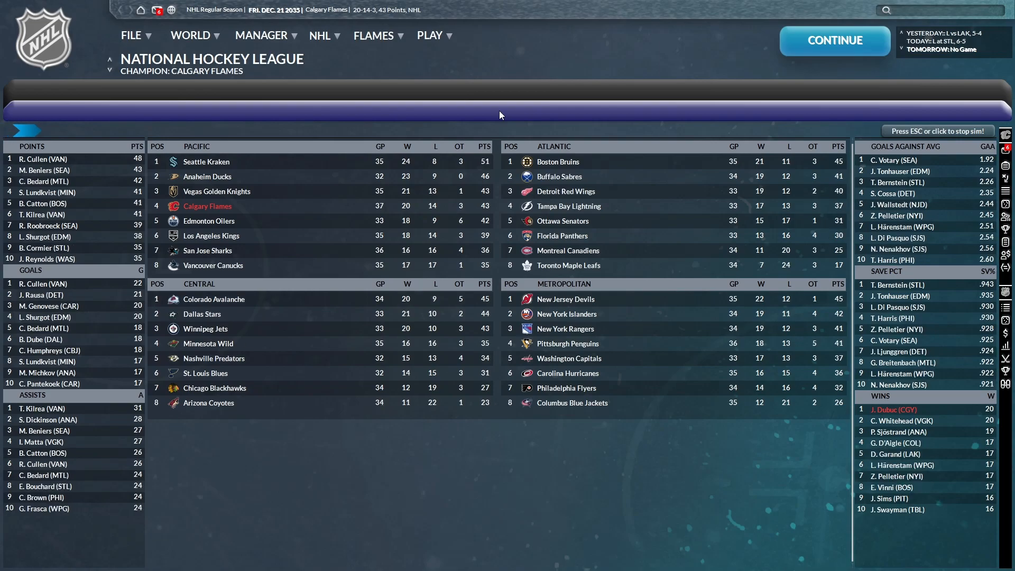
left_click(833, 40)
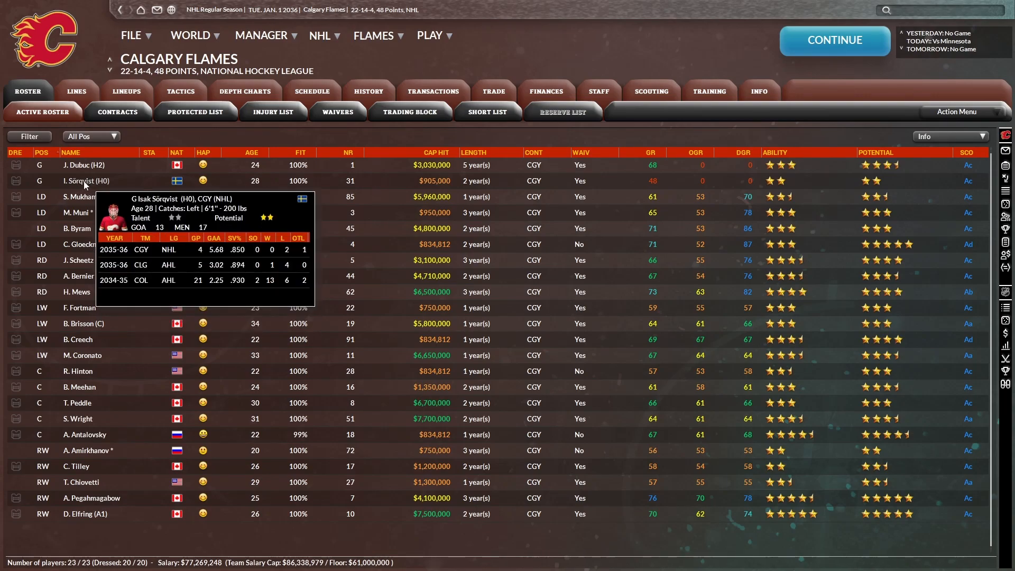
- Send Isak Sörqvist down to CLG (AHL) and bring Evan Maillet up as Calgary's backup
right_click(86, 181)
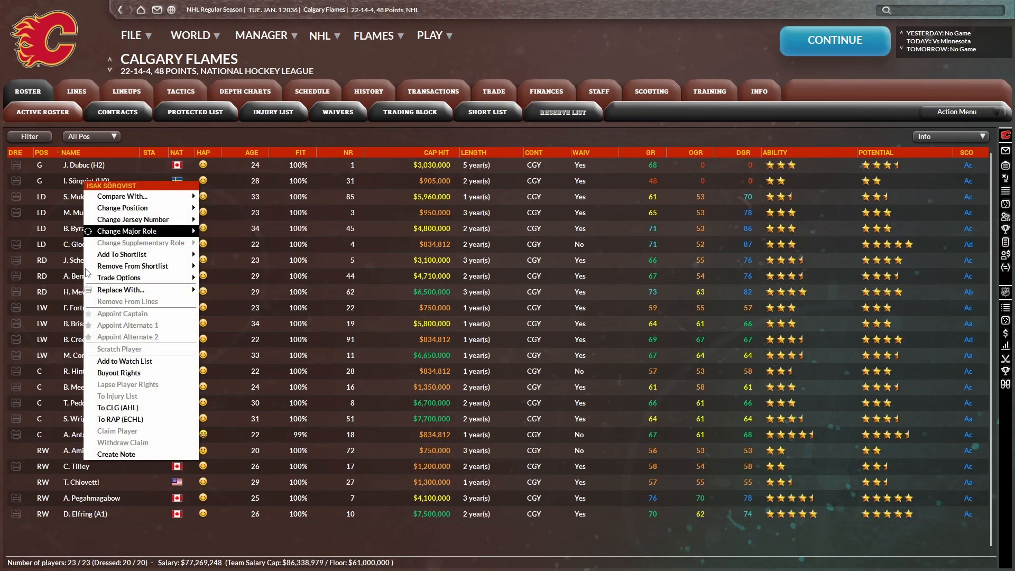
left_click(244, 90)
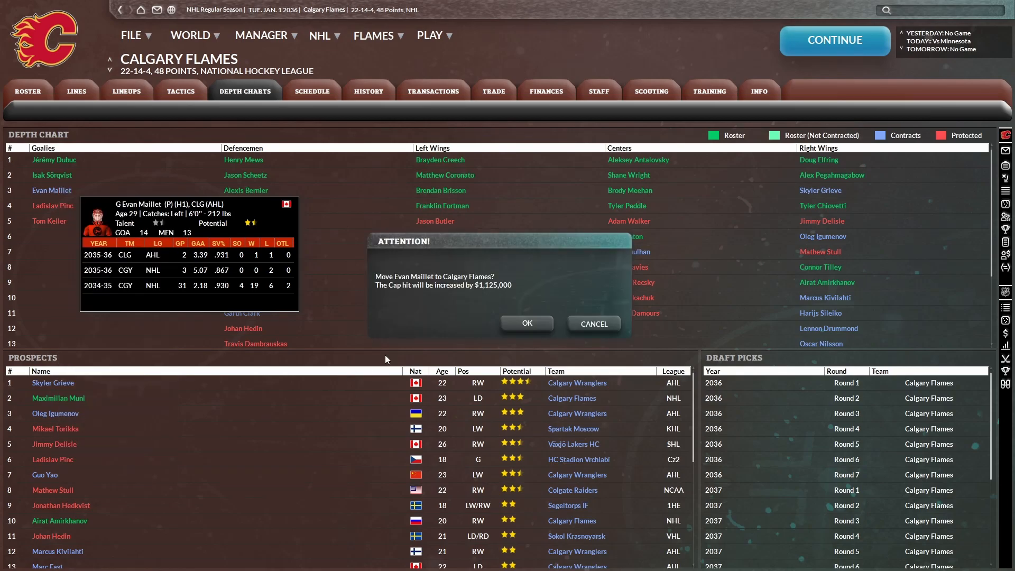
left_click(526, 323)
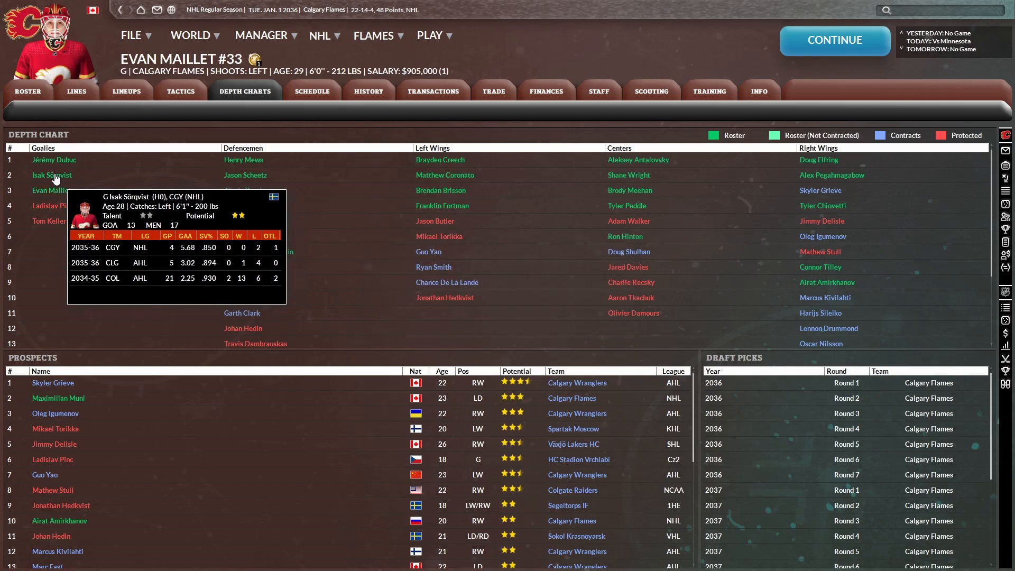
right_click(52, 175)
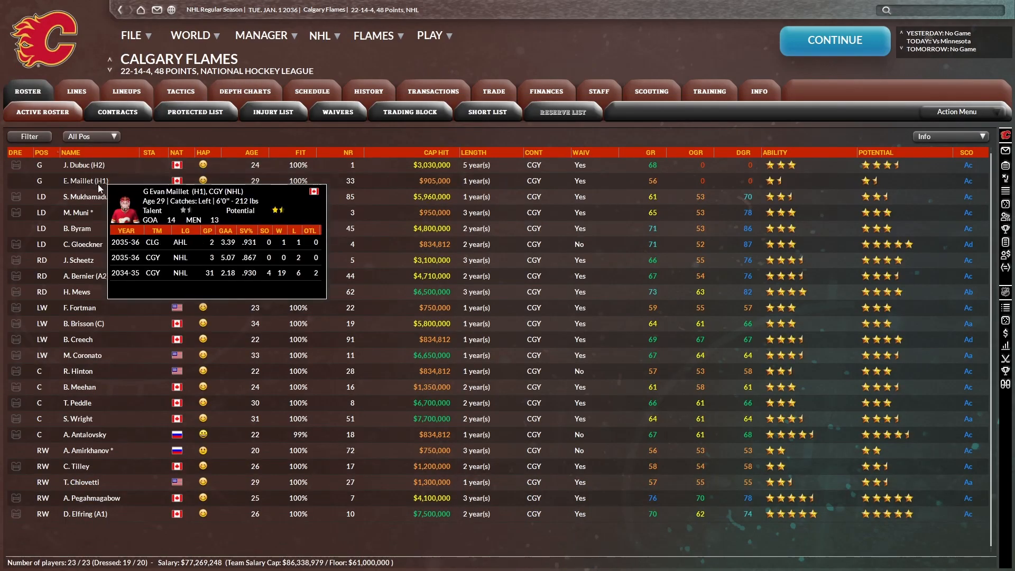
left_click(83, 165)
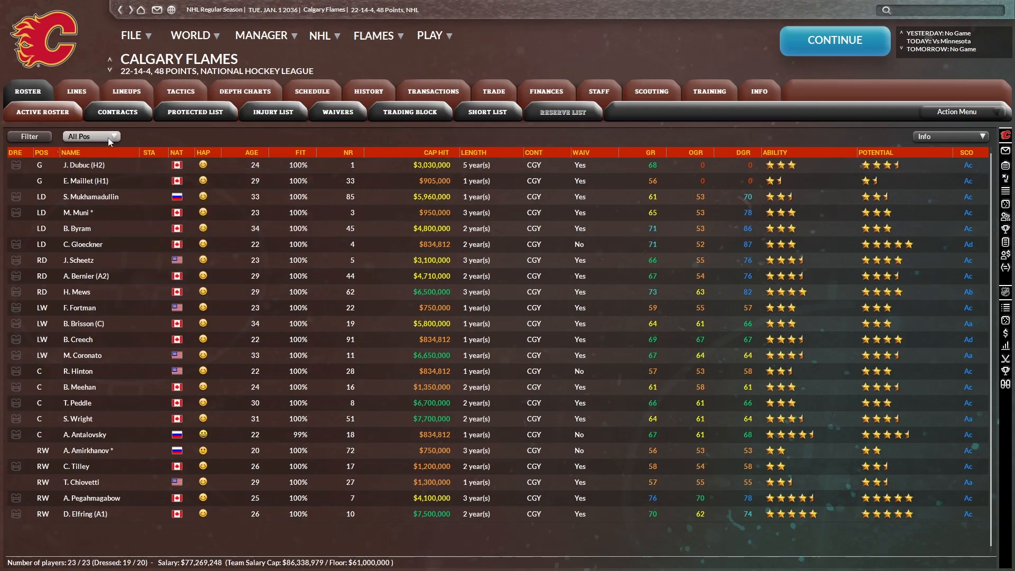
- Show Calgary's roster season stats ranked by goals, with Pegahmagabow's 19 on top
left_click(90, 136)
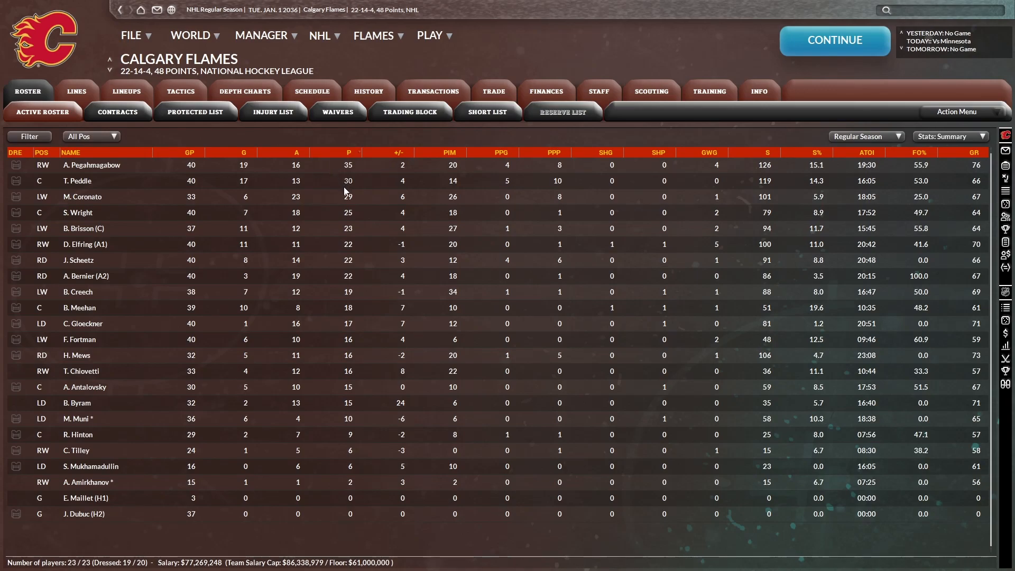
mouse_move(354, 215)
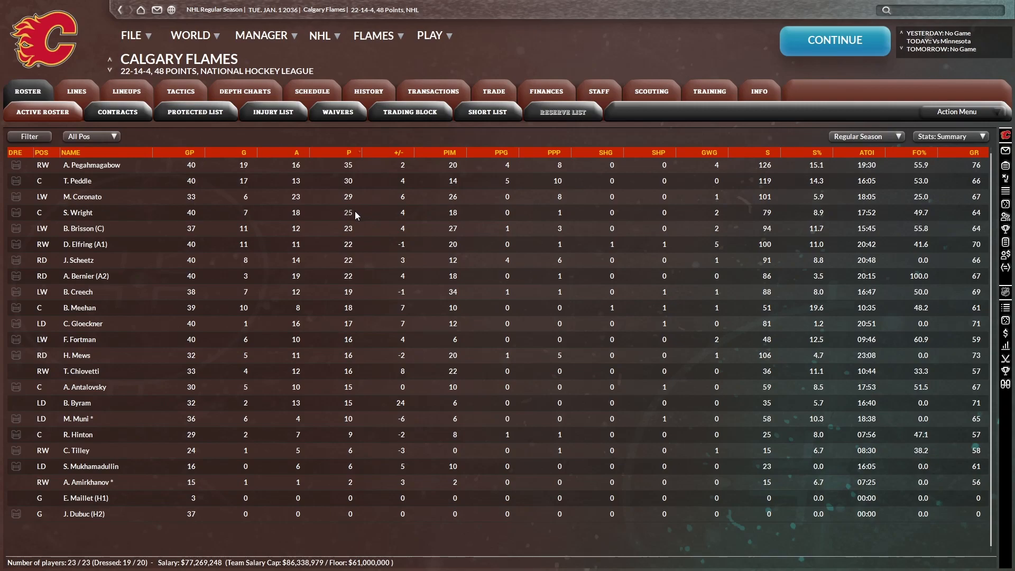
mouse_move(357, 232)
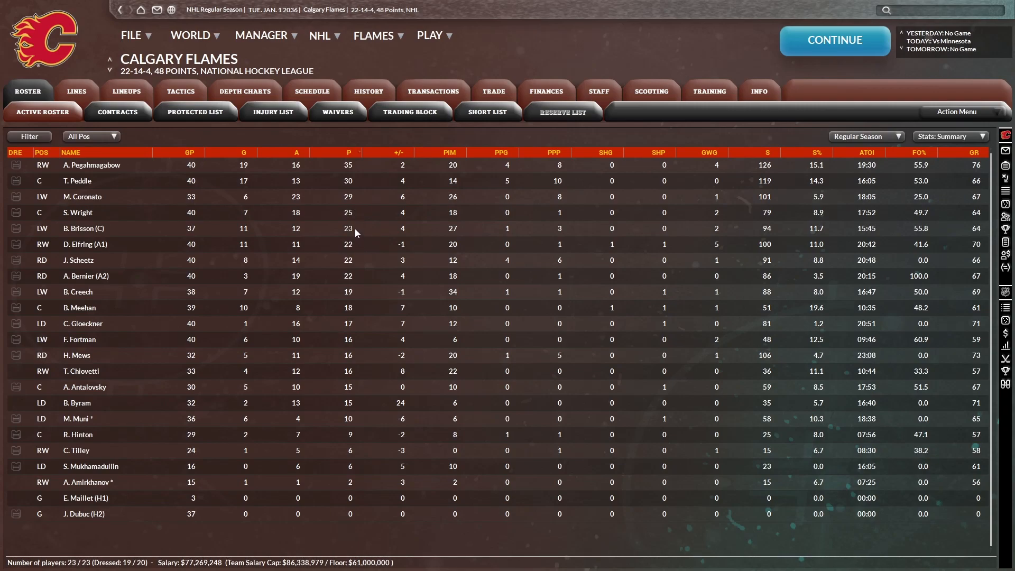
mouse_move(361, 268)
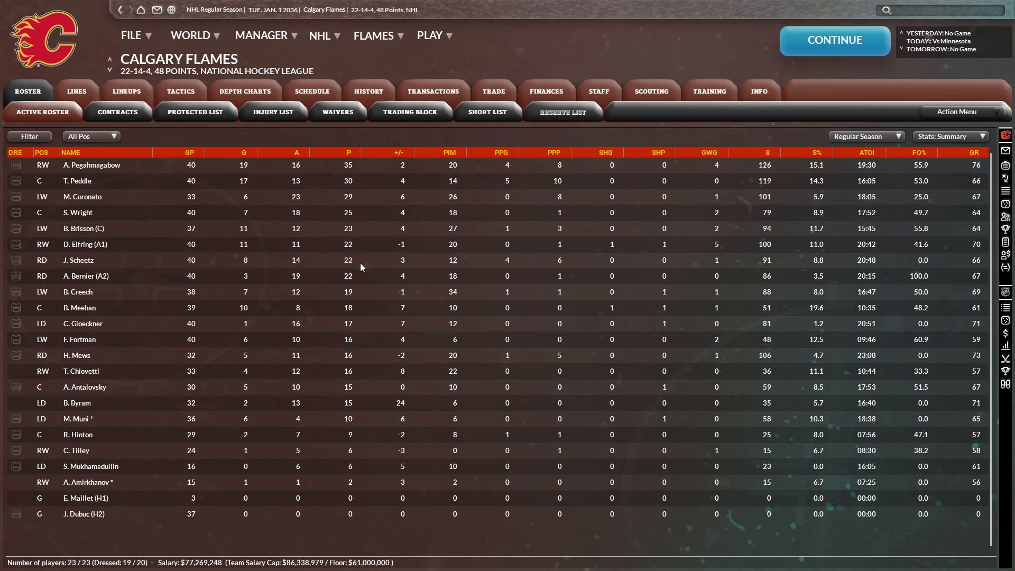
mouse_move(360, 283)
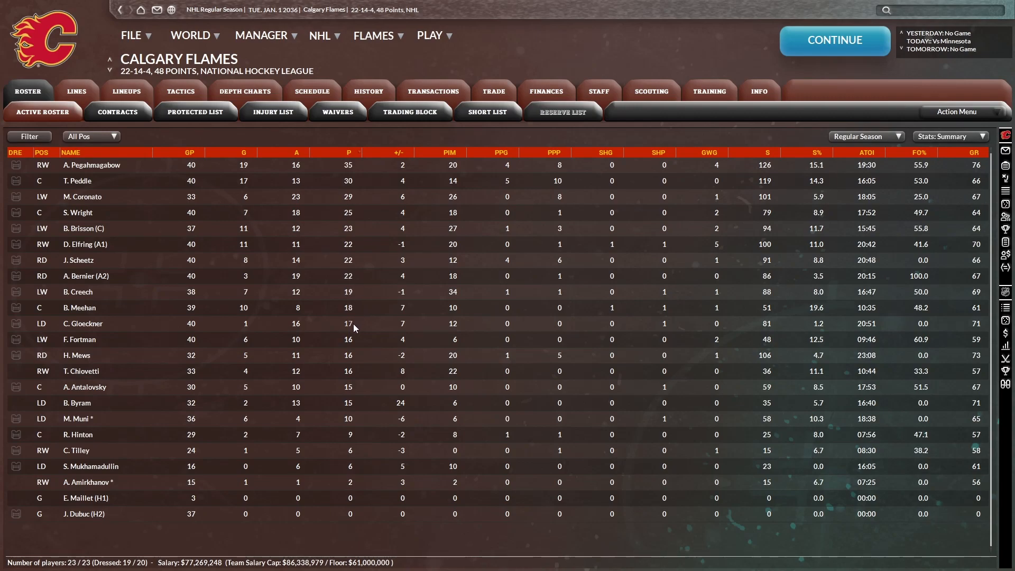
mouse_move(322, 346)
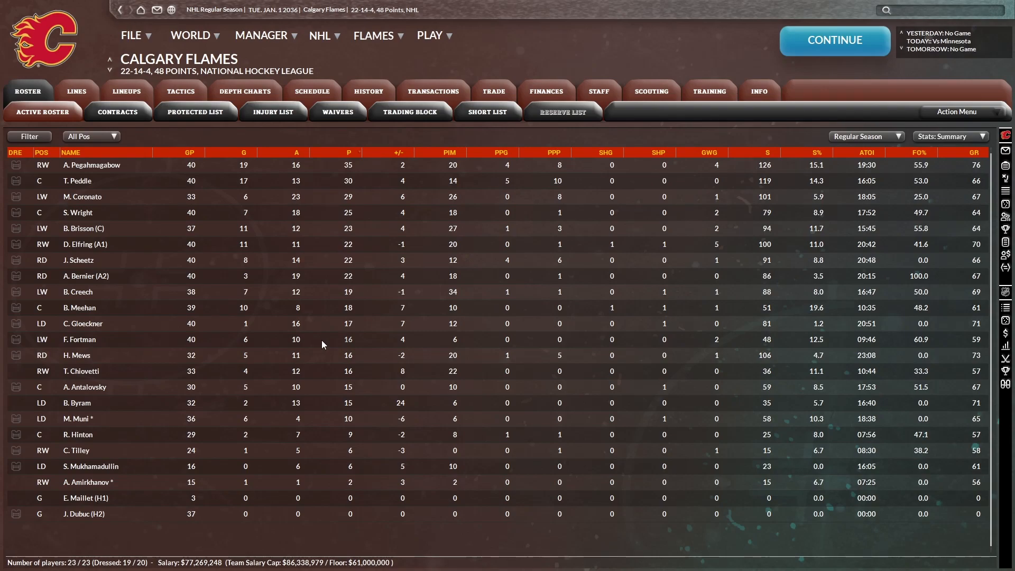
left_click(244, 152)
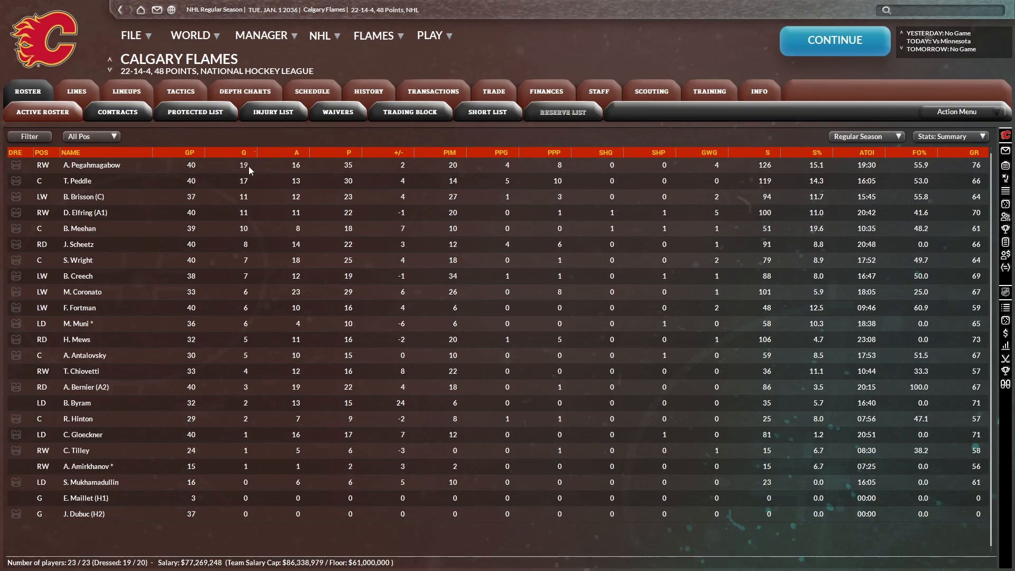
mouse_move(250, 181)
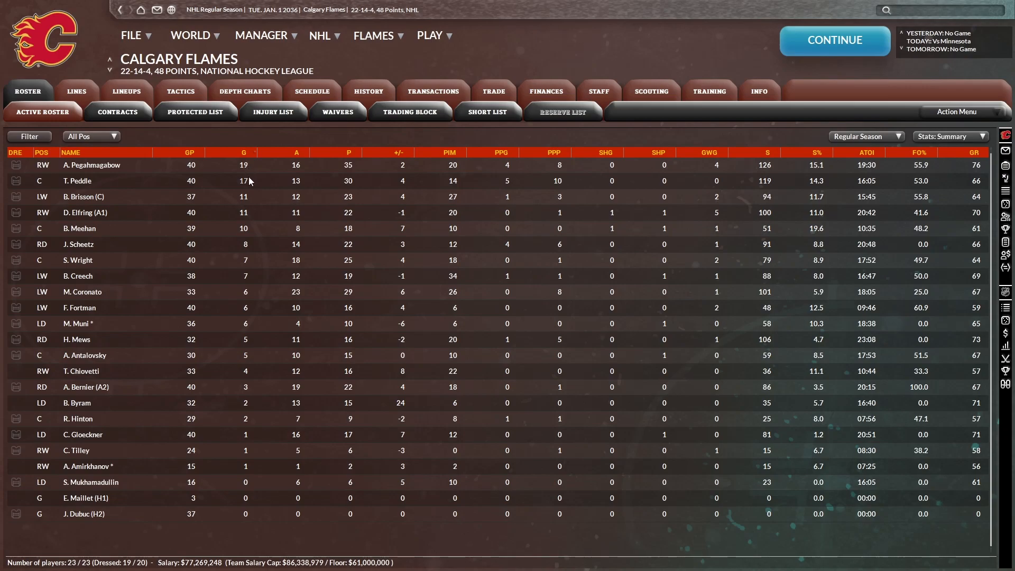
mouse_move(250, 201)
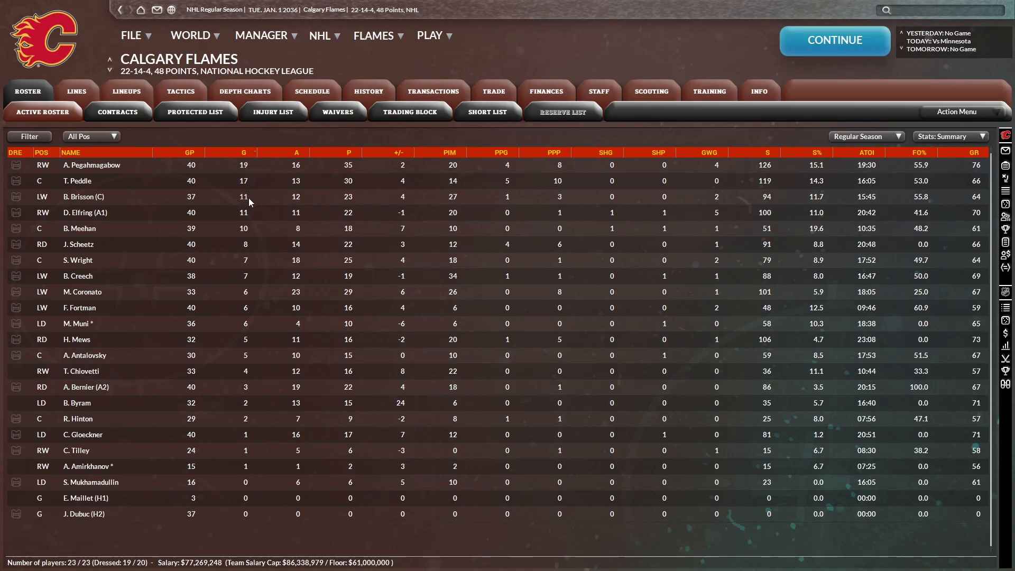
mouse_move(288, 172)
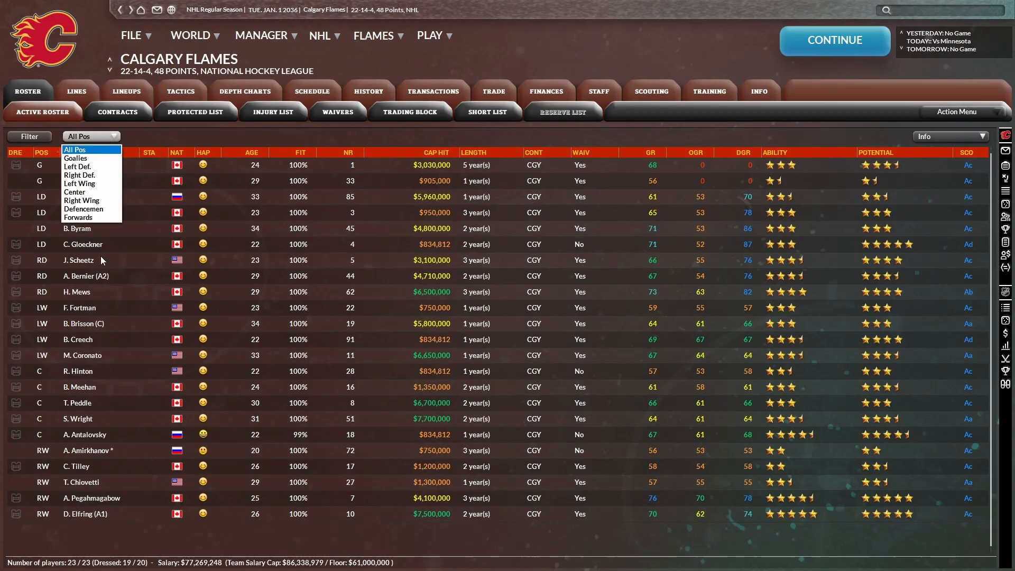
- Browse Elfring's, Antalovsky's, Pegahmagabow's and Brisson's pages, ending on Brisson's career stats
left_click(77, 216)
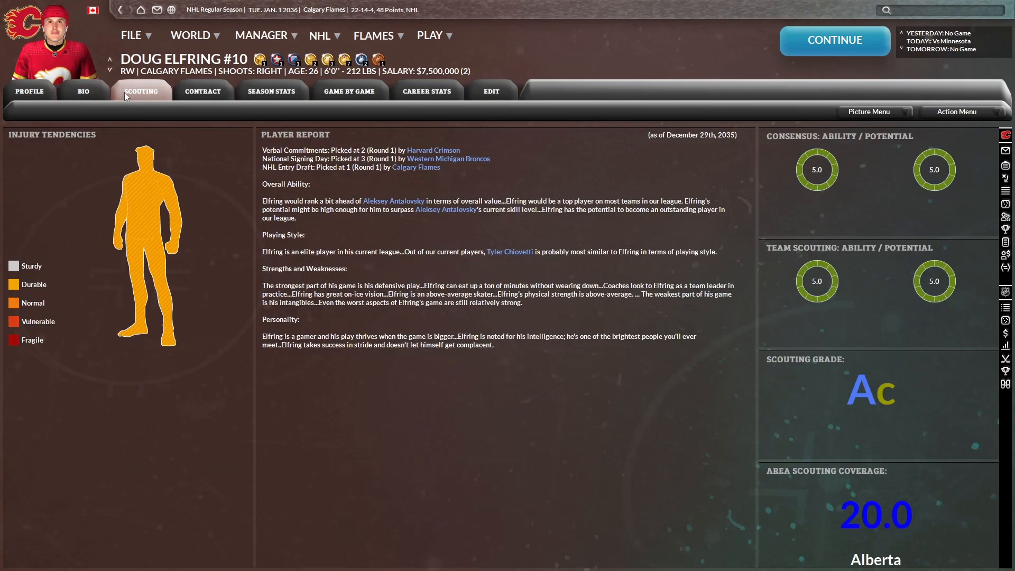
left_click(202, 90)
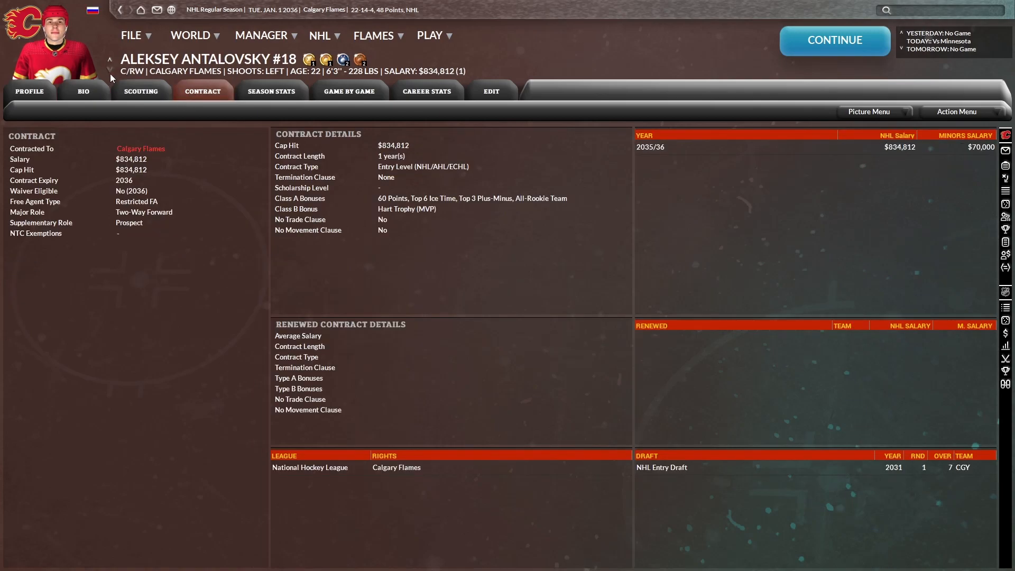
left_click(29, 90)
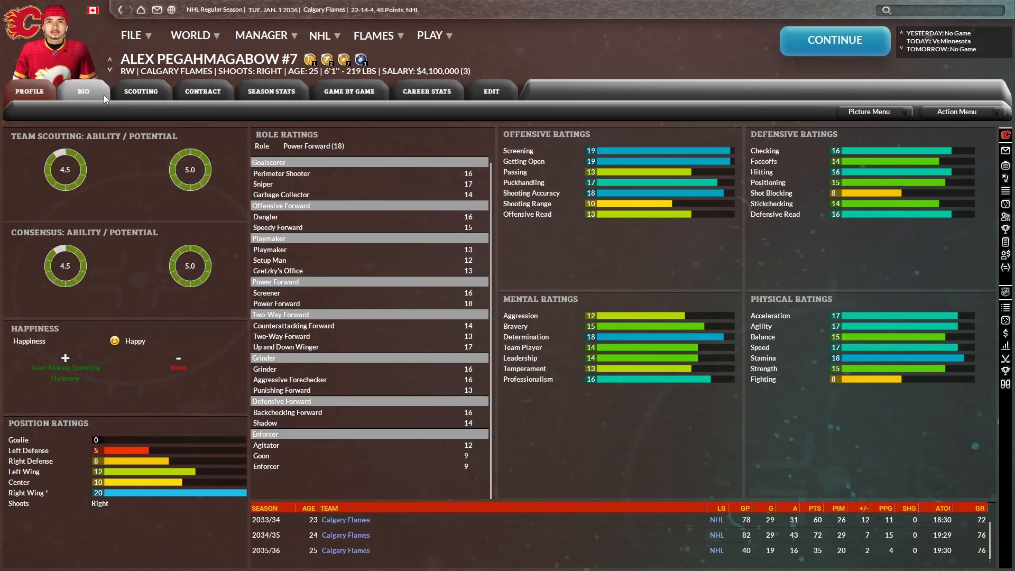
left_click(141, 90)
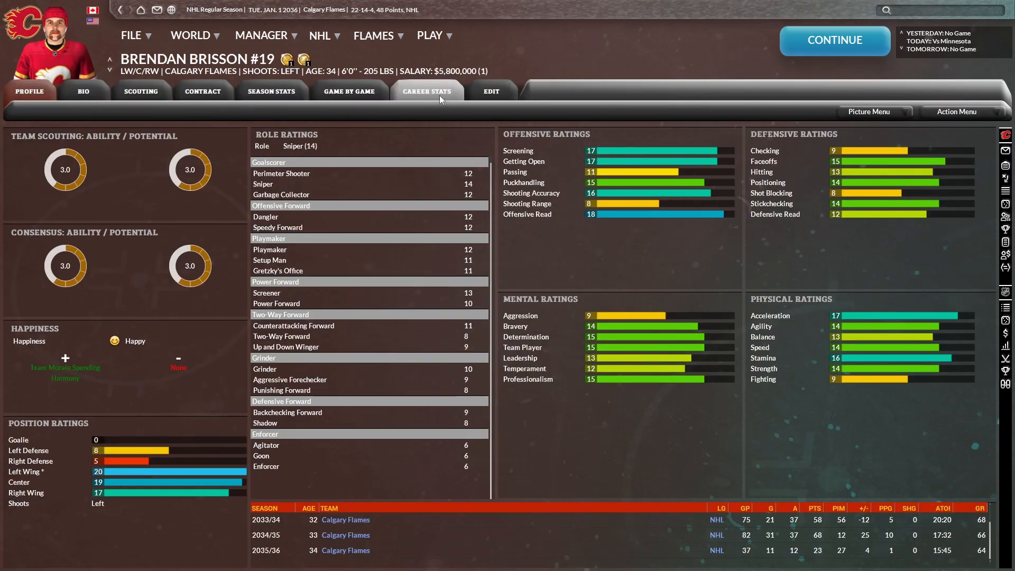
left_click(426, 91)
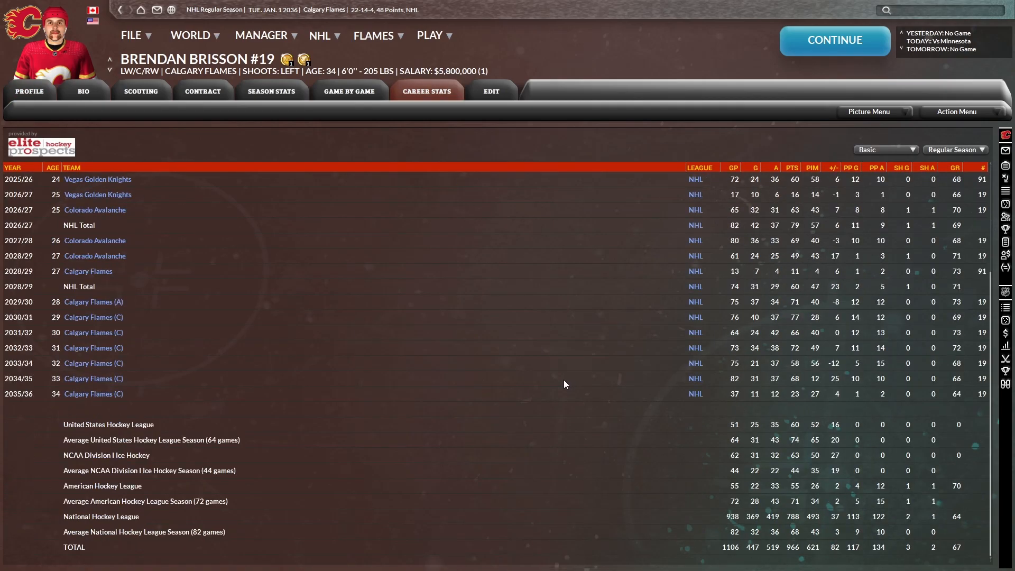
mouse_move(465, 286)
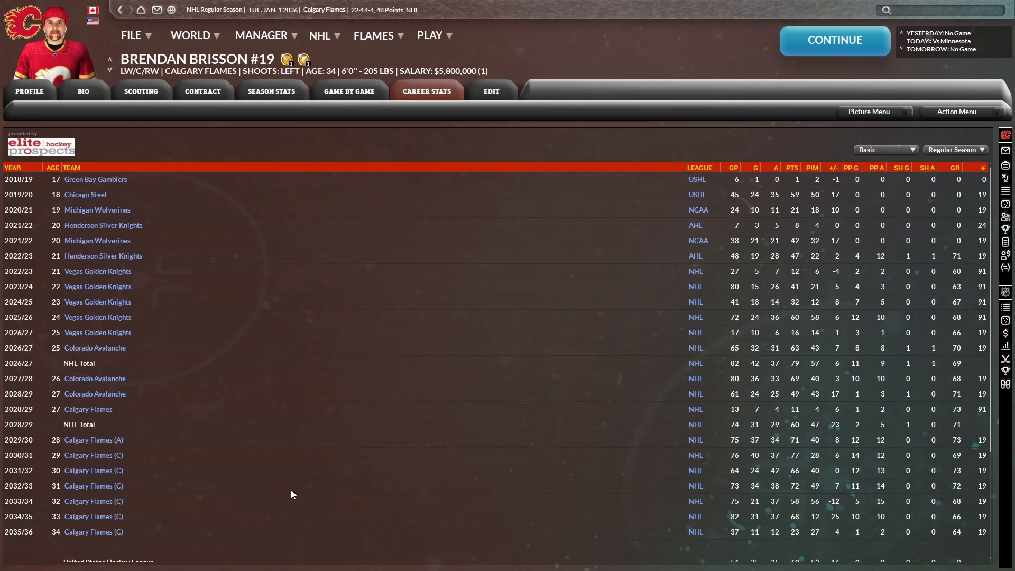
mouse_move(142, 427)
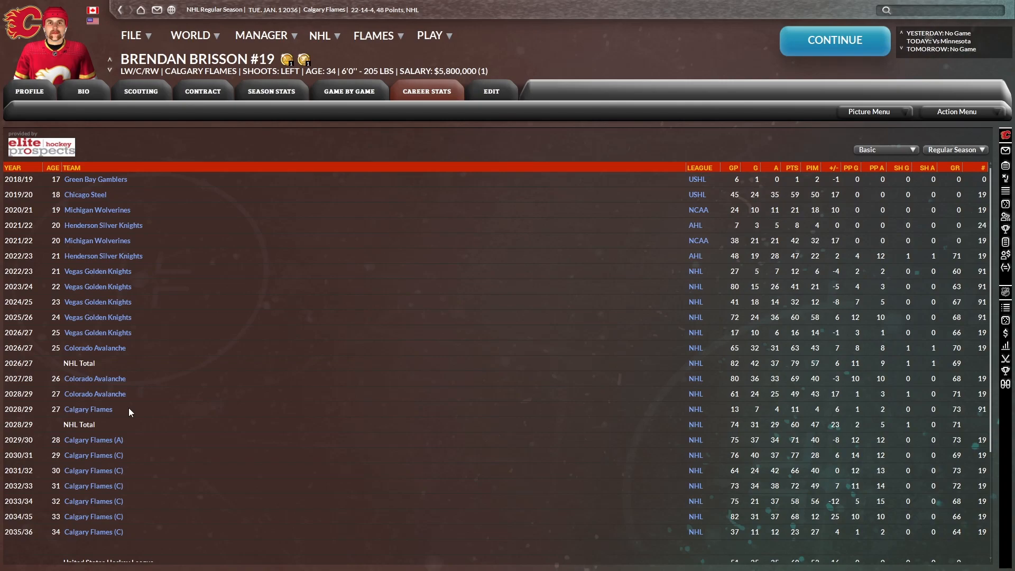
mouse_move(143, 211)
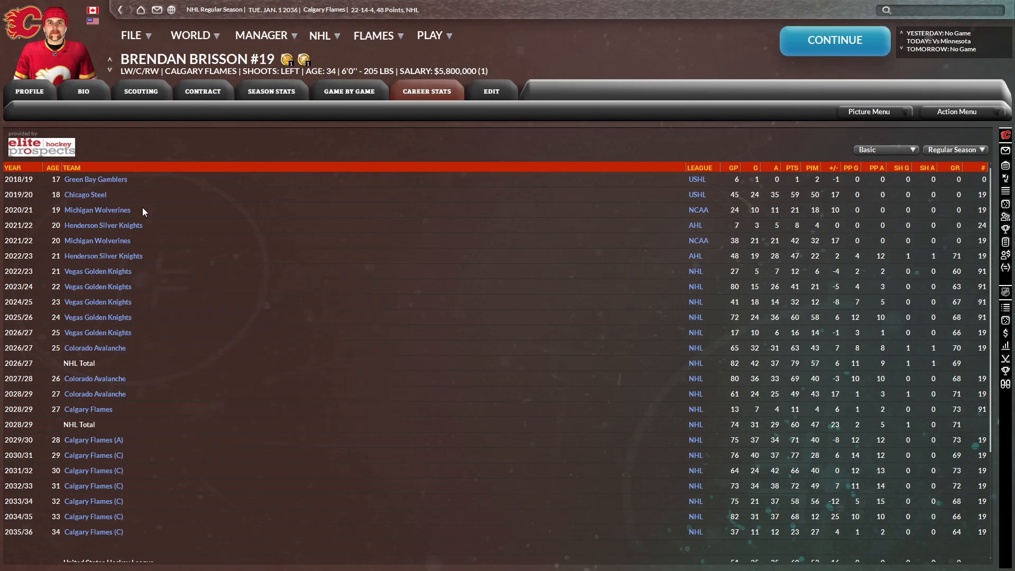
mouse_move(176, 405)
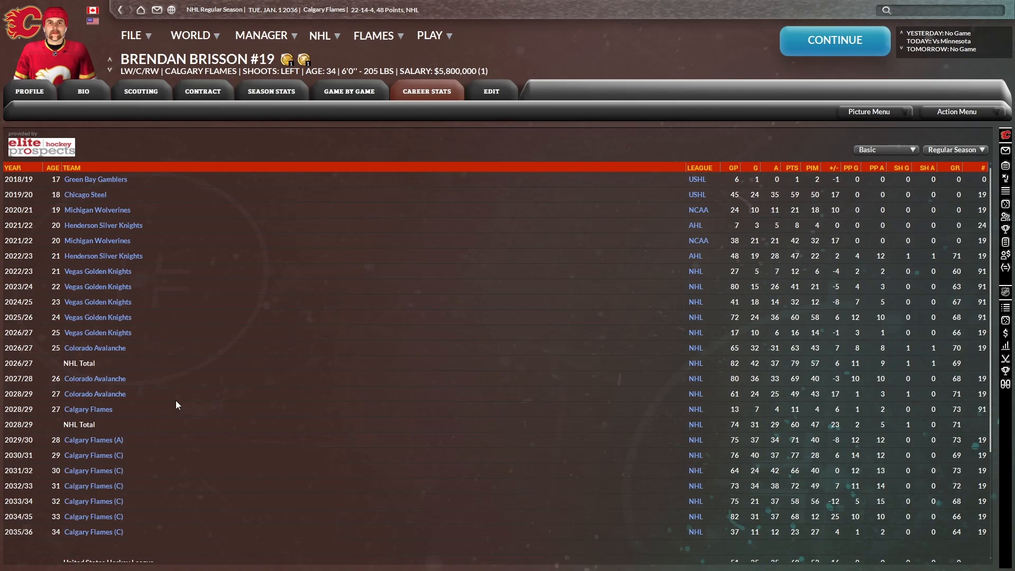
mouse_move(165, 158)
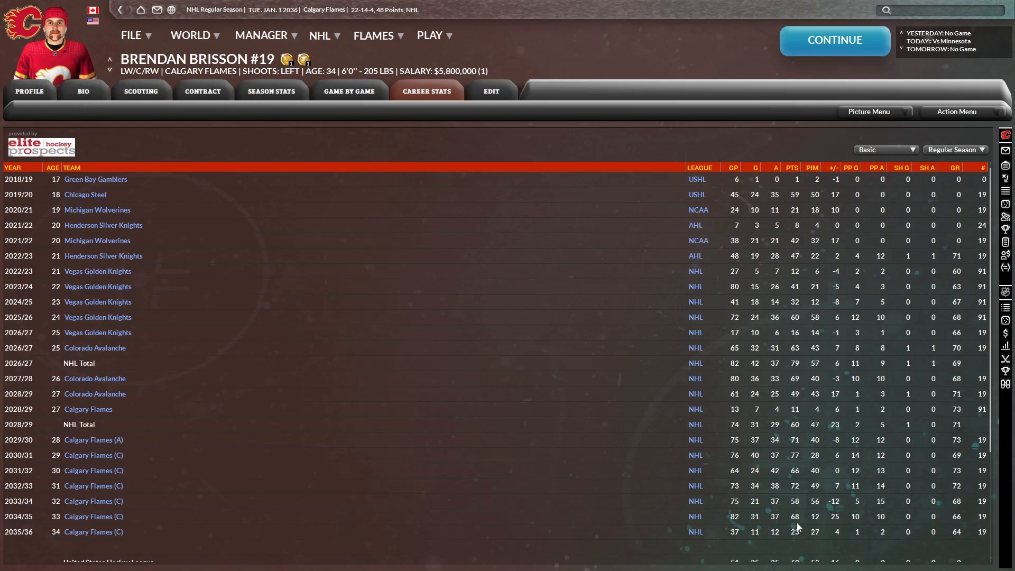
mouse_move(807, 536)
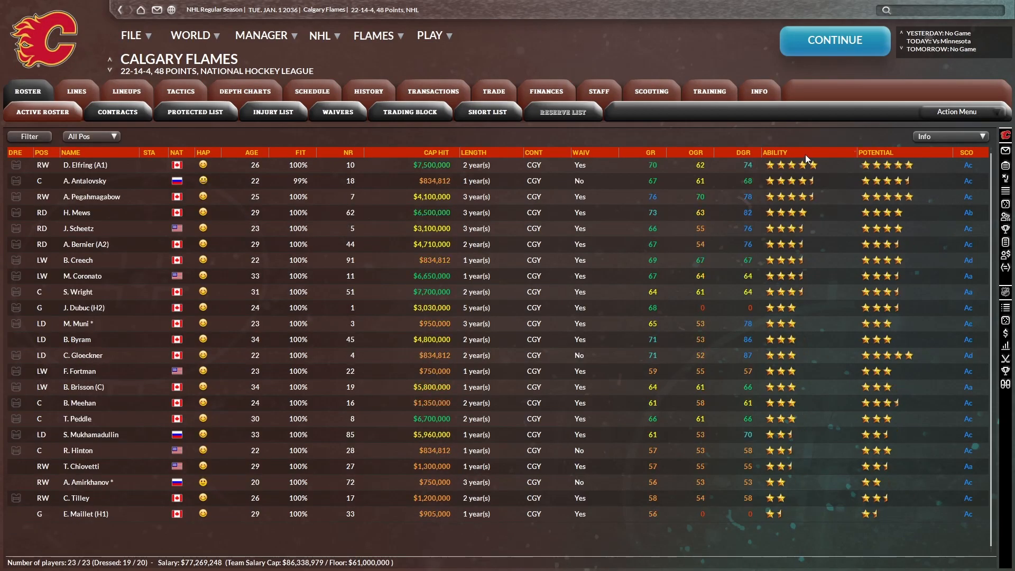
mouse_move(97, 393)
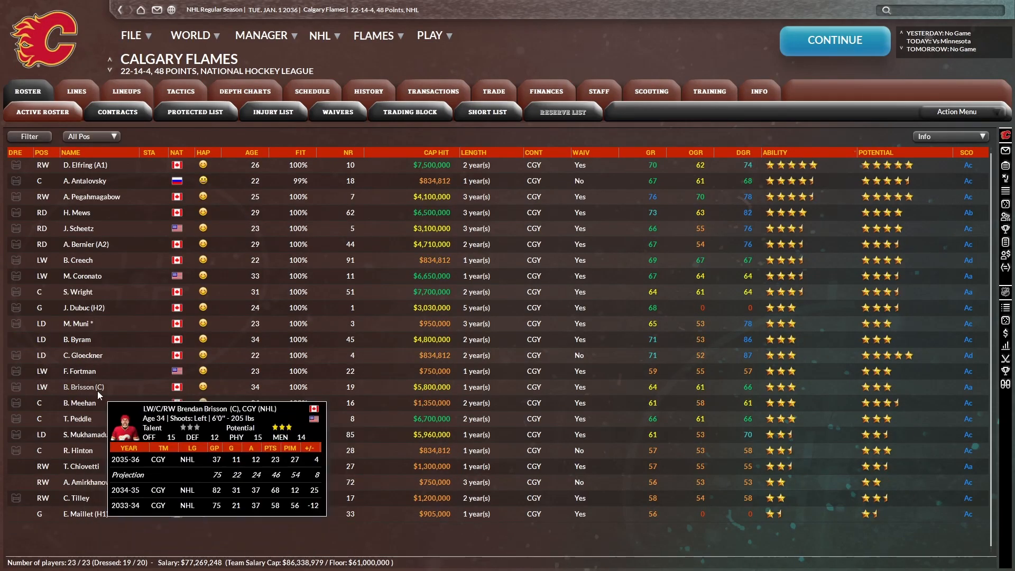
- Review Nashville's trading block (Oreskovic, Tomik), then return to Calgary's roster sorted by position
left_click(91, 136)
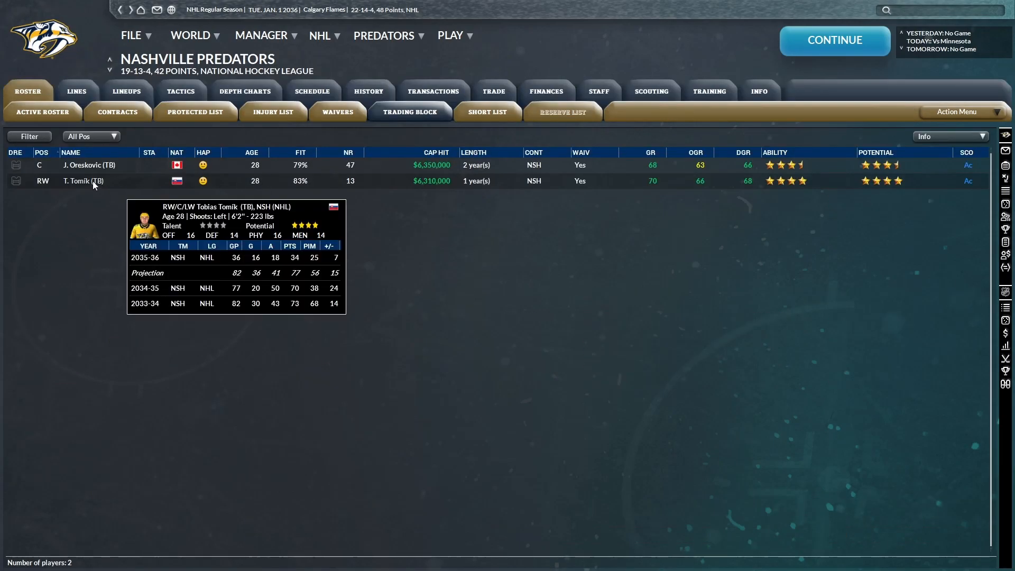
mouse_move(236, 301)
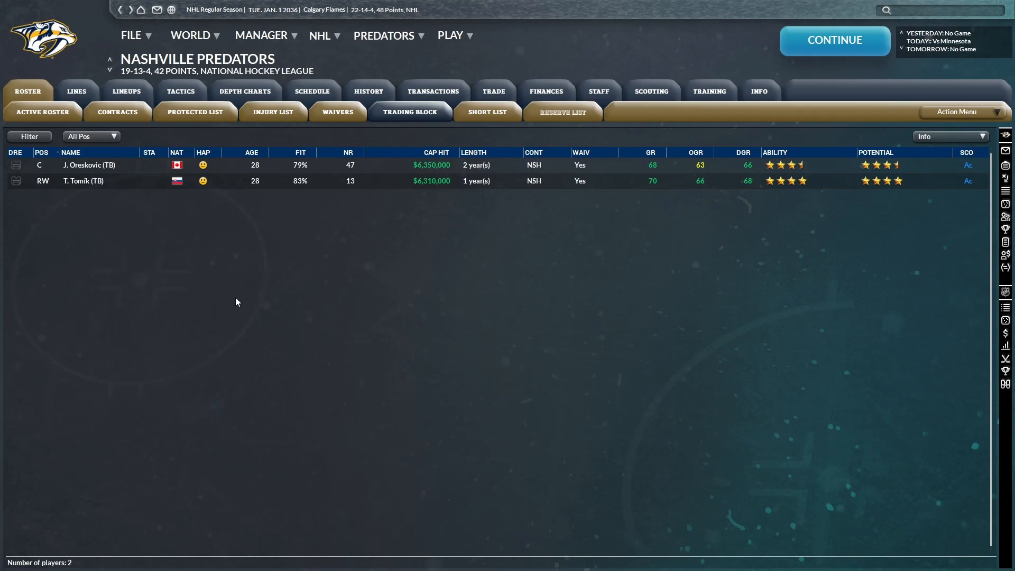
left_click(493, 90)
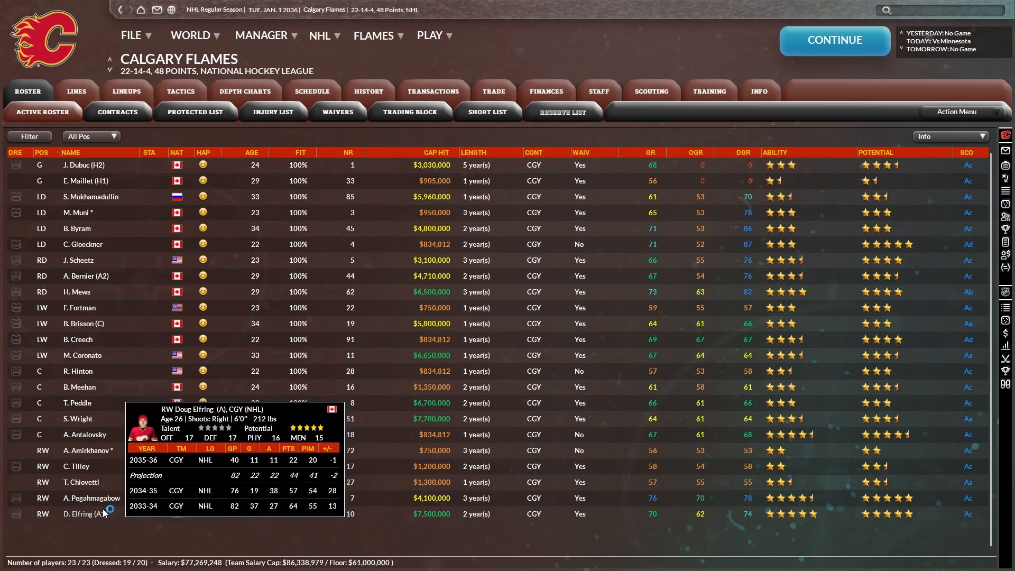
mouse_move(80, 325)
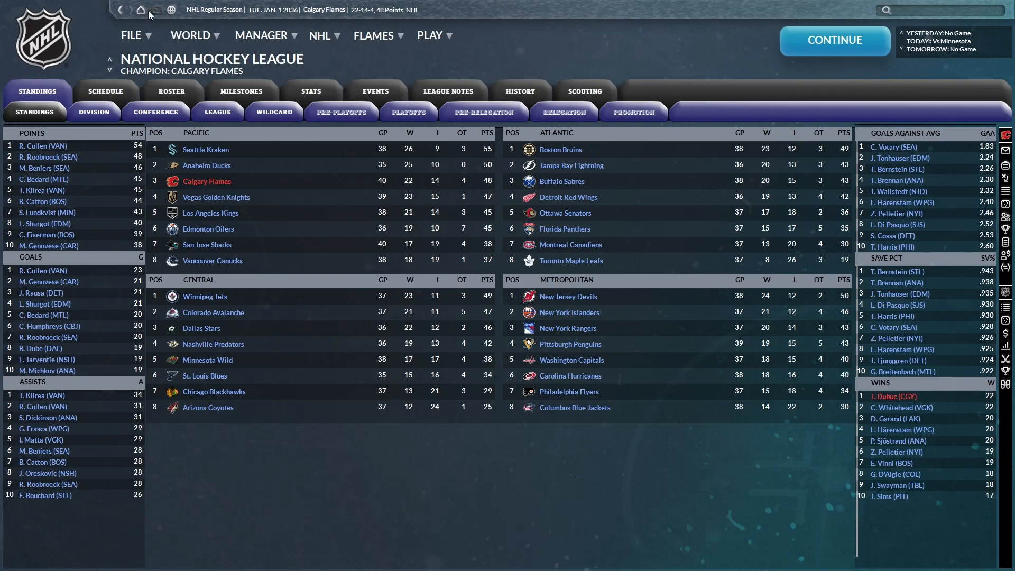
- Simulate ahead to January 27, 2036, leaving Calgary at 26-22-4 with 56 points
left_click(430, 35)
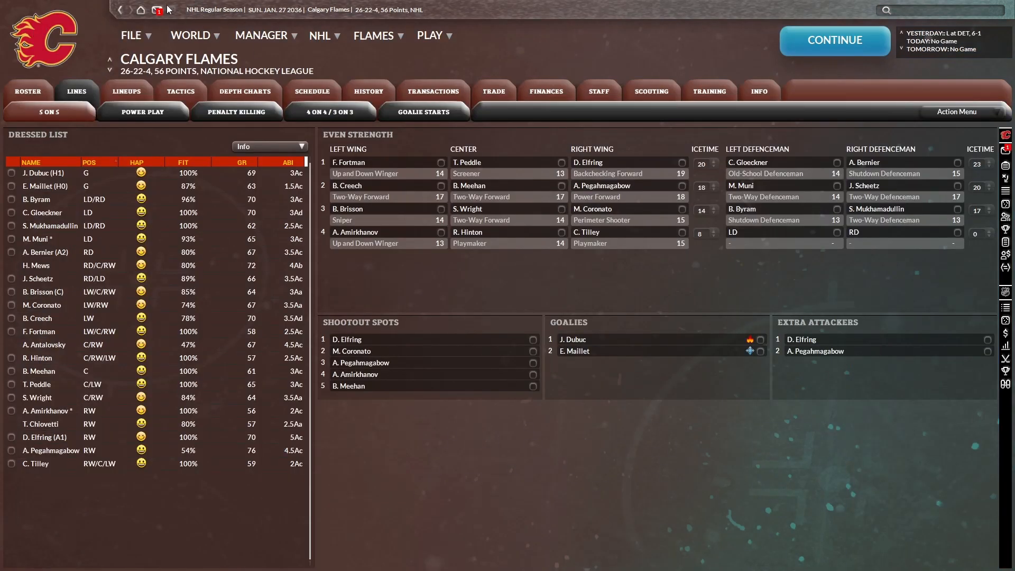
- Show the Flames roster in Stats: Summary view, Pegahmagabow leading with 41 points
left_click(375, 35)
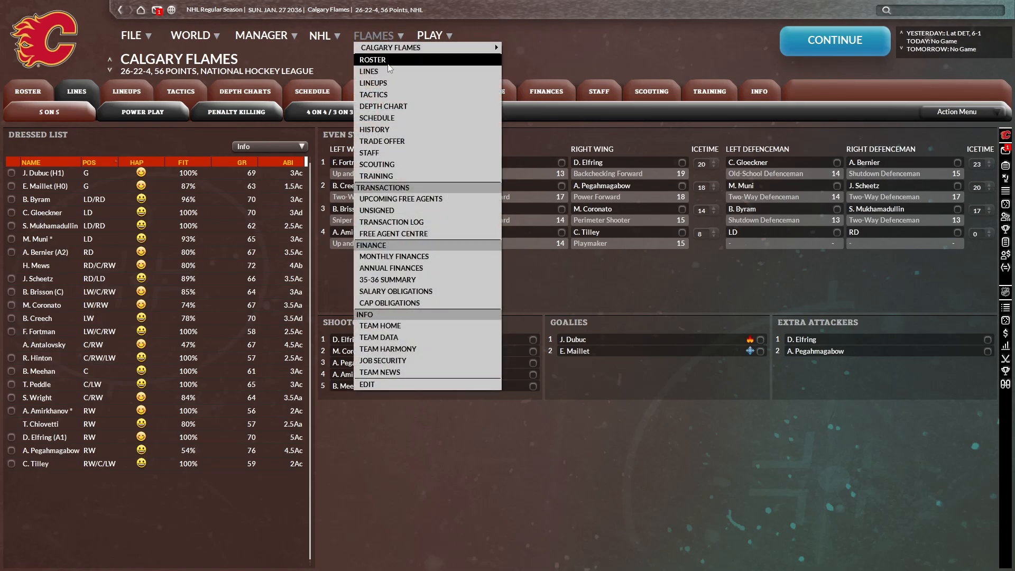
left_click(371, 60)
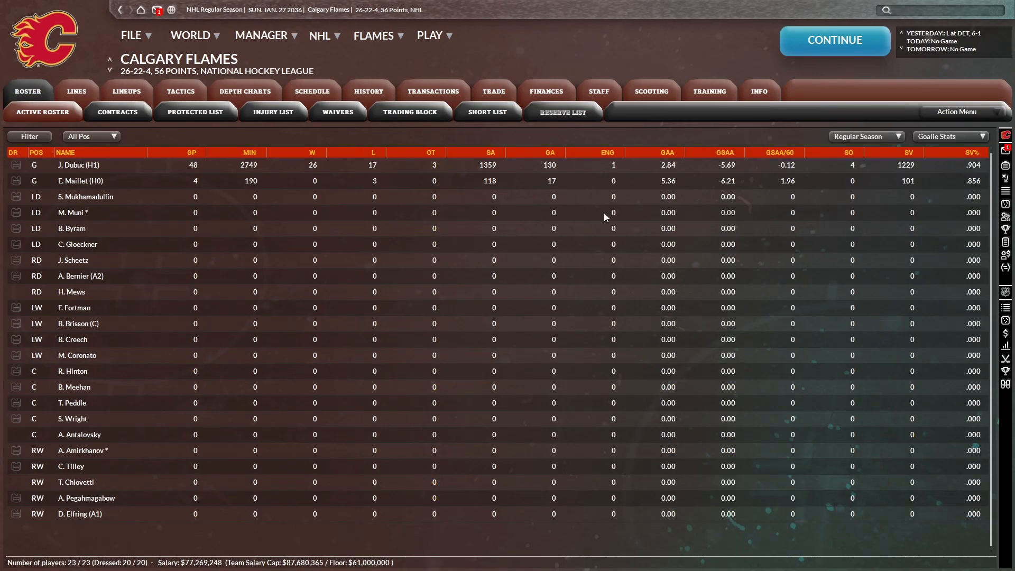
mouse_move(80, 181)
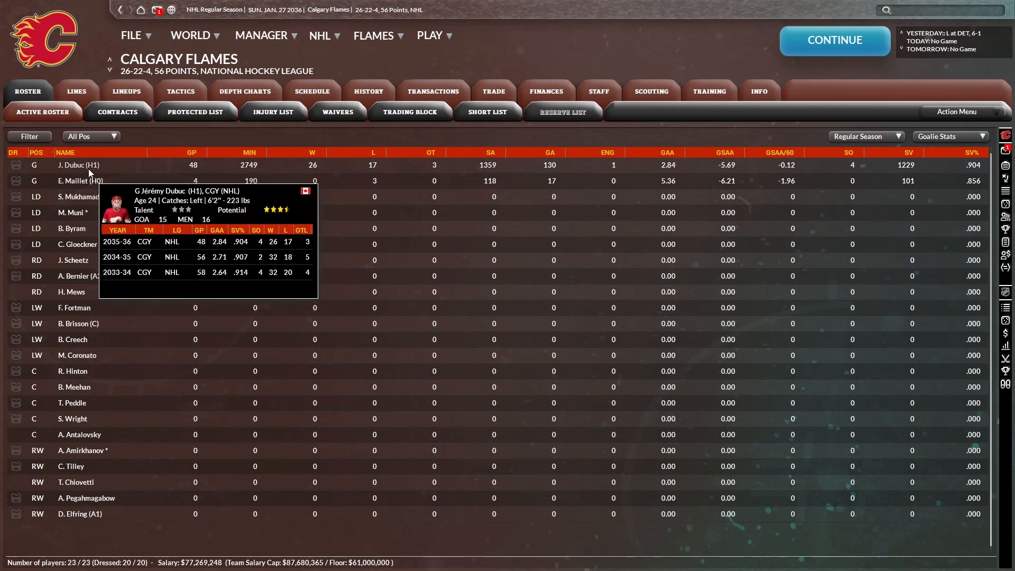
left_click(947, 136)
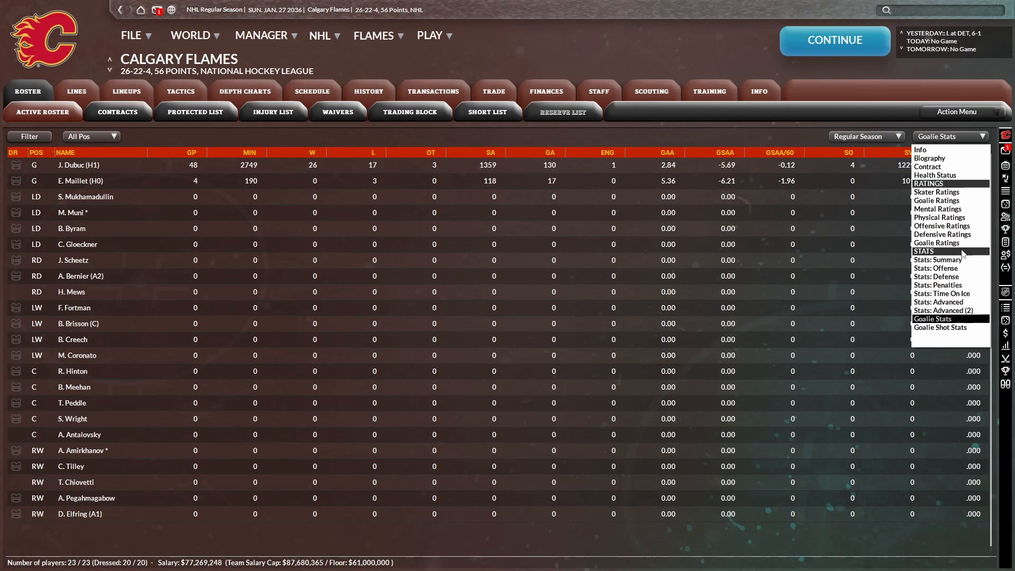
left_click(936, 259)
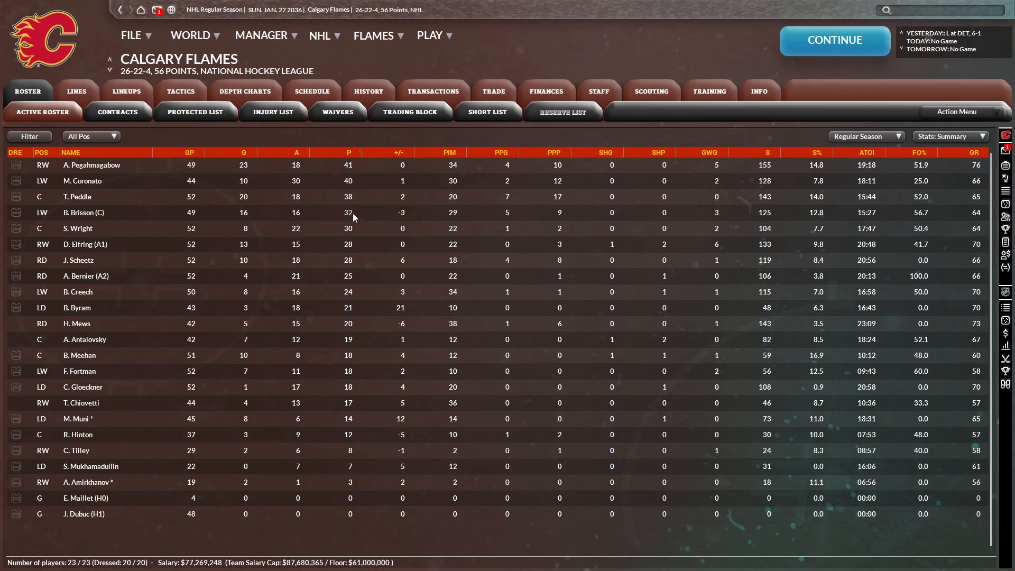
mouse_move(354, 235)
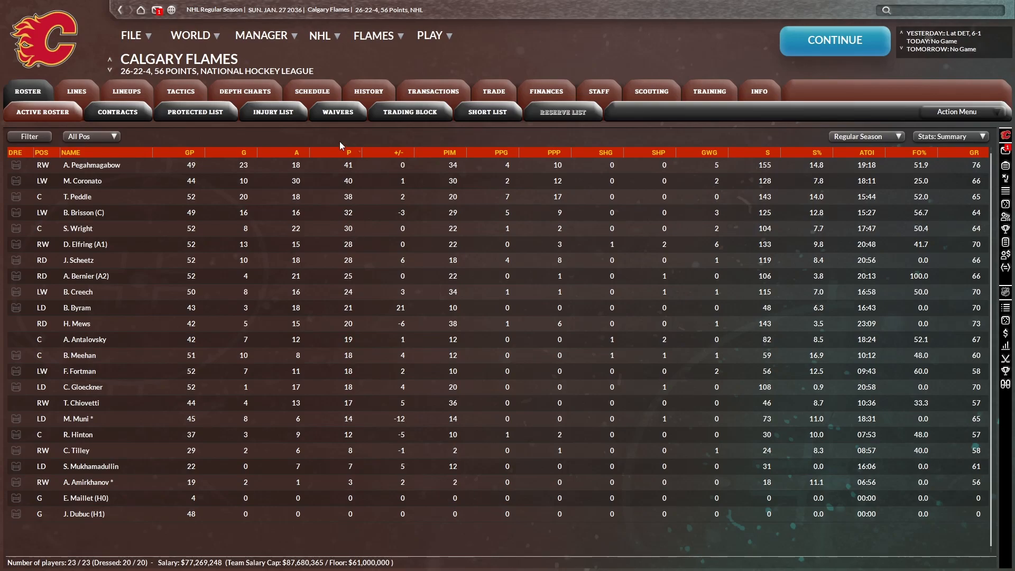
left_click(319, 35)
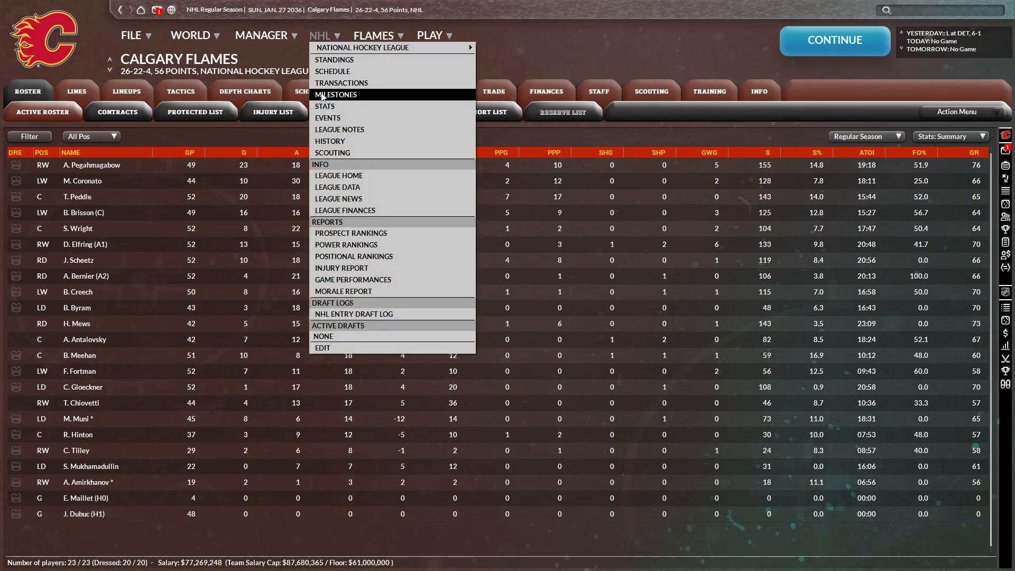
- View Team Stats 2 (Calgary 27th on the power play, 15.3%), then open the Flames roster
left_click(325, 107)
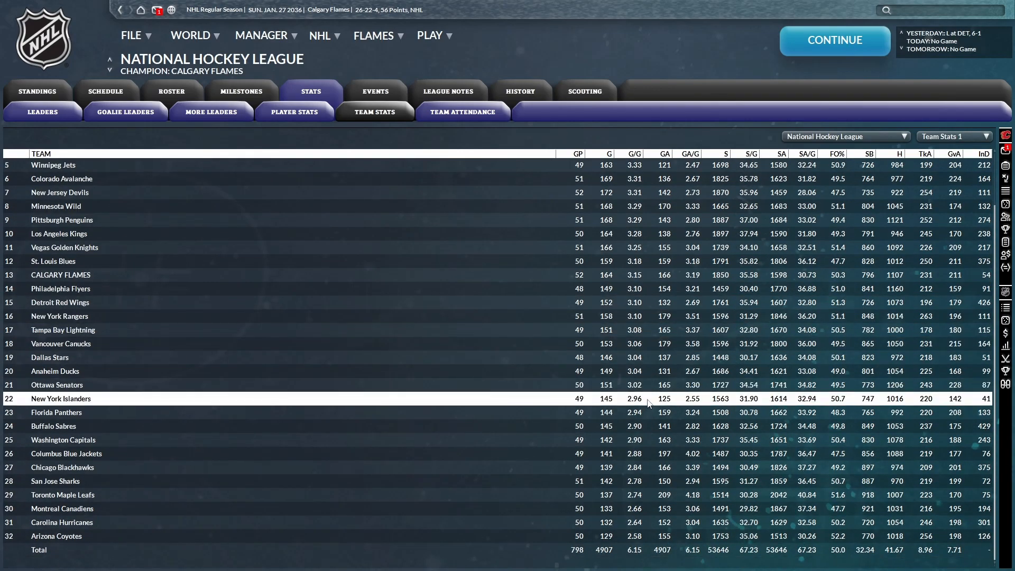
mouse_move(626, 371)
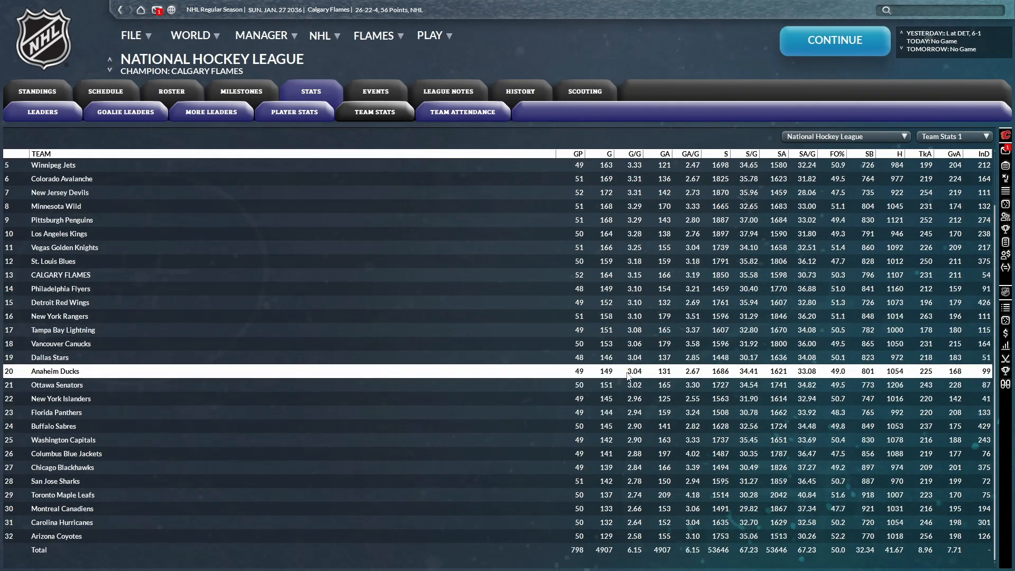
left_click(953, 136)
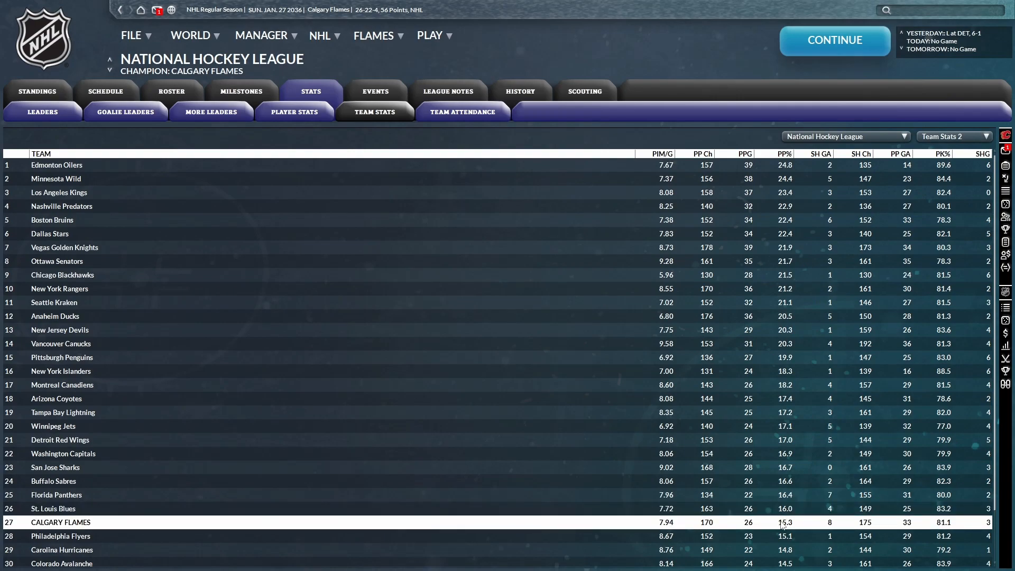
left_click(942, 153)
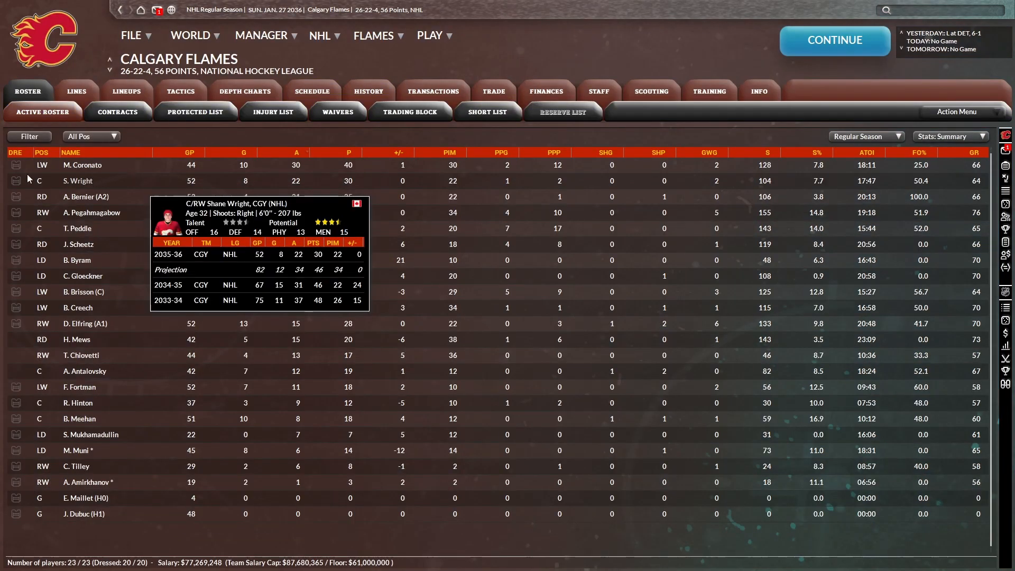
mouse_move(83, 165)
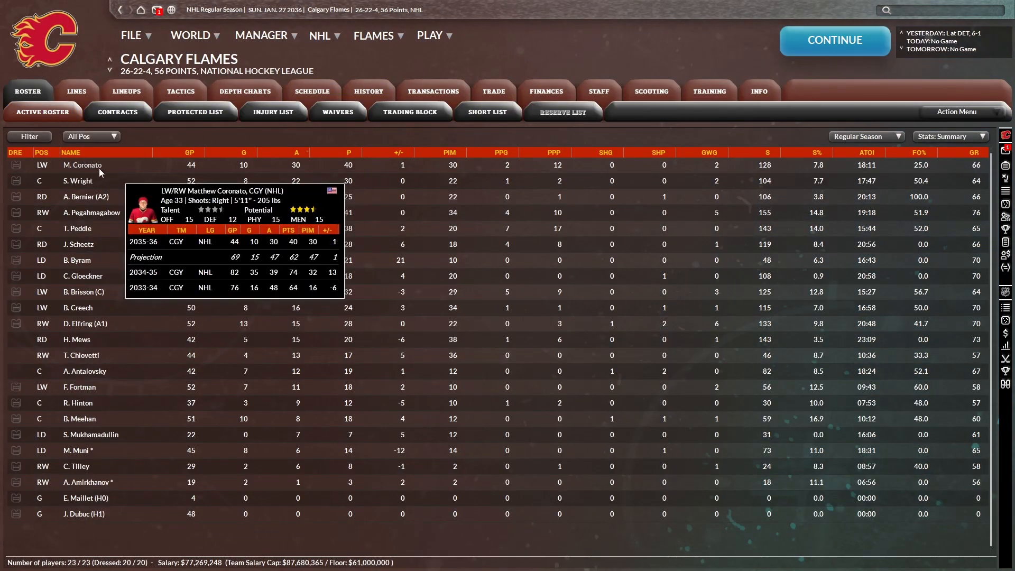
- Show the Flames roster in Info view, sorted by potential with Elfring first
left_click(374, 35)
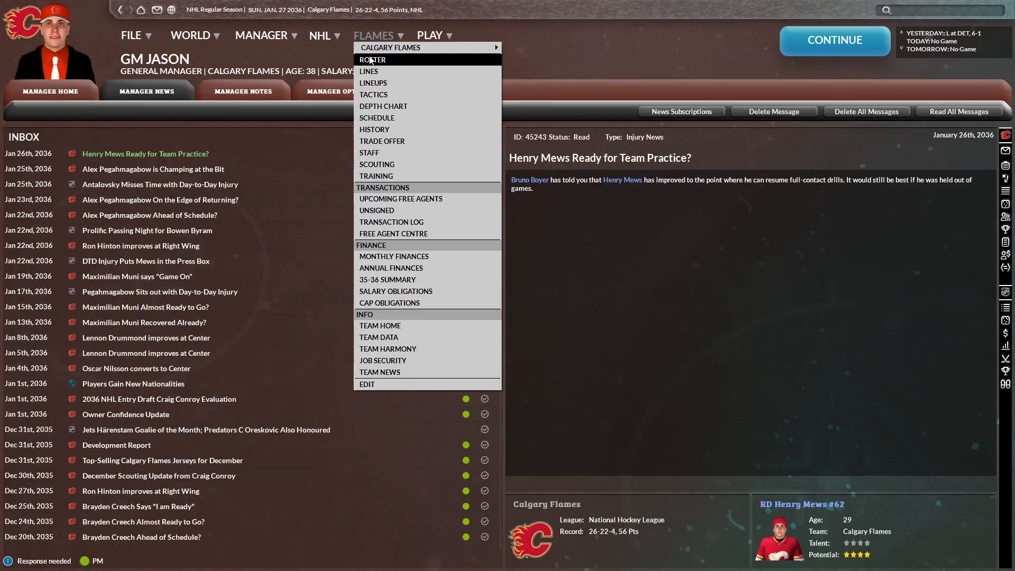
left_click(371, 59)
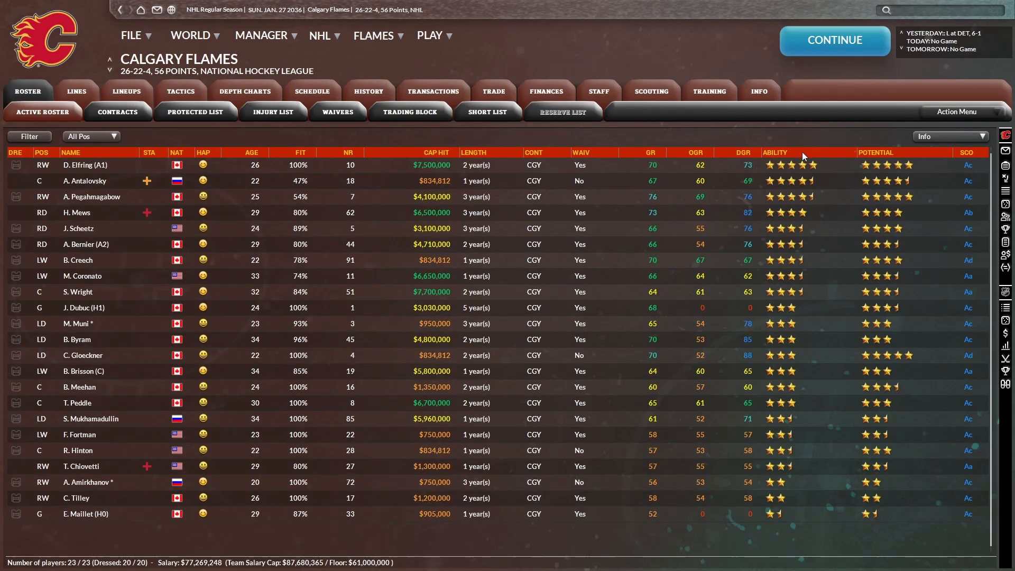
left_click(409, 112)
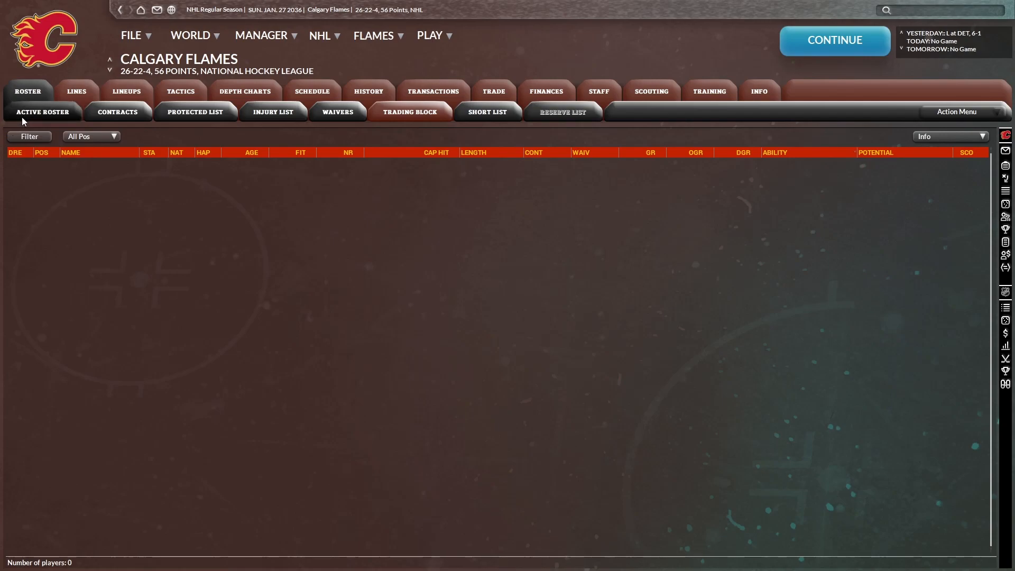
left_click(43, 112)
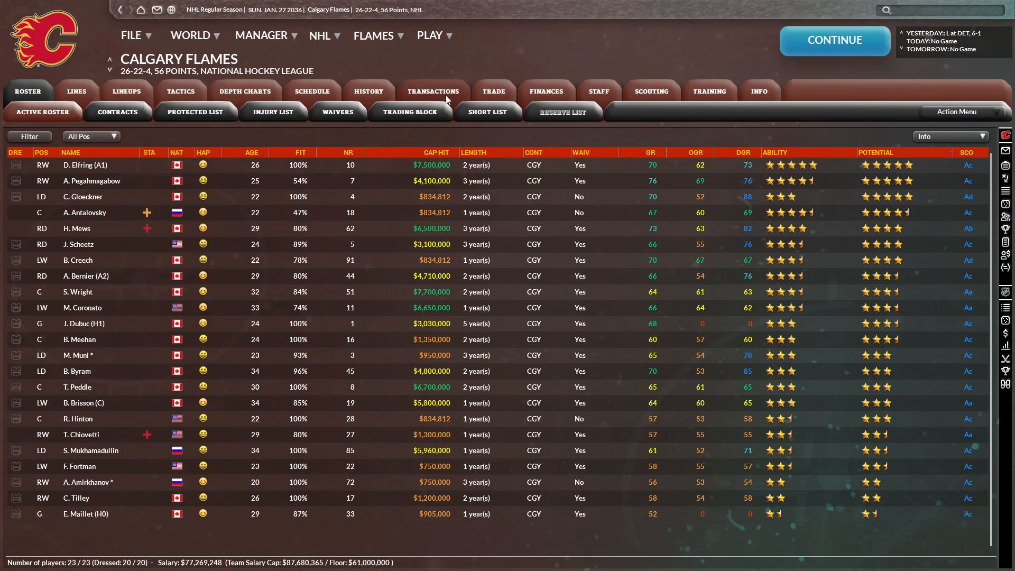
- Check Brendan Brisson's career stats, then bring up Calgary's 18 upcoming free agents
left_click(432, 92)
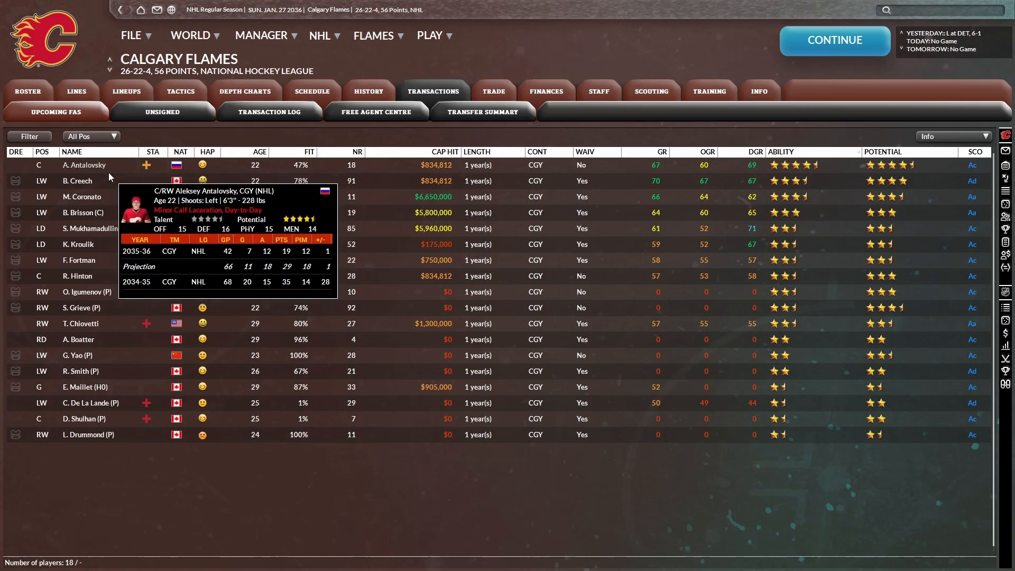
mouse_move(83, 196)
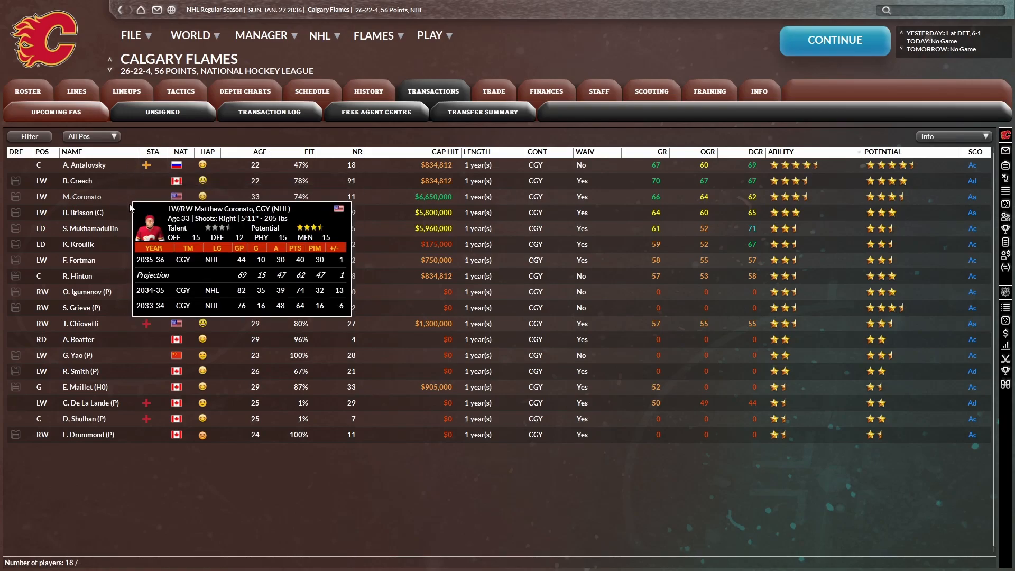
mouse_move(139, 236)
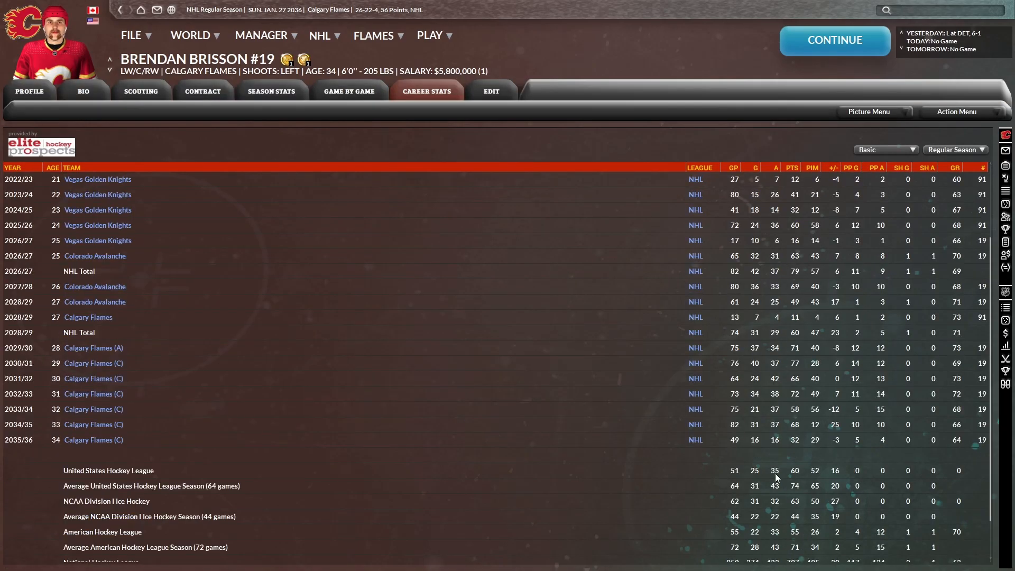
mouse_move(749, 450)
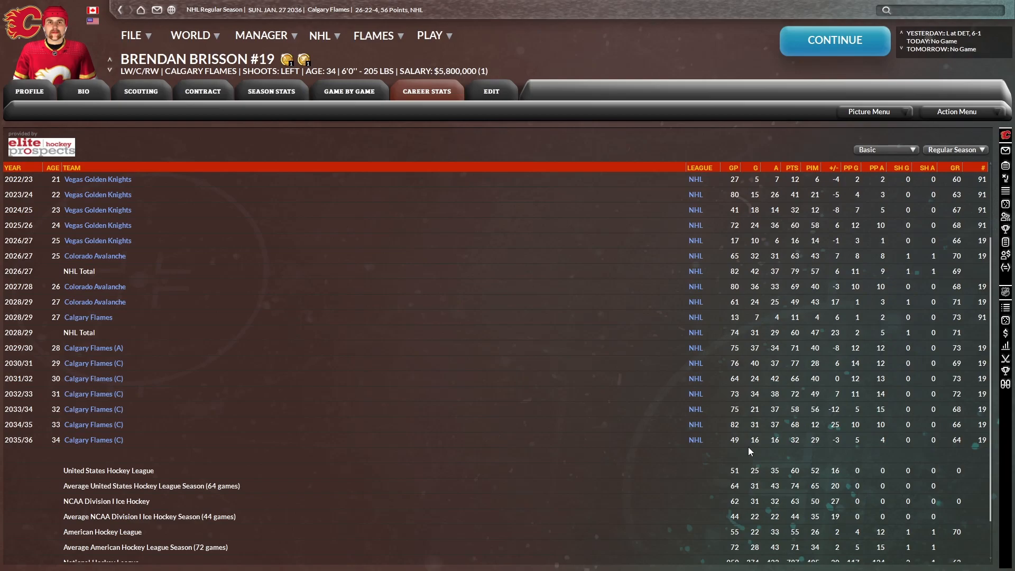
left_click(373, 35)
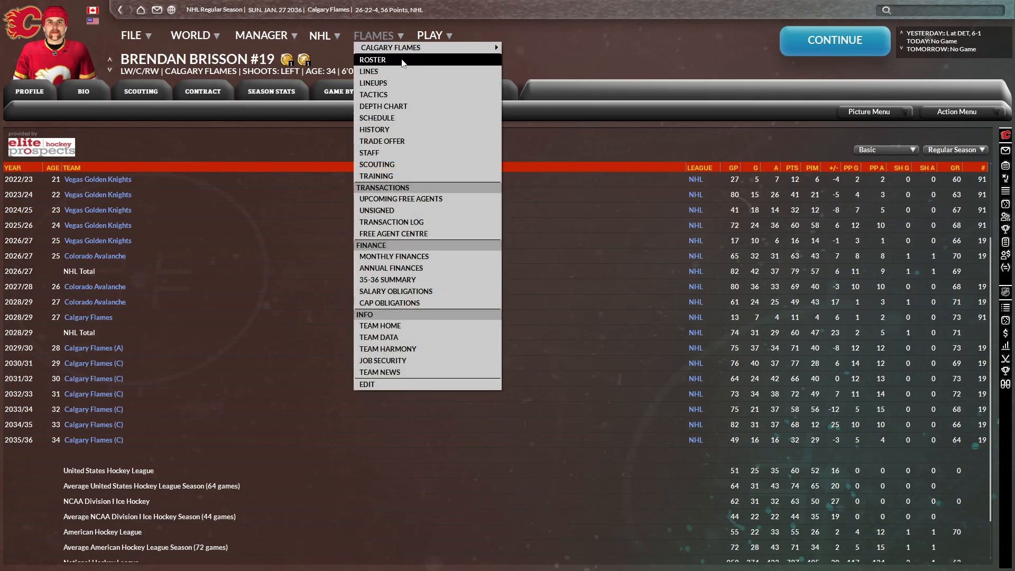
left_click(400, 199)
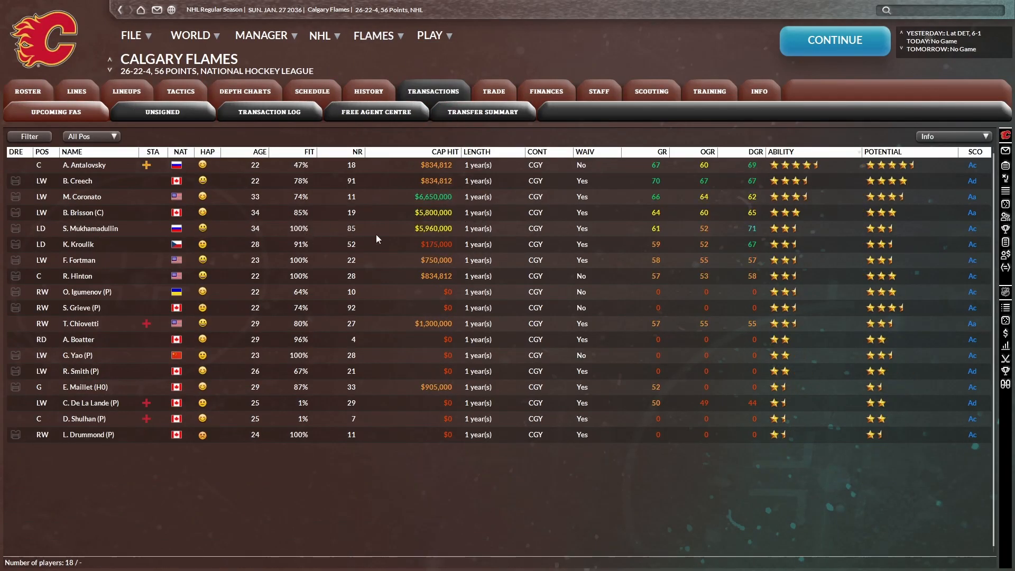
- Review Brisson's demands, then meet and submit Coronato's two-year $4,400,000 extension with bonuses
double_click(83, 212)
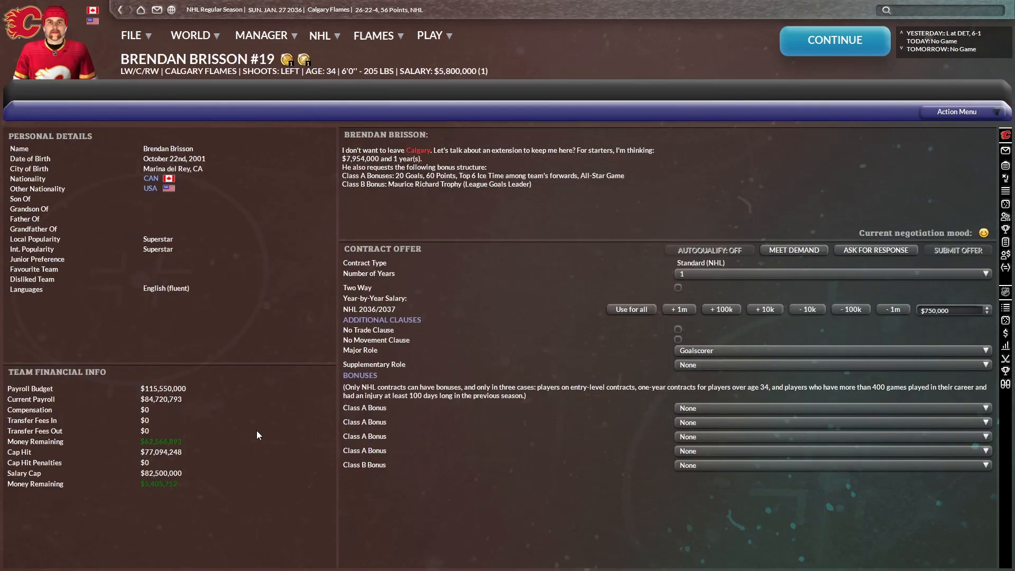
mouse_move(313, 237)
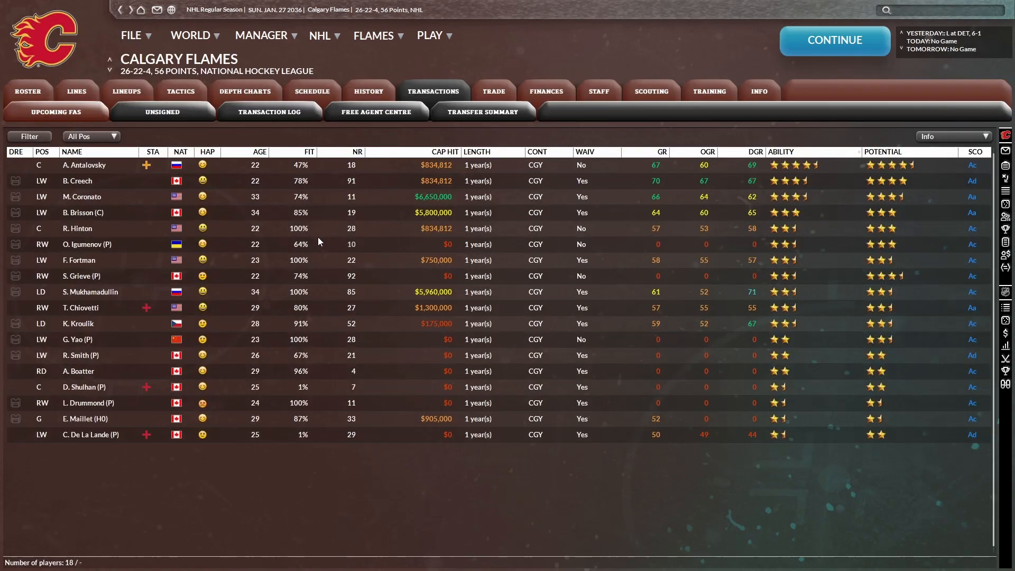
mouse_move(83, 212)
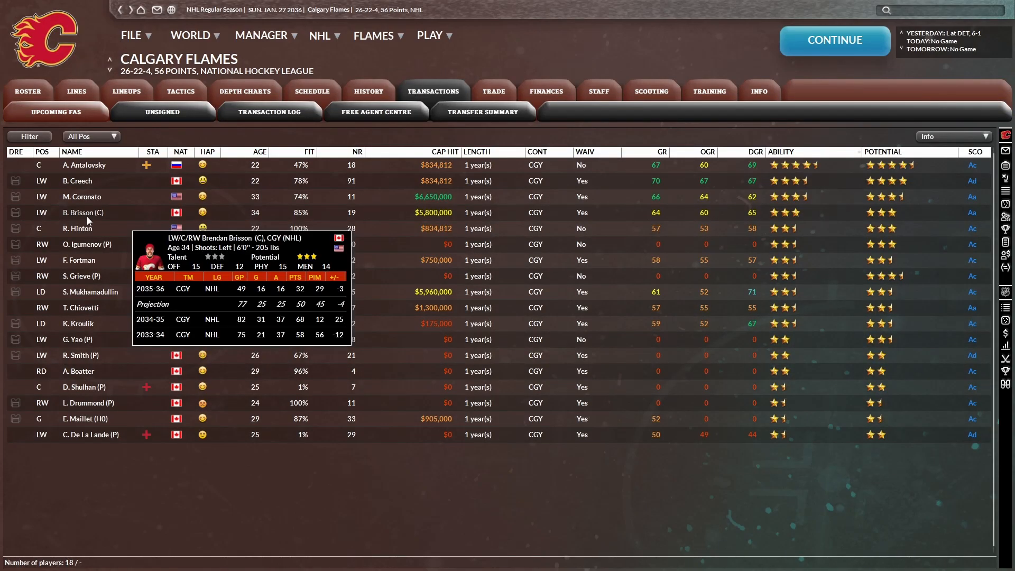
mouse_move(174, 421)
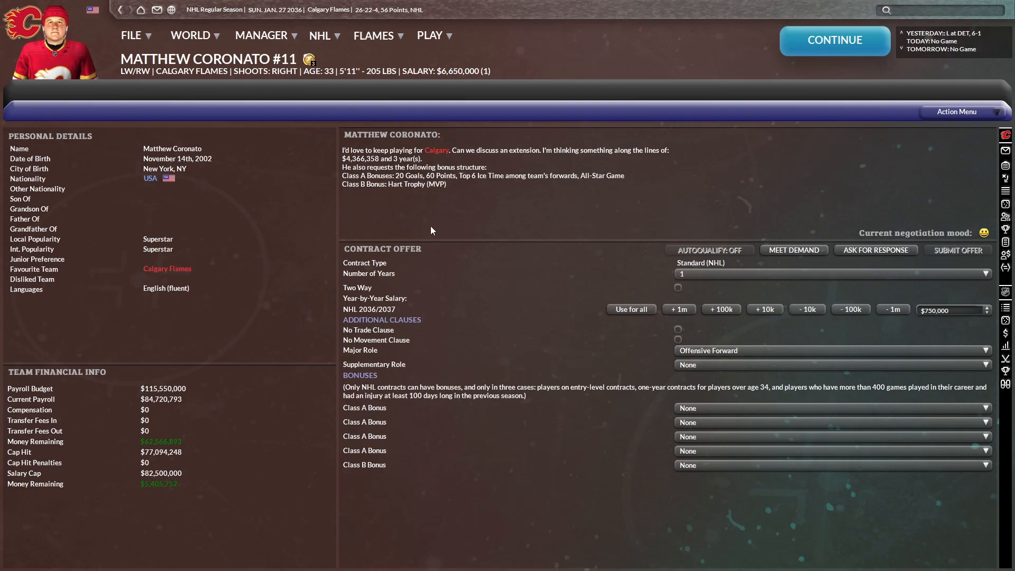
mouse_move(453, 218)
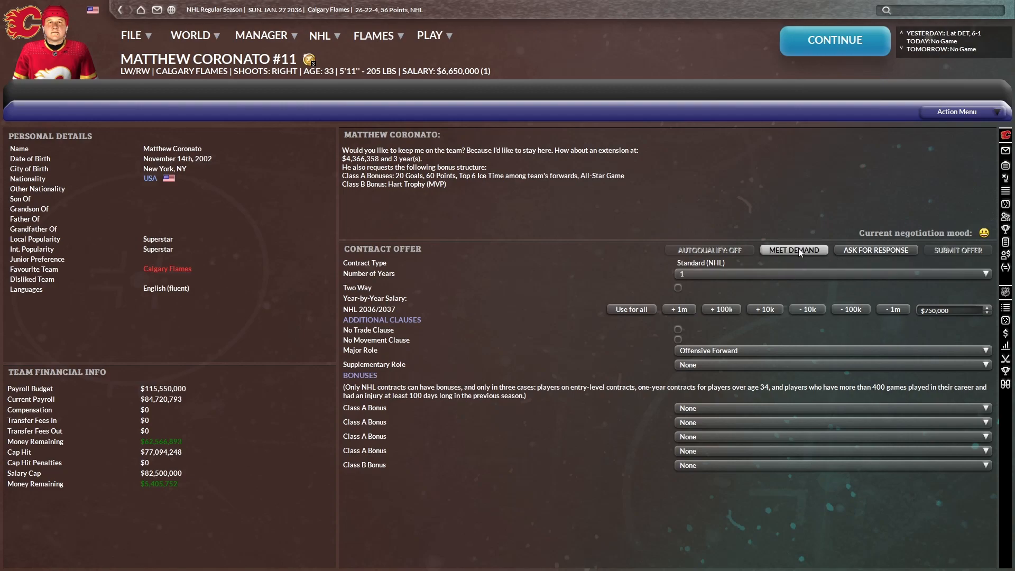
left_click(793, 250)
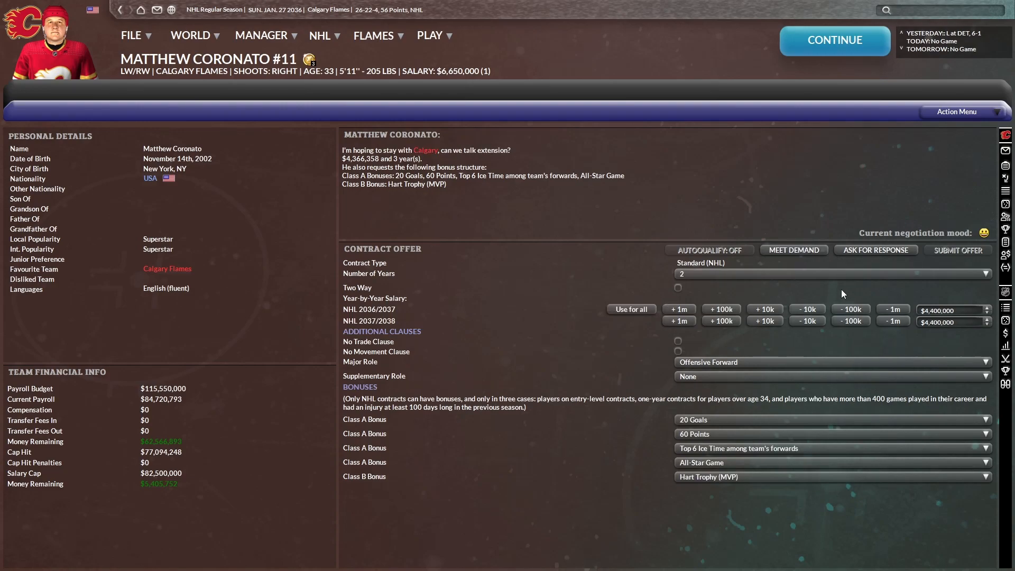
left_click(874, 250)
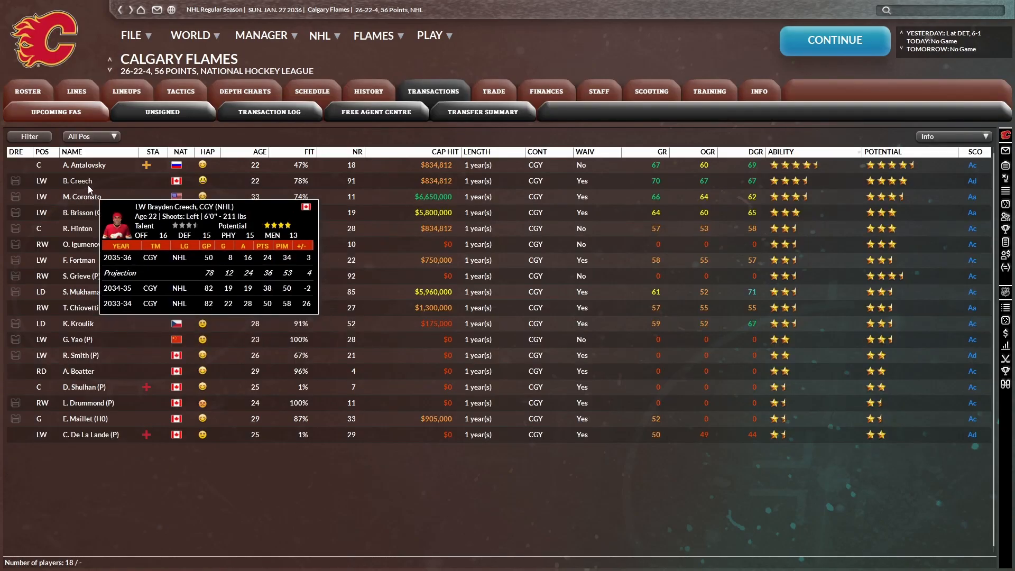
- Renew Creech, ask Antalovsky for a response, reaching Grieve's three-year $1,400,000 offer
right_click(76, 181)
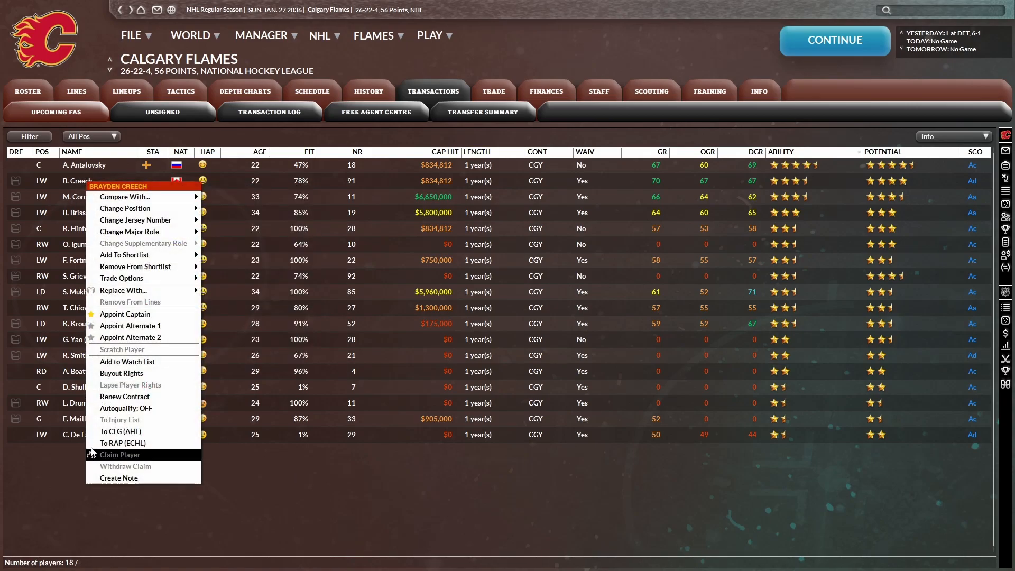
left_click(124, 396)
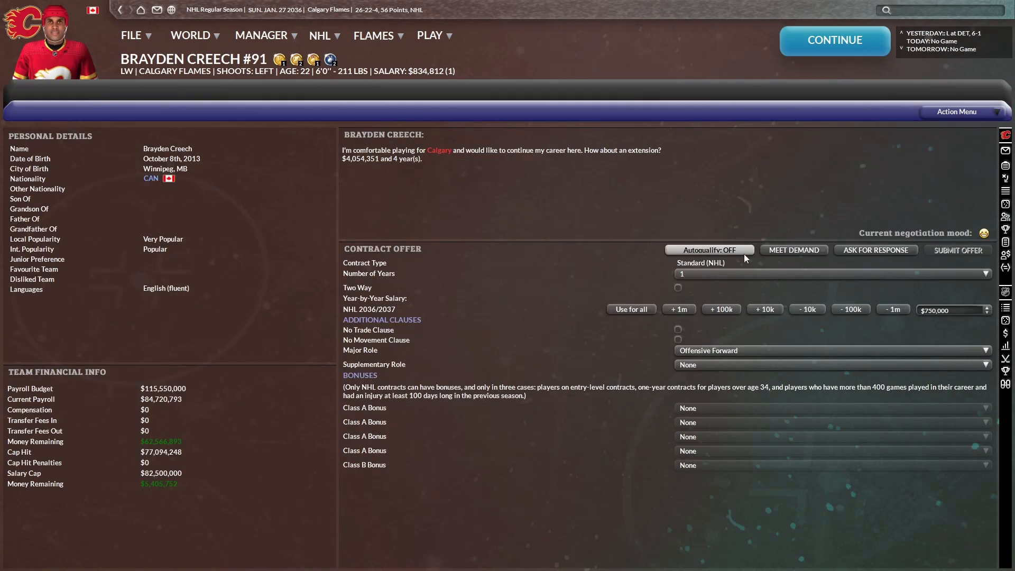
left_click(875, 250)
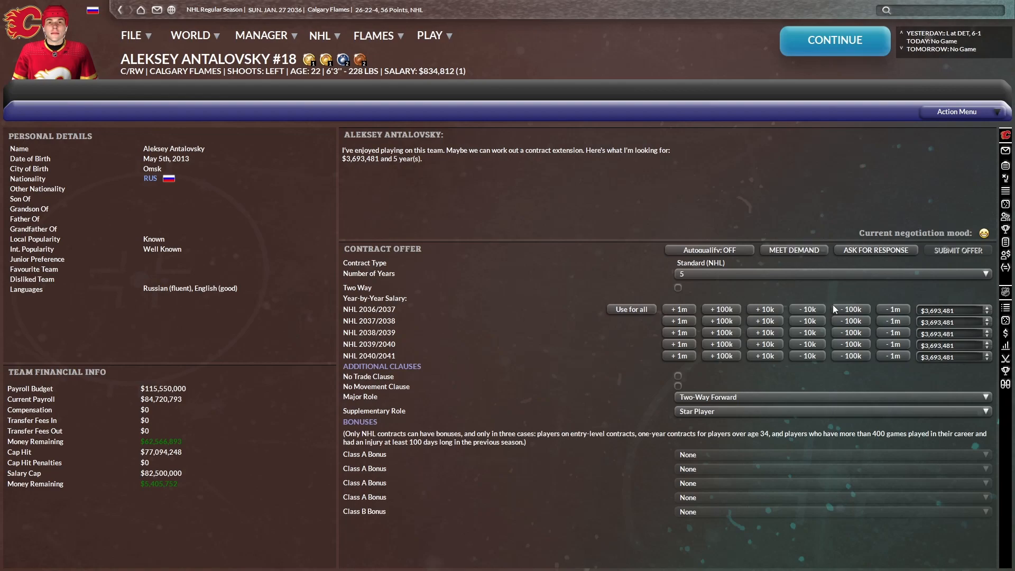
left_click(875, 250)
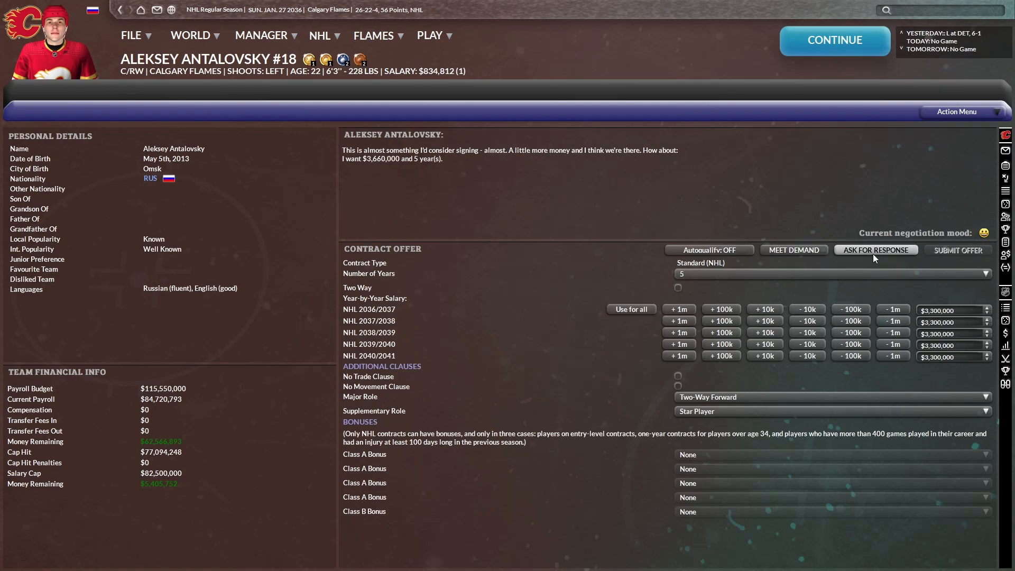
left_click(875, 250)
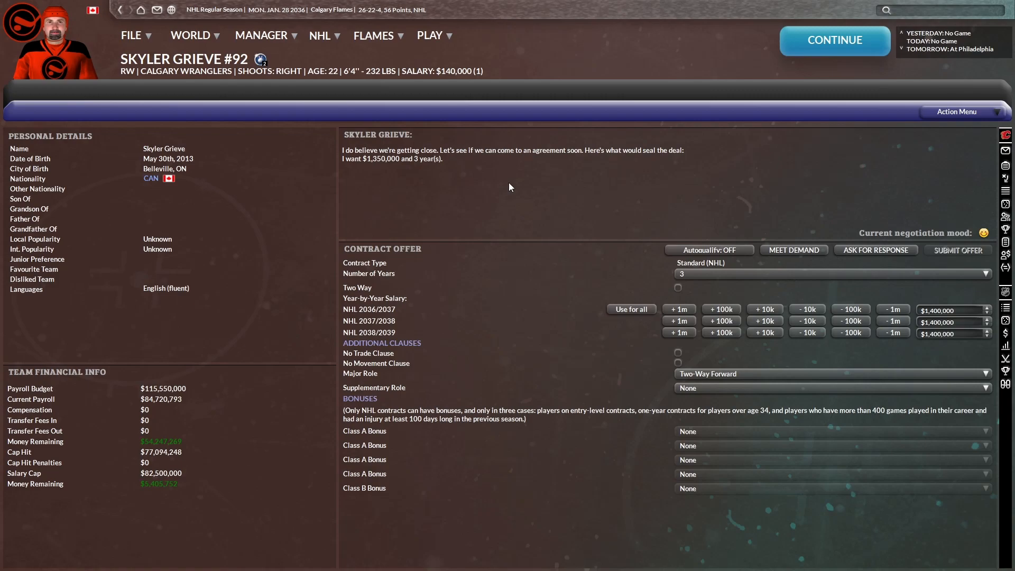
- Revisit Grieve's talks, sort upcoming free agents by ability, and simulate to February 1, 2036
left_click(875, 250)
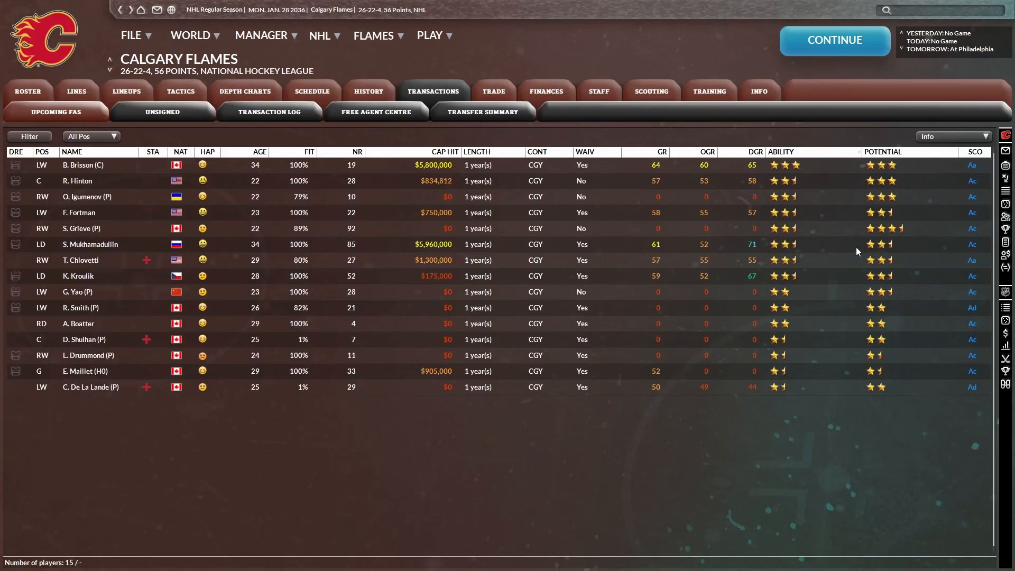
mouse_move(349, 204)
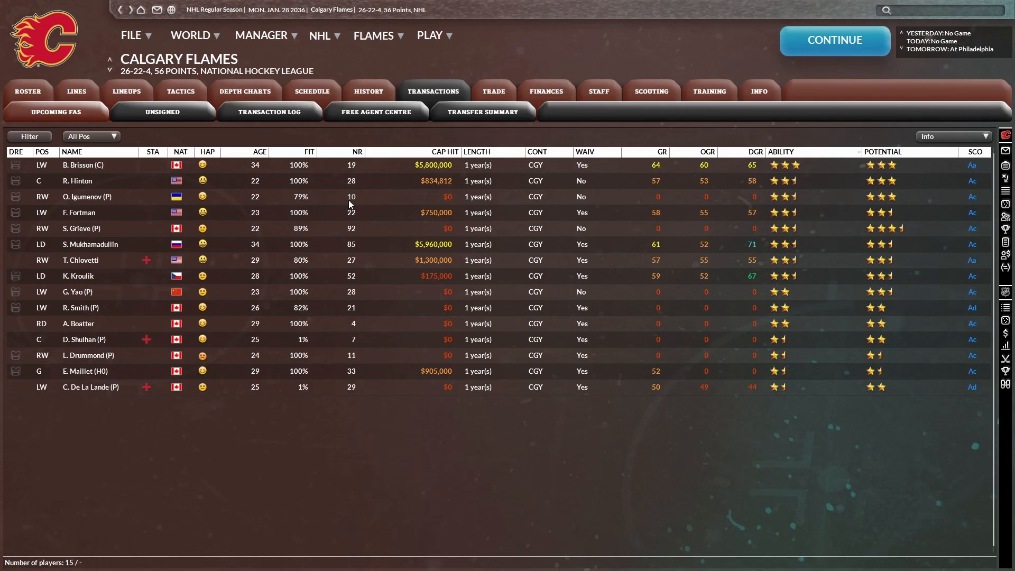
mouse_move(81, 228)
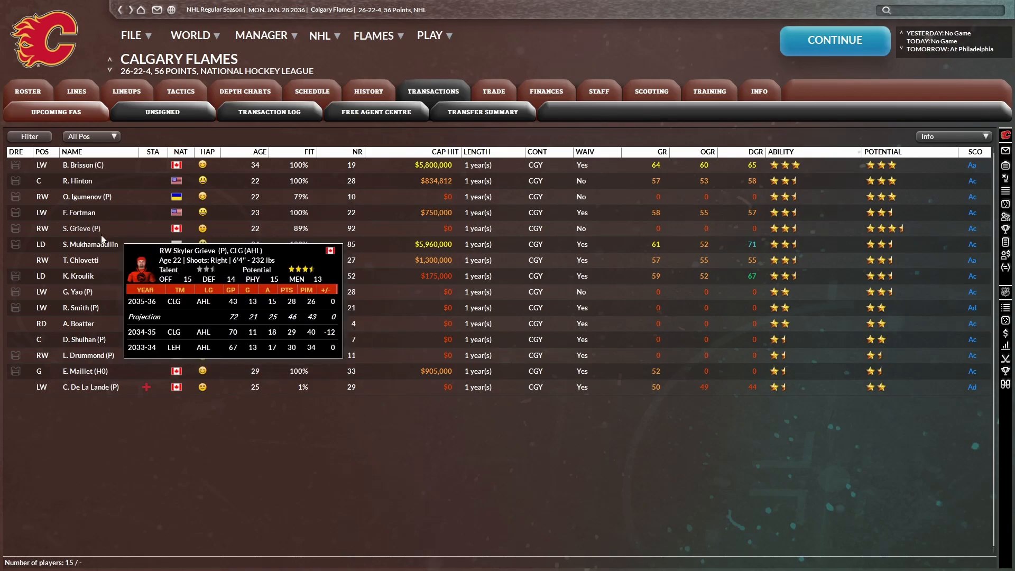
double_click(80, 227)
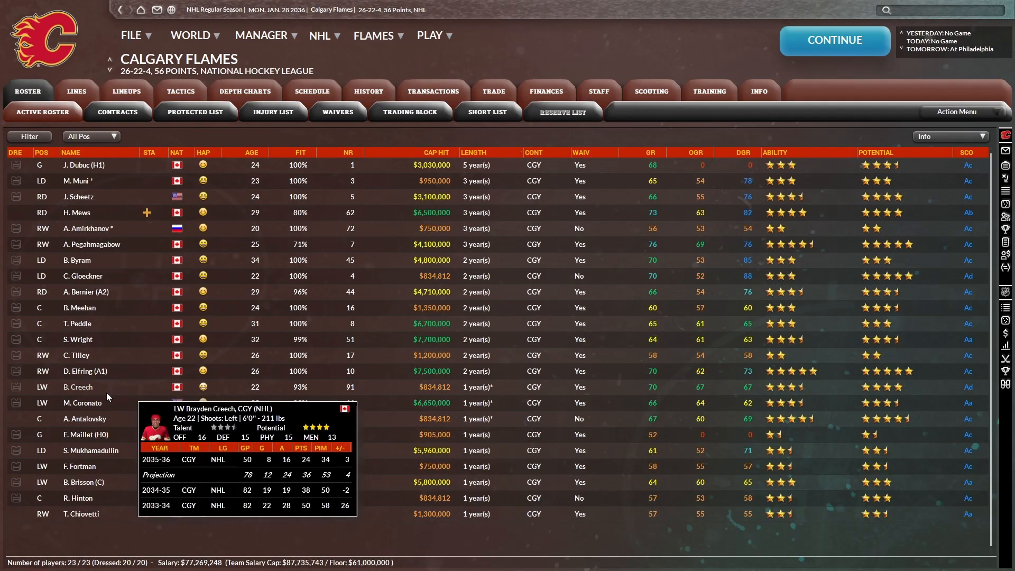
mouse_move(476, 439)
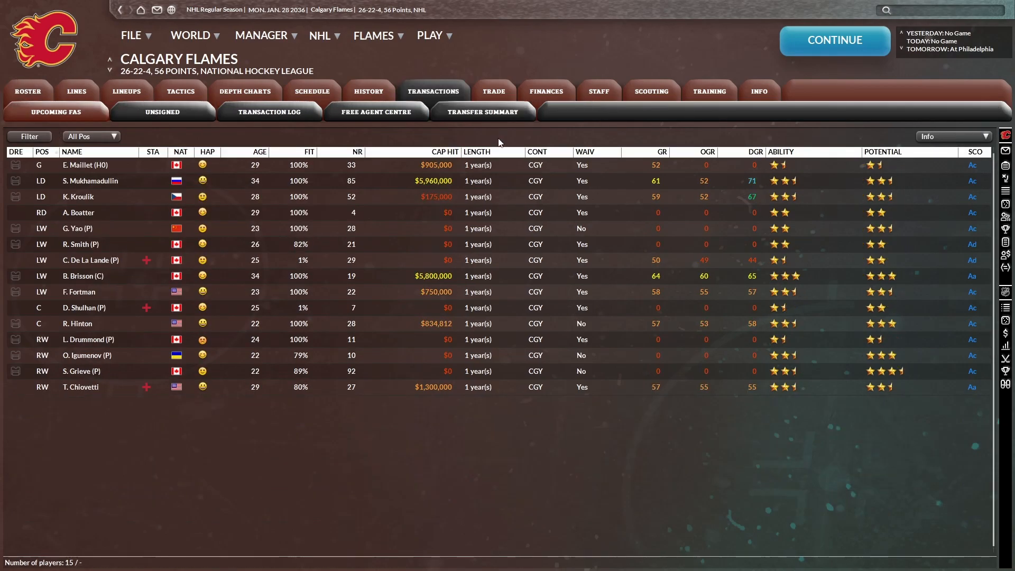
mouse_move(642, 165)
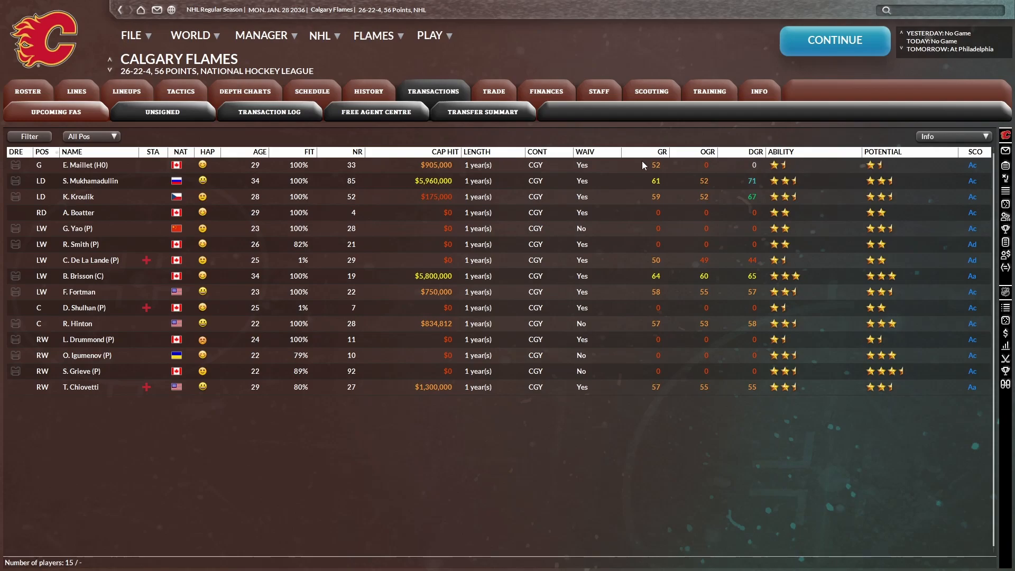
mouse_move(435, 165)
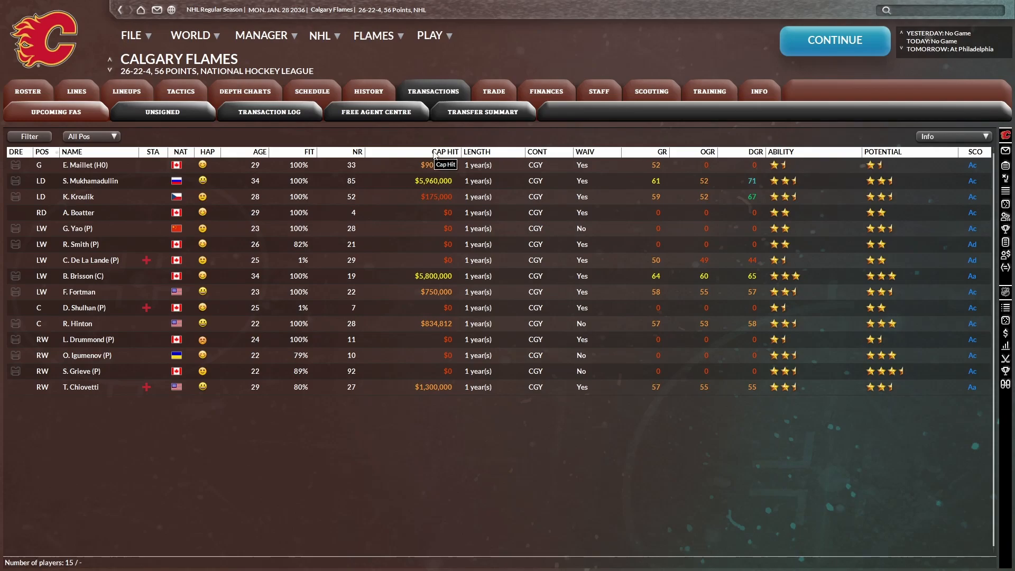
left_click(445, 151)
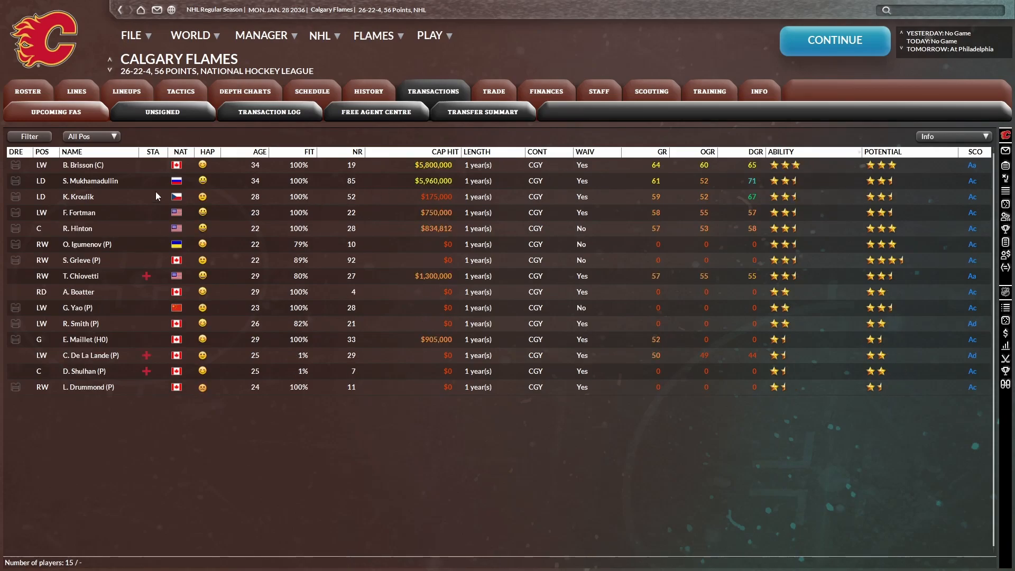
left_click(430, 35)
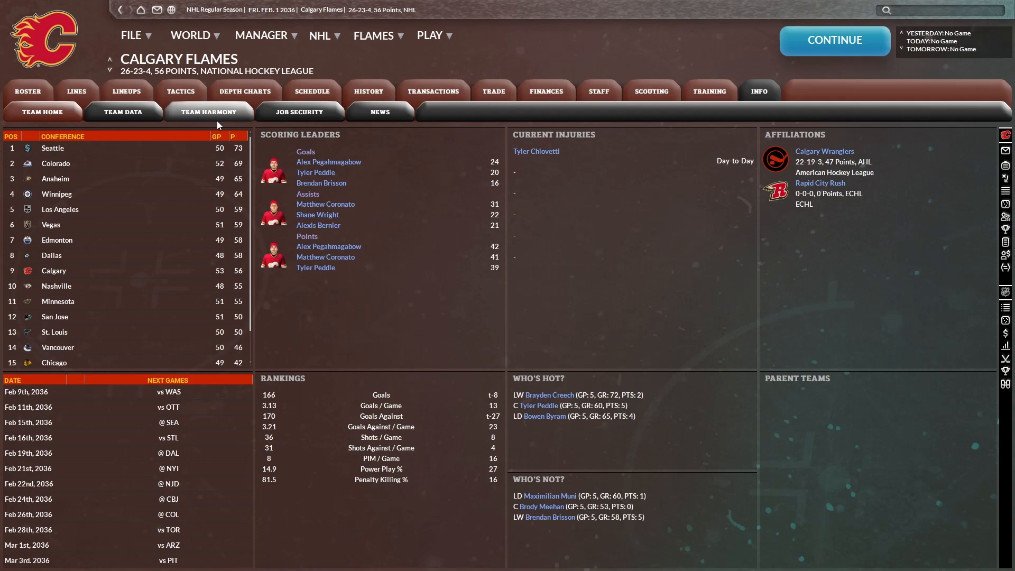
- Check team harmony (no conflicts or cliques), then return to the active roster
left_click(208, 112)
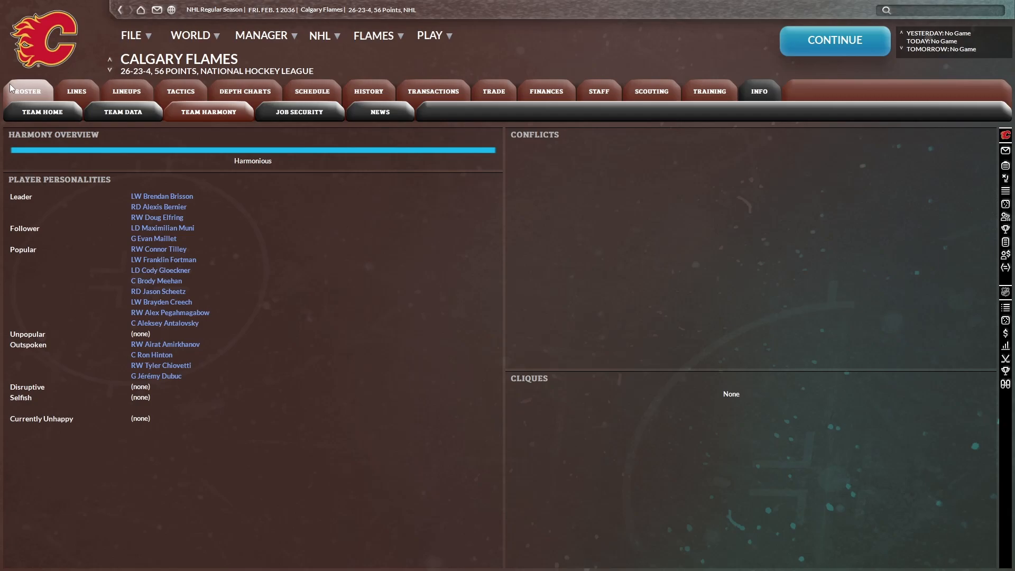
left_click(320, 35)
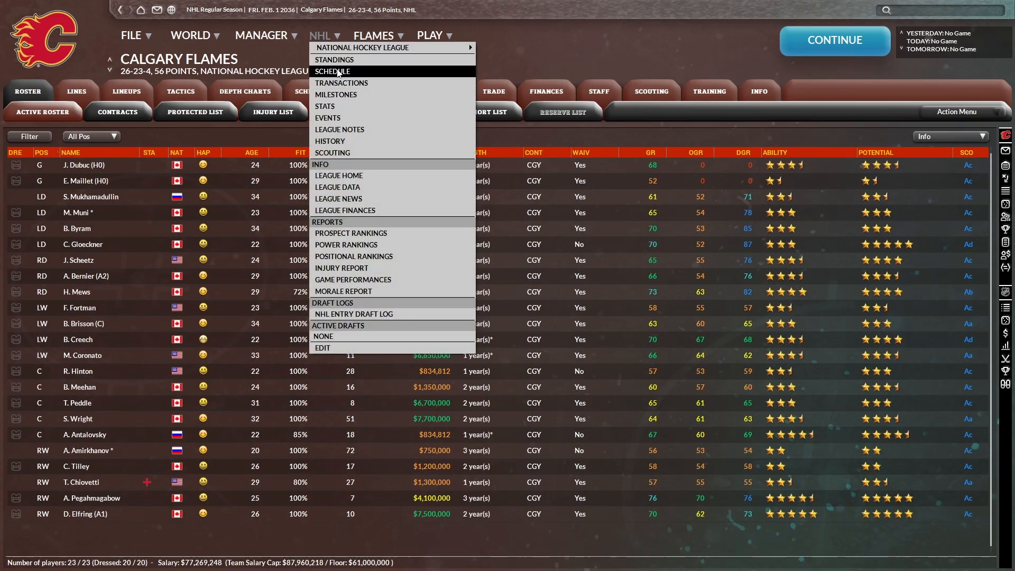
- Check wild card and division standings, then simulate to February 20 with Calgary 29-24-5
left_click(335, 59)
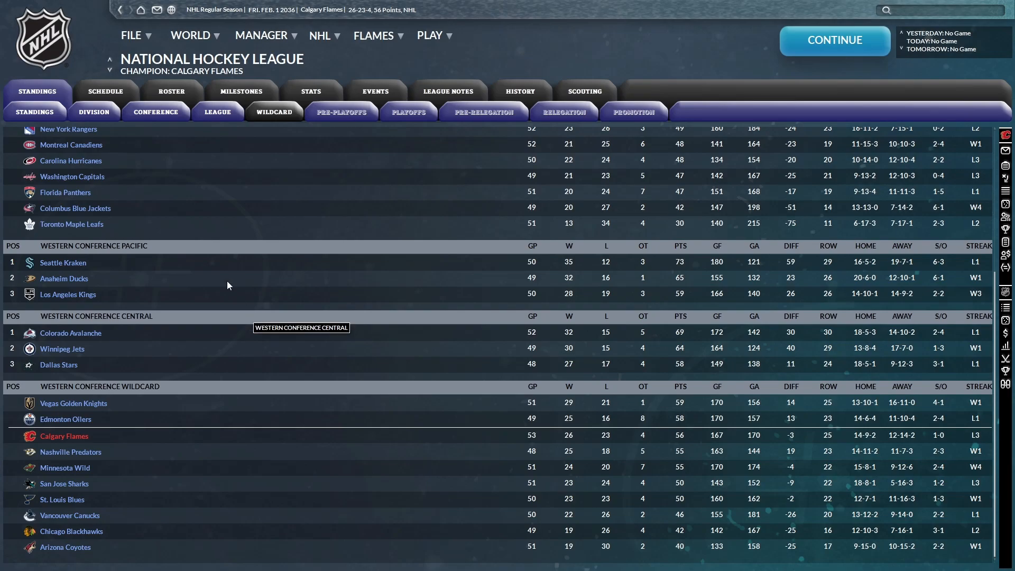
left_click(93, 112)
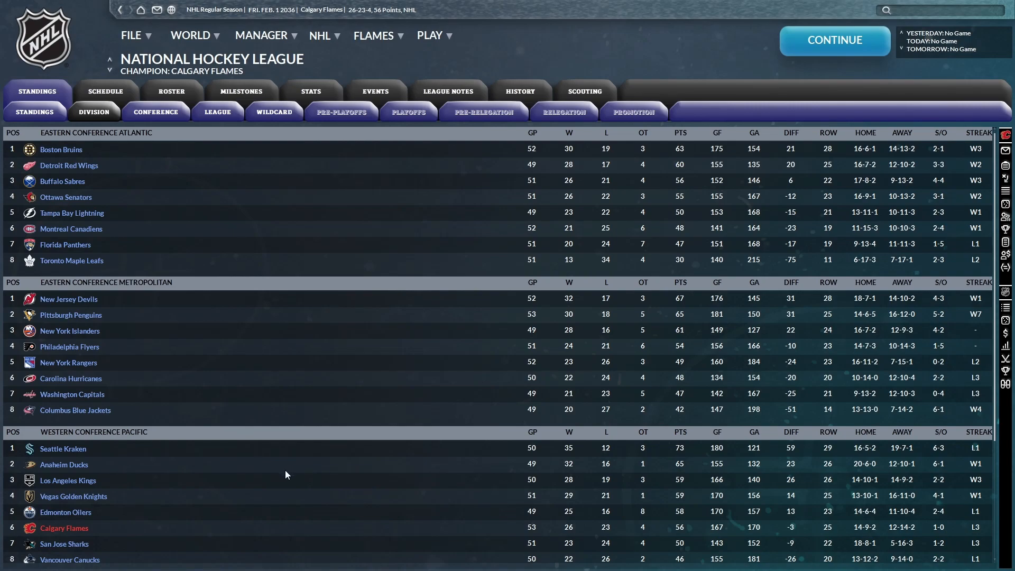
left_click(833, 40)
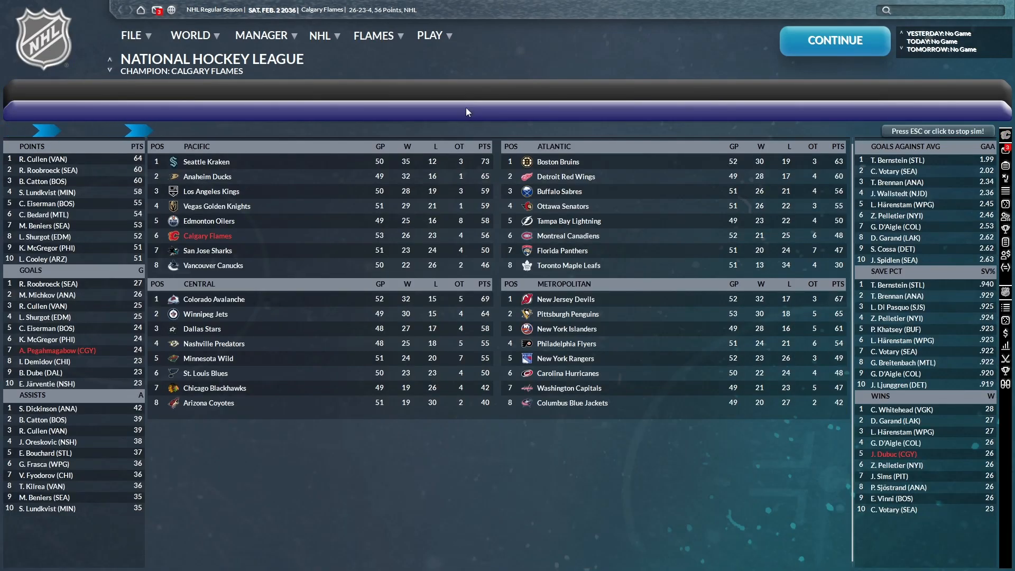
left_click(834, 41)
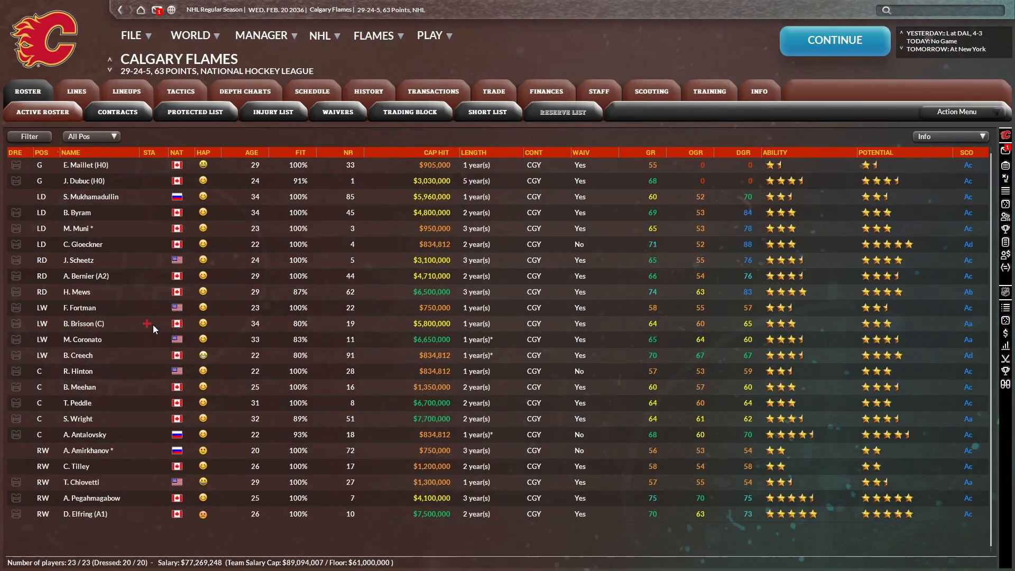
mouse_move(160, 318)
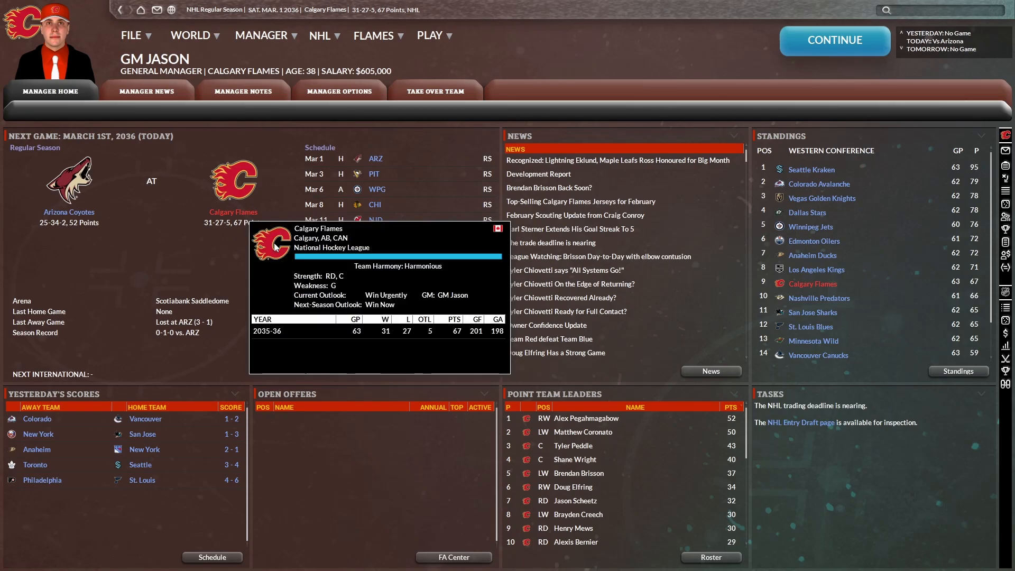
- Review the Flames' February, January and December results, then show the injury list with Brisson
left_click(319, 35)
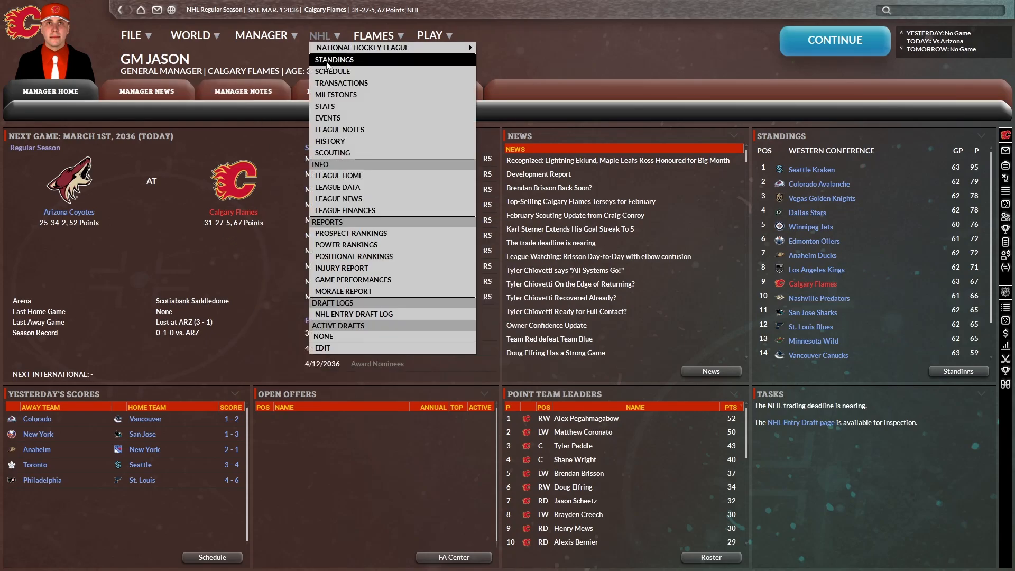
left_click(334, 58)
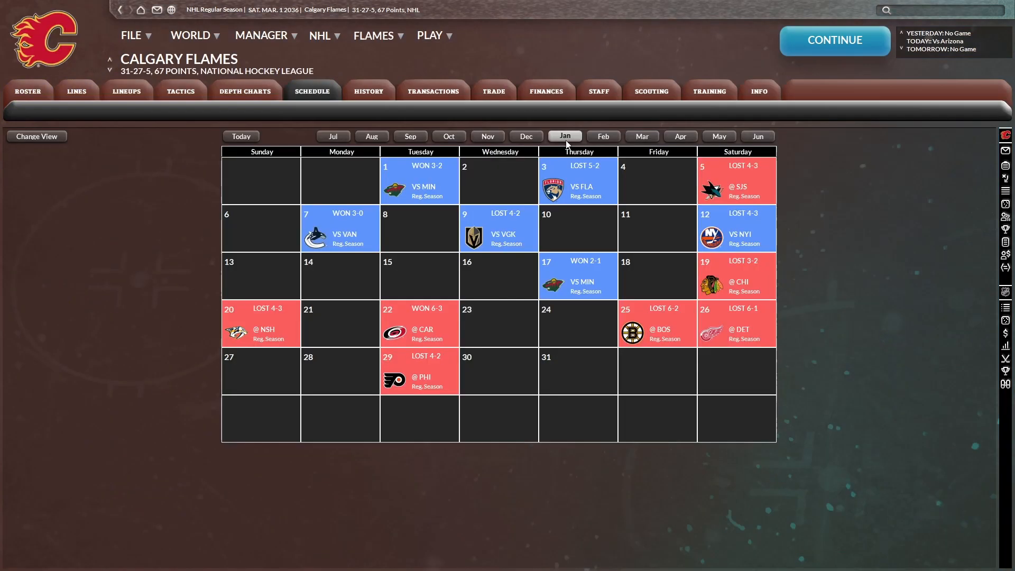
left_click(602, 136)
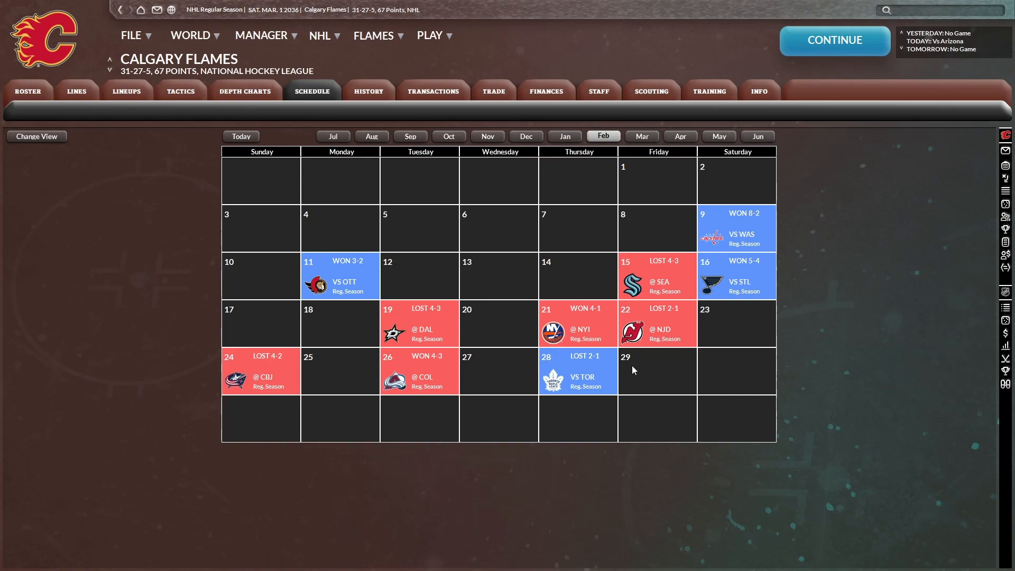
left_click(563, 135)
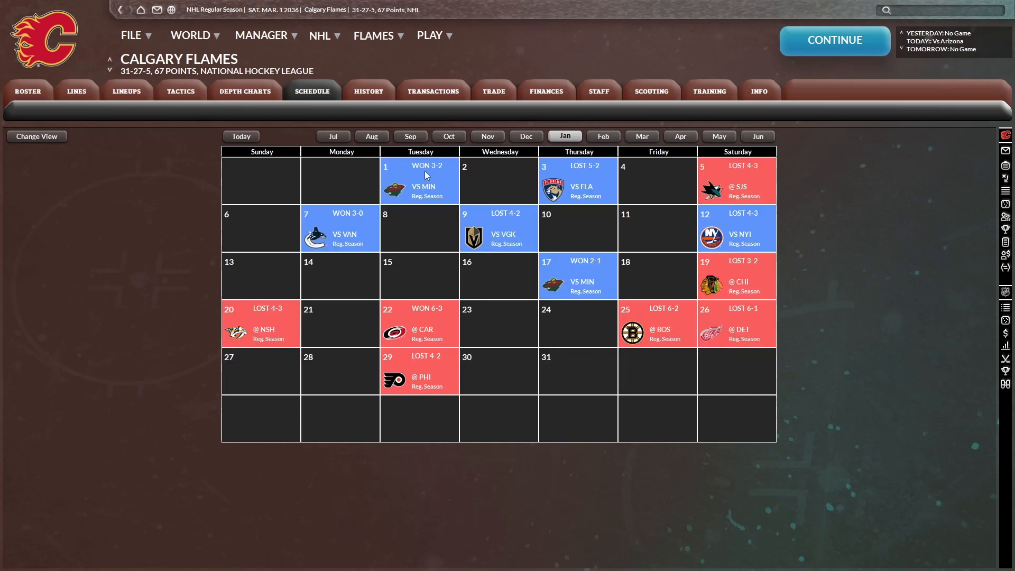
mouse_move(740, 317)
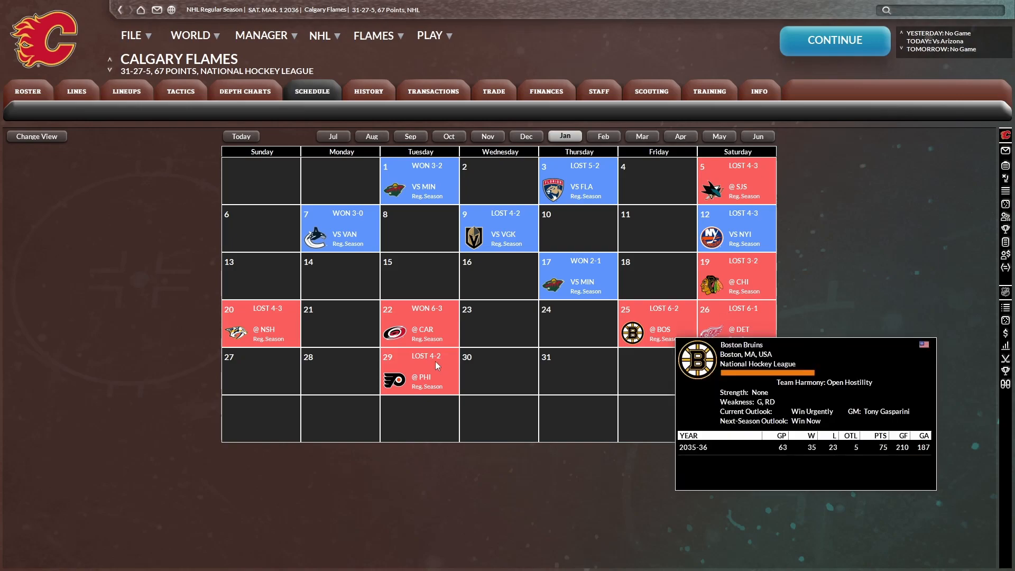
mouse_move(438, 202)
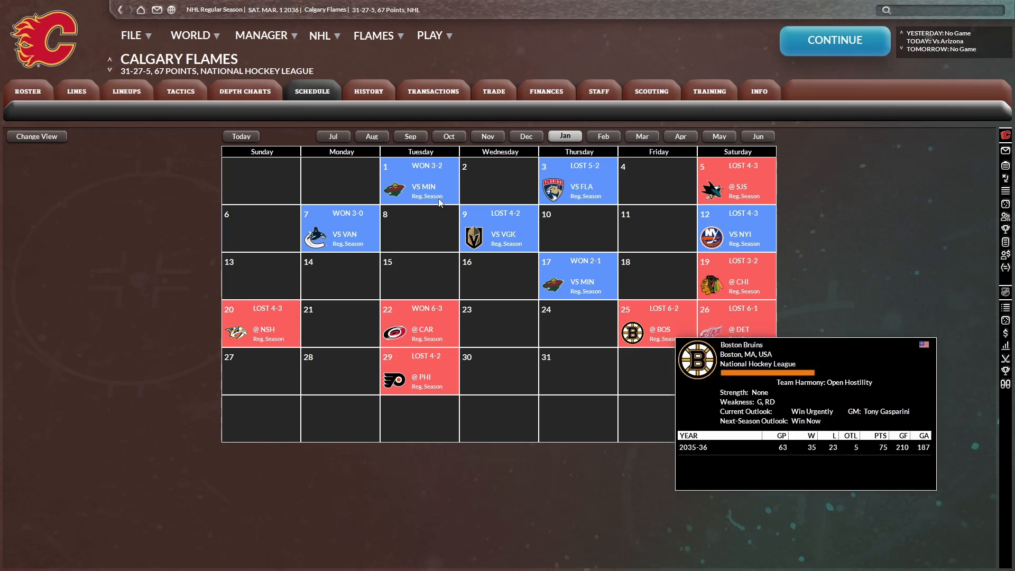
left_click(525, 136)
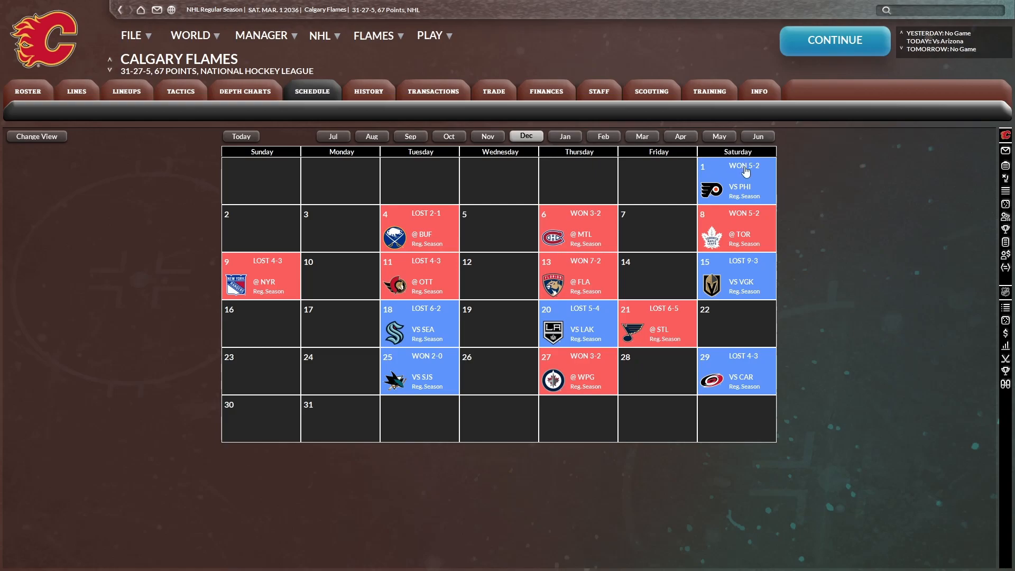
left_click(320, 35)
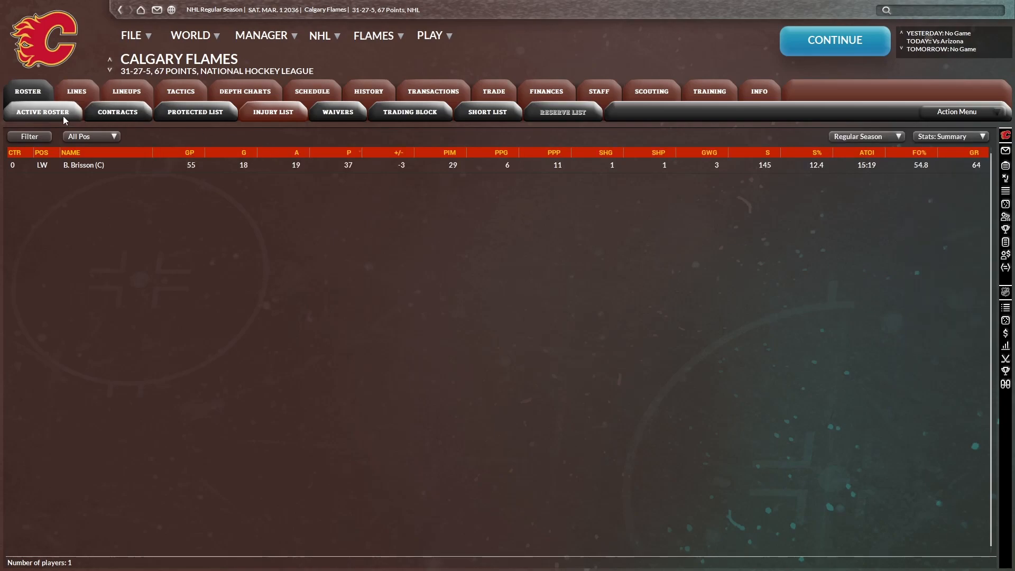
- Review active roster season stats and unsigned prospects' Info columns, ending on an Avalanche trade screen
left_click(42, 112)
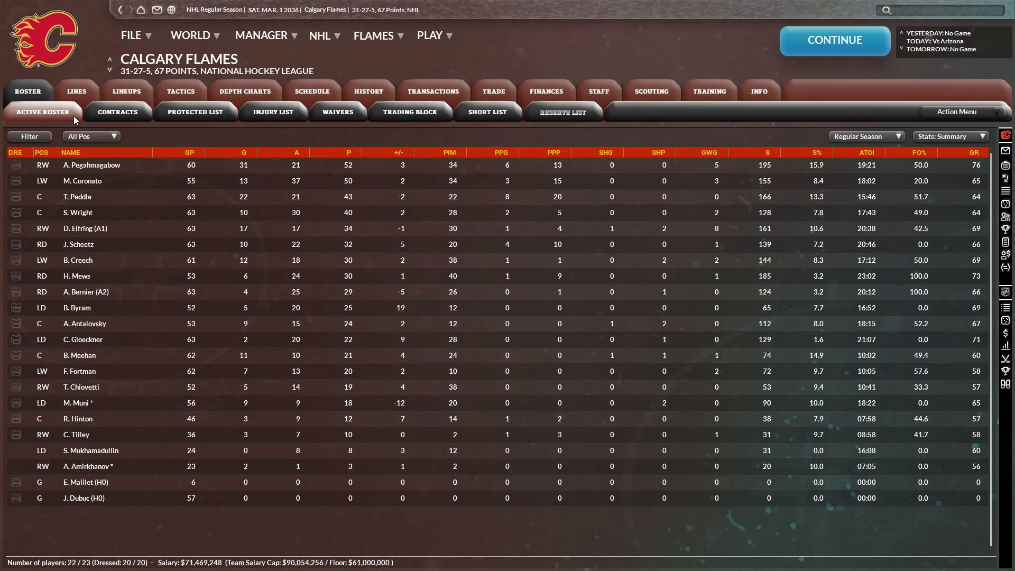
left_click(492, 90)
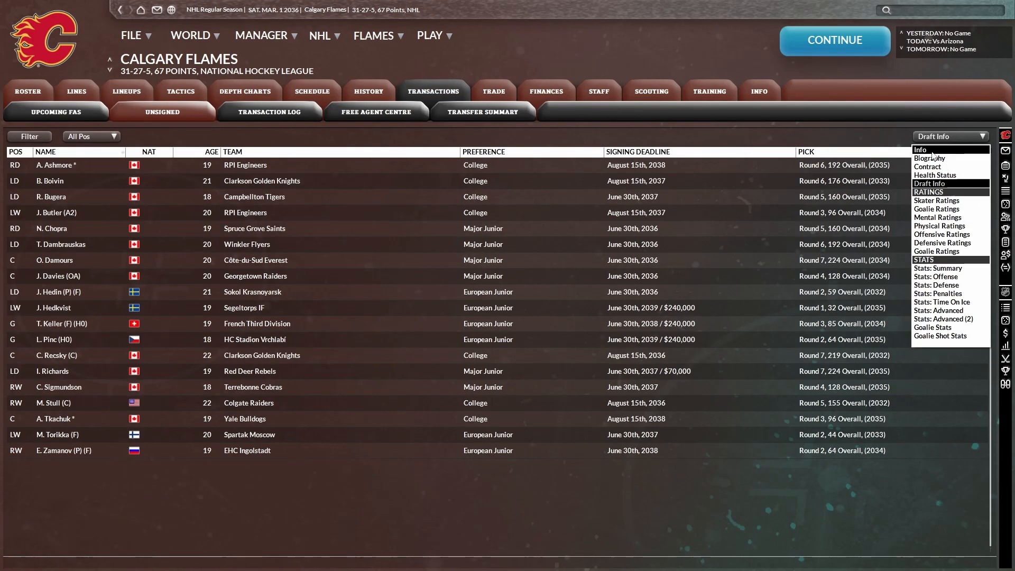
left_click(925, 167)
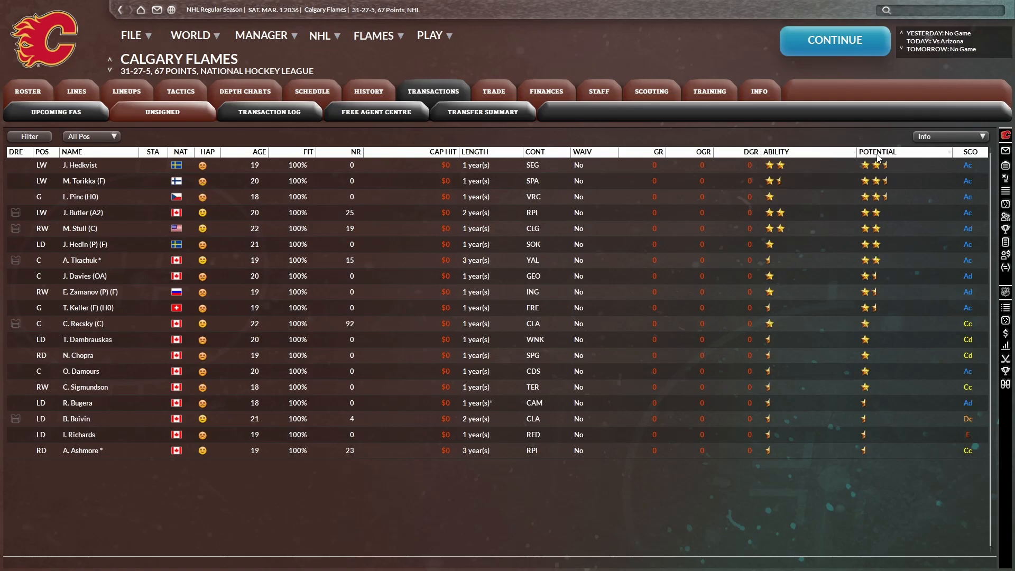
left_click(493, 90)
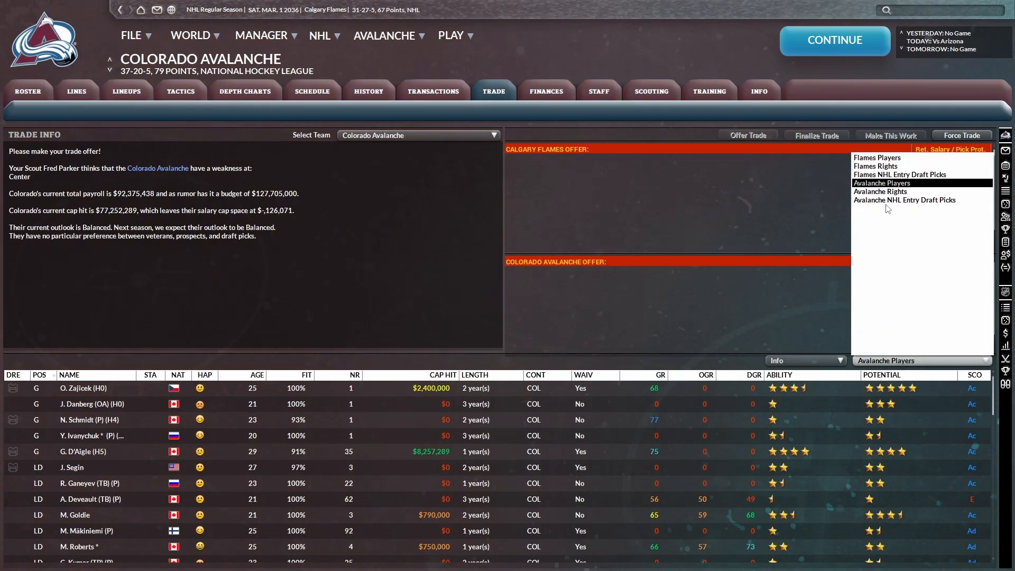
- Propose Brendan Brisson to New Jersey for their 2036 first-round pick and check the scout's rejection
left_click(880, 191)
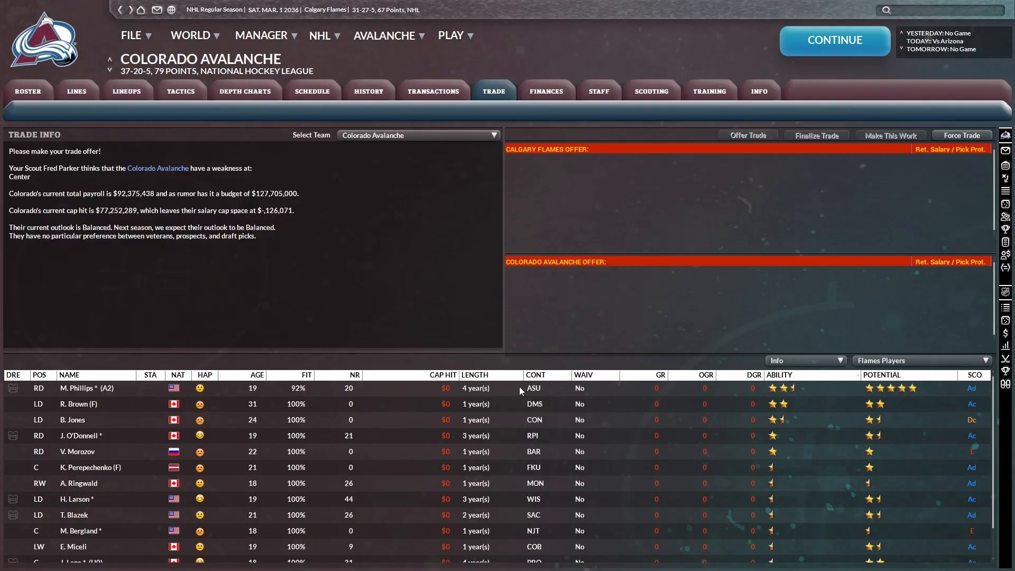
left_click(919, 360)
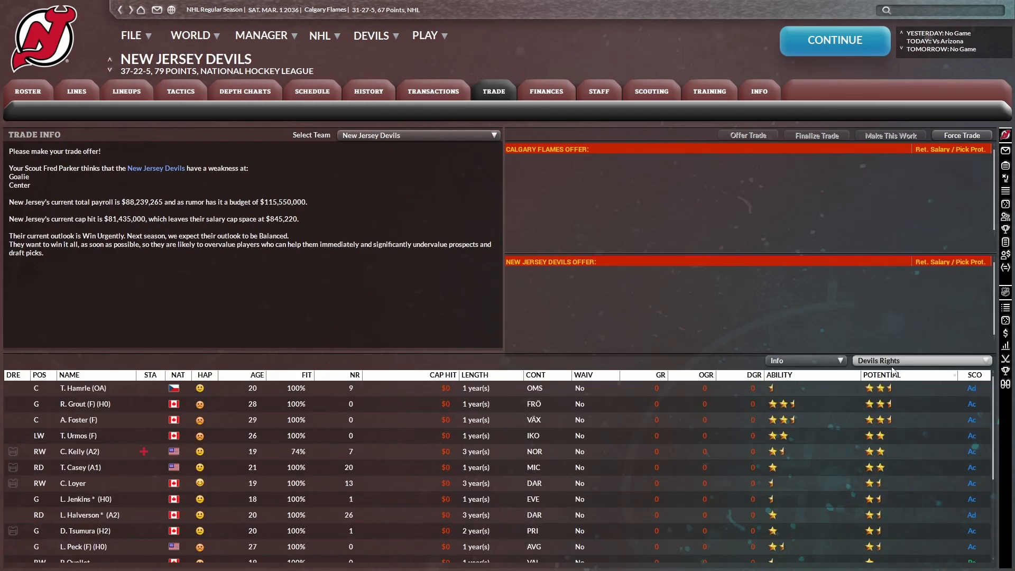
left_click(919, 360)
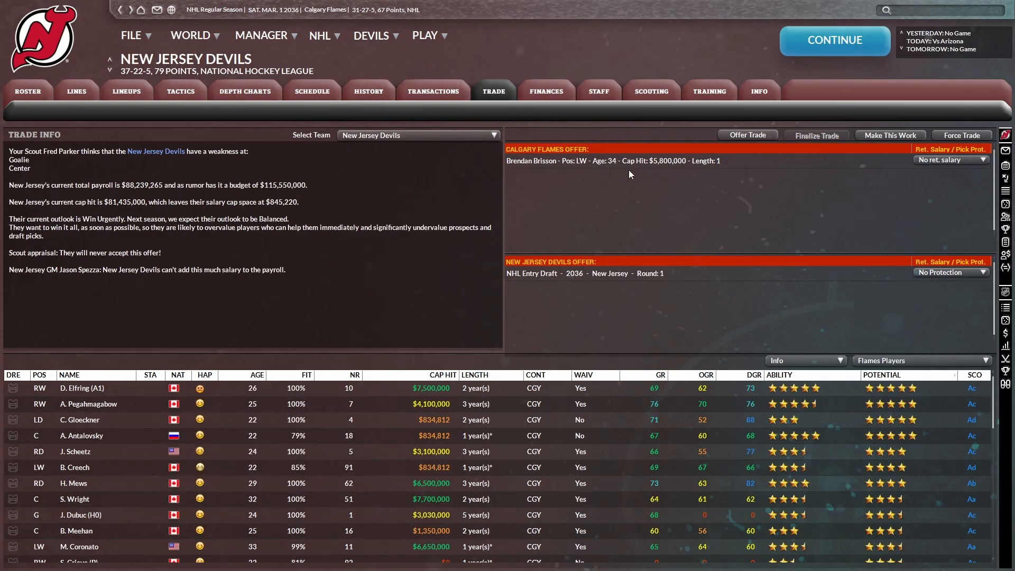
left_click(948, 159)
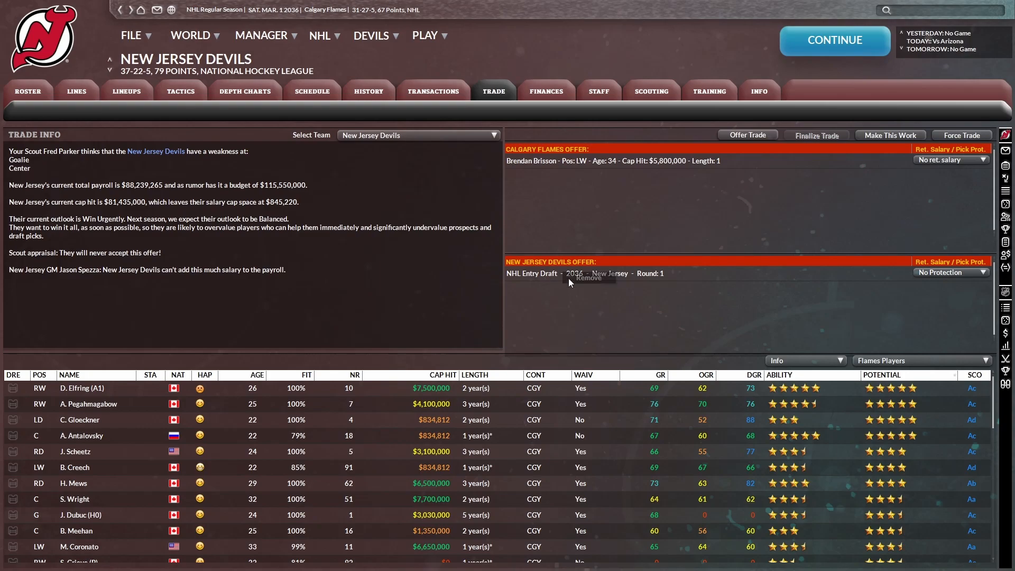
- Redirect the Brisson offer to Pittsburgh's 2036 first-round pick and read the salary-based refusal
left_click(417, 135)
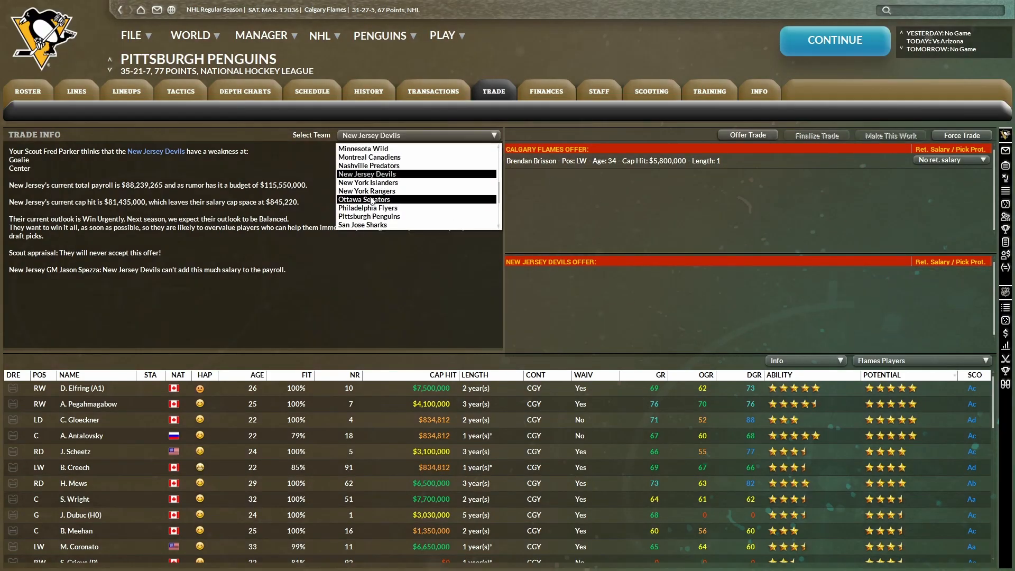
left_click(369, 216)
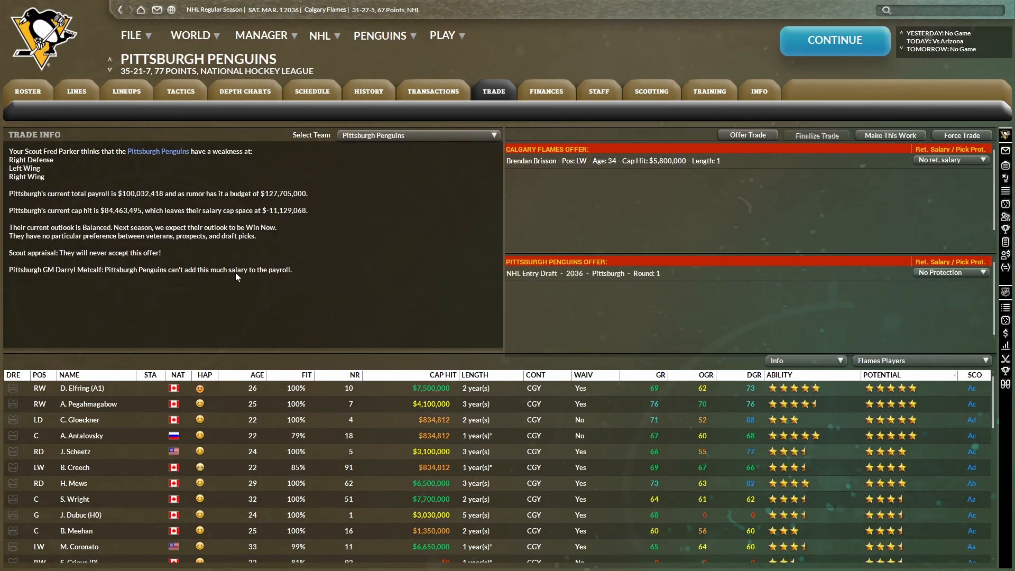
left_click(949, 160)
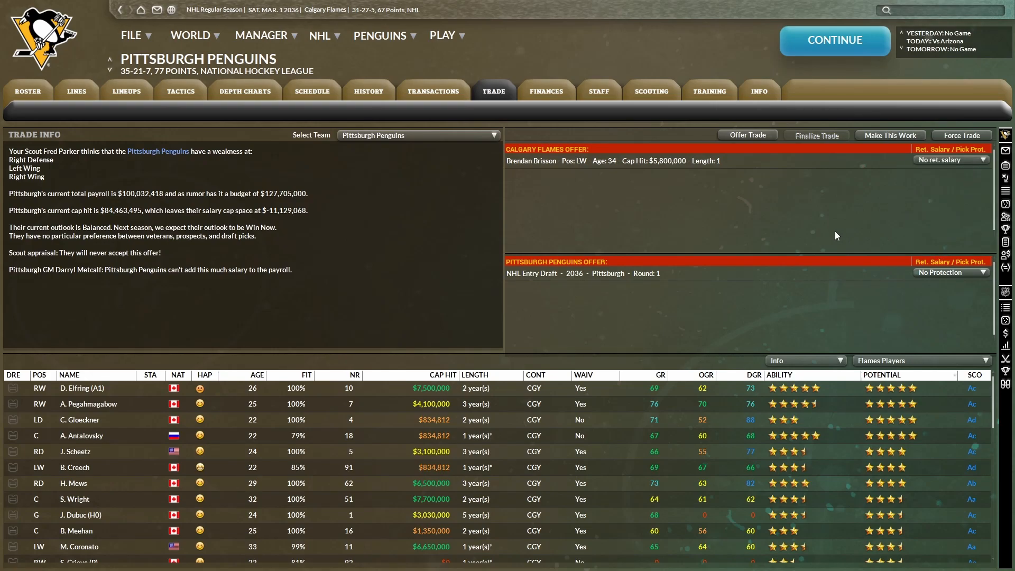
mouse_move(603, 283)
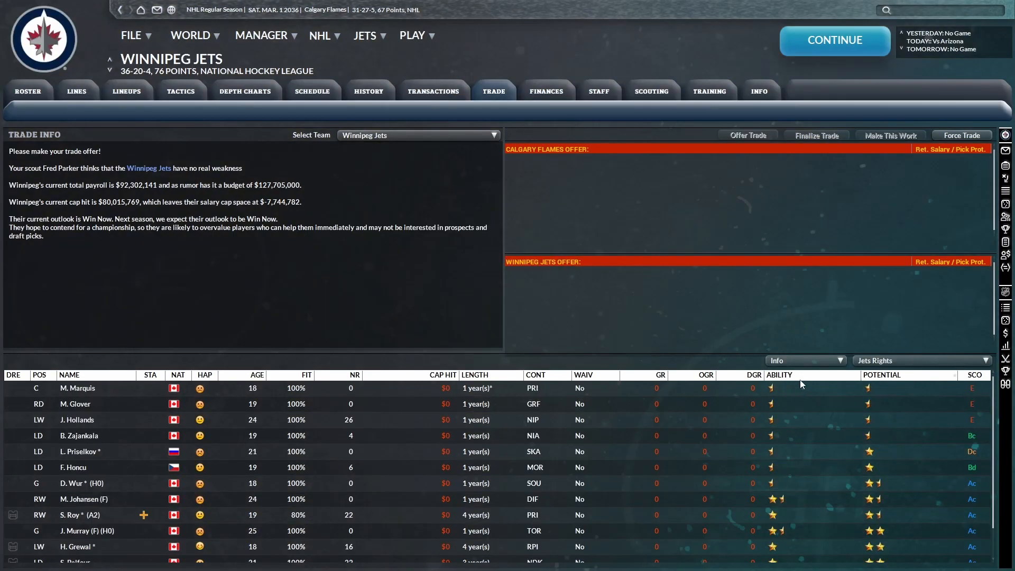
- Browse Winnipeg's NHL Entry Draft picks, then view Calgary's 14 upcoming free agents
left_click(919, 360)
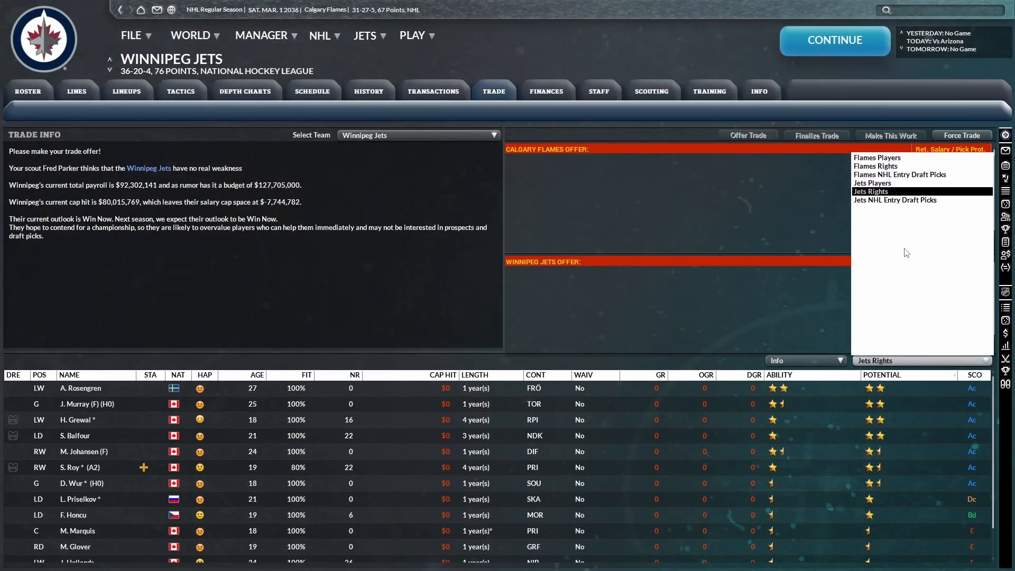
left_click(895, 199)
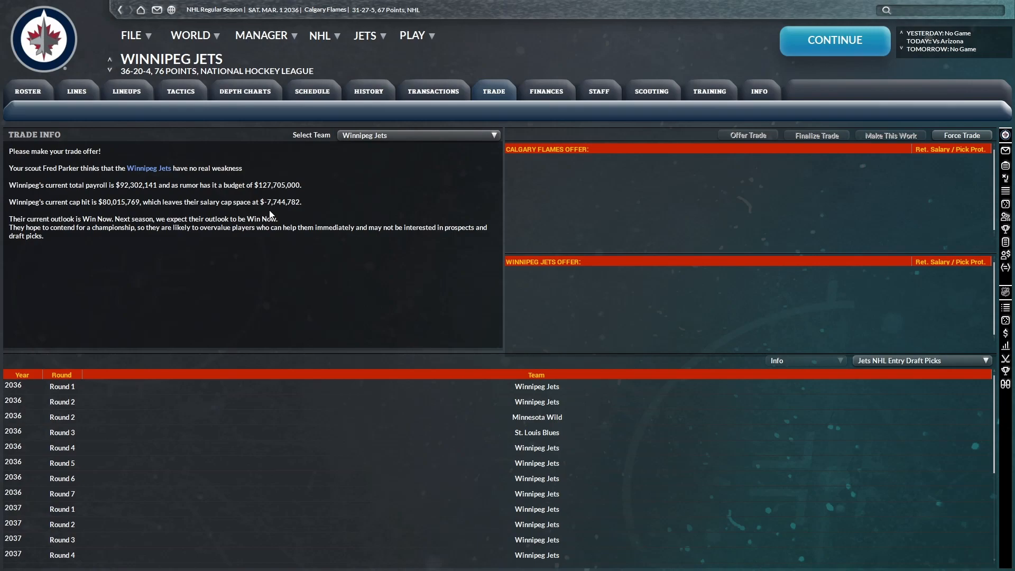
left_click(418, 134)
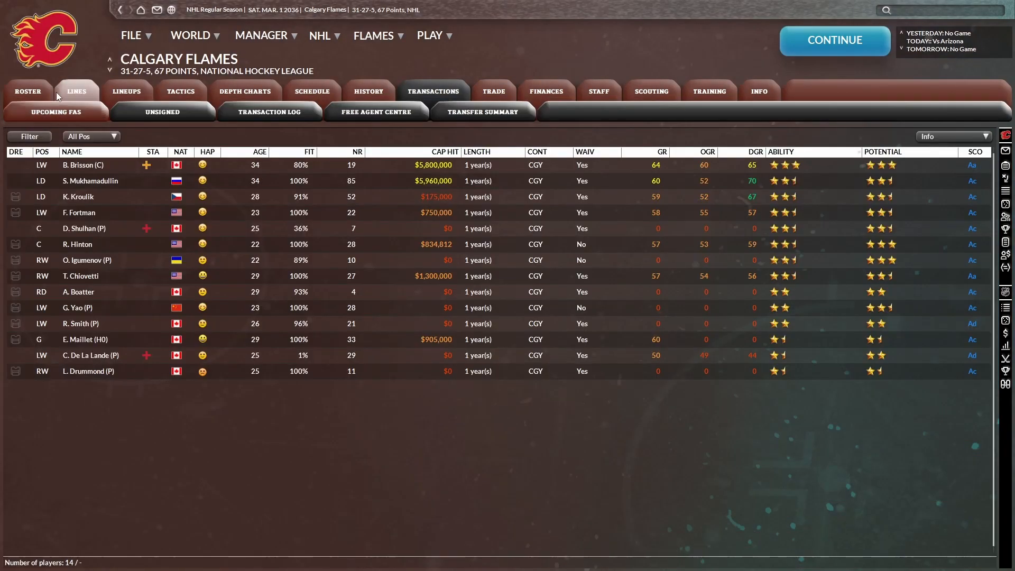
- Check Brisson on the Flames injury list and review his career stats
left_click(28, 90)
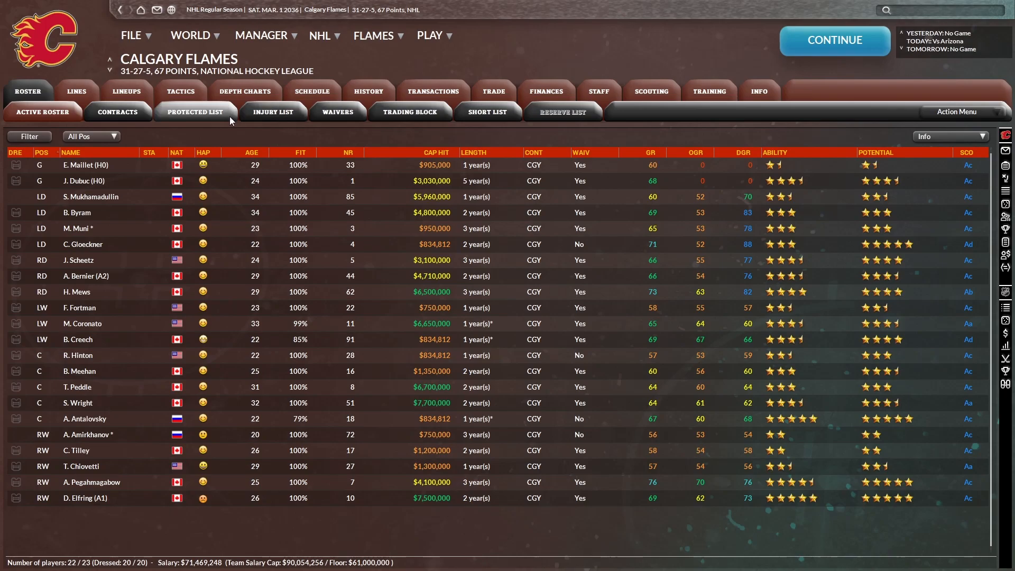
left_click(273, 111)
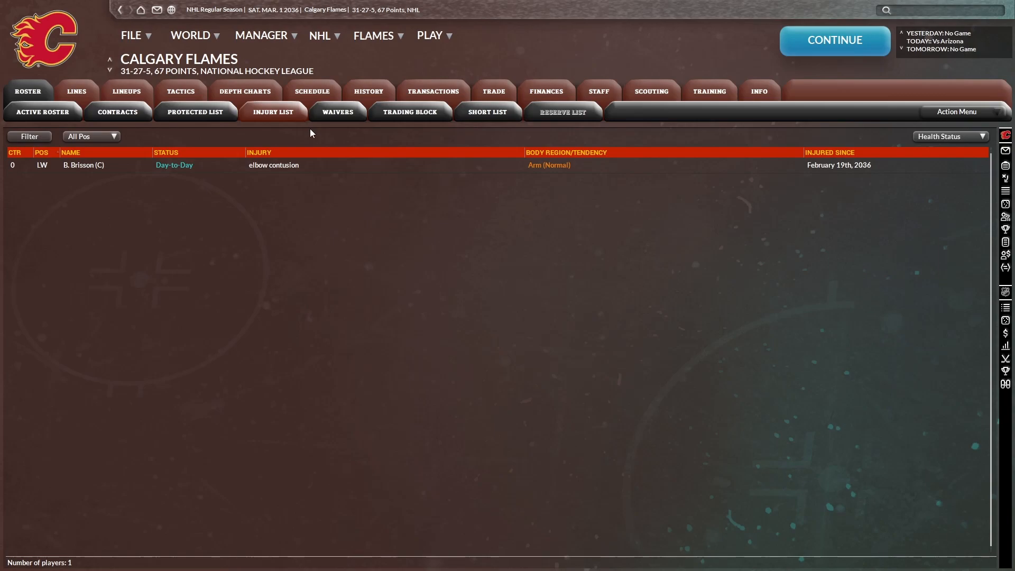
left_click(83, 164)
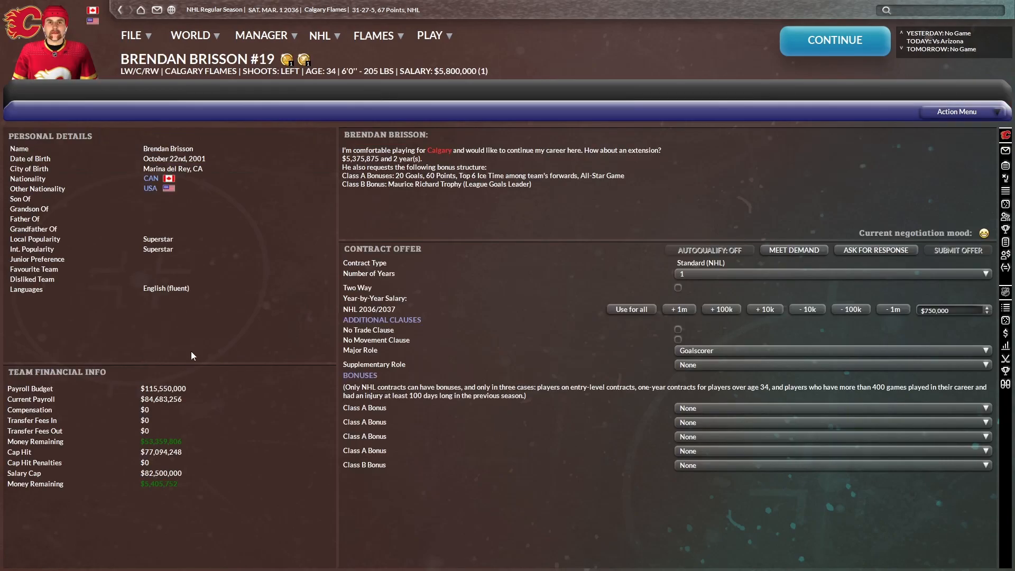
mouse_move(419, 286)
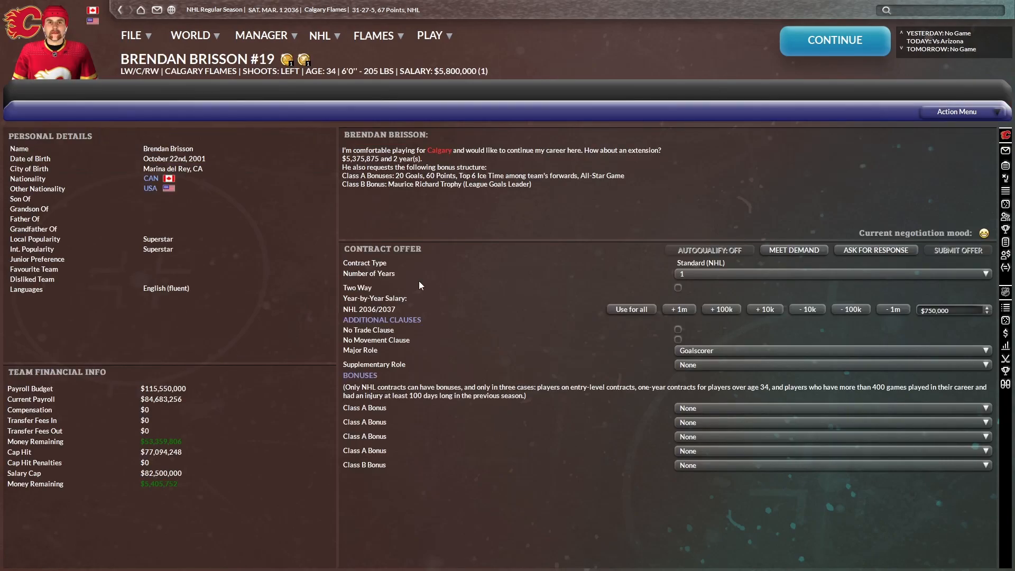
left_click(427, 90)
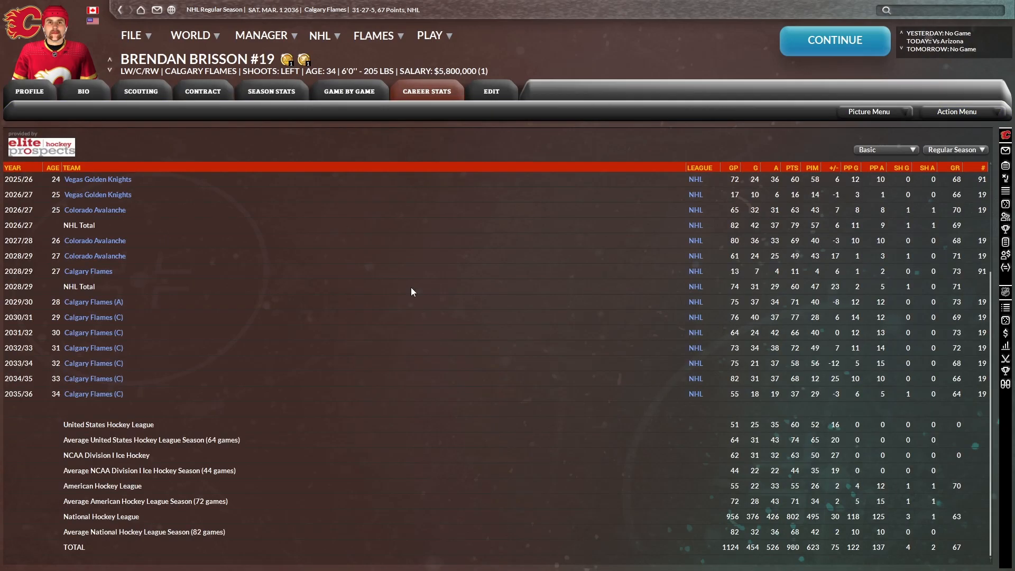
mouse_move(98, 179)
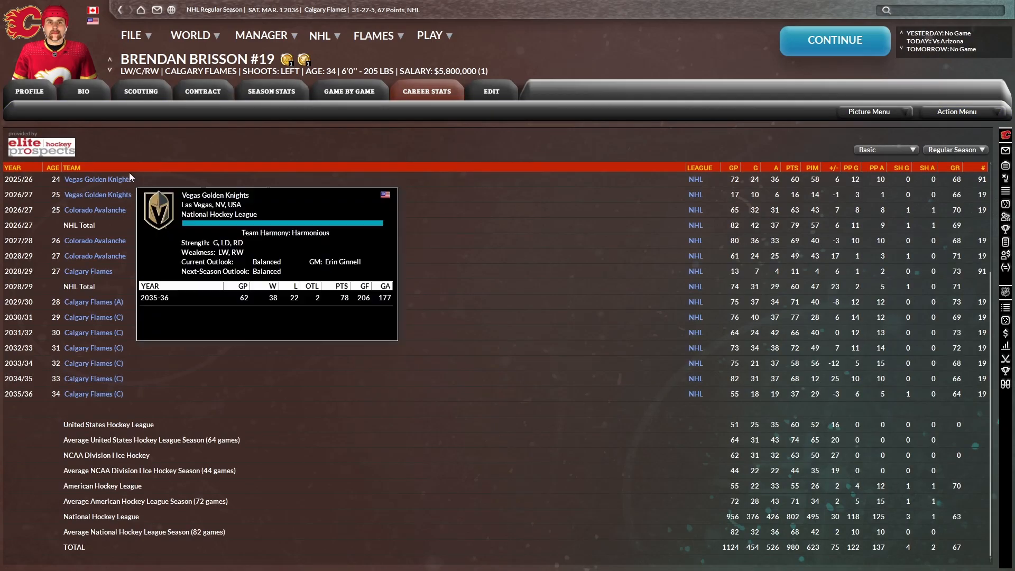
- Get Brisson's contract response: $5,330,000 over two years
left_click(202, 91)
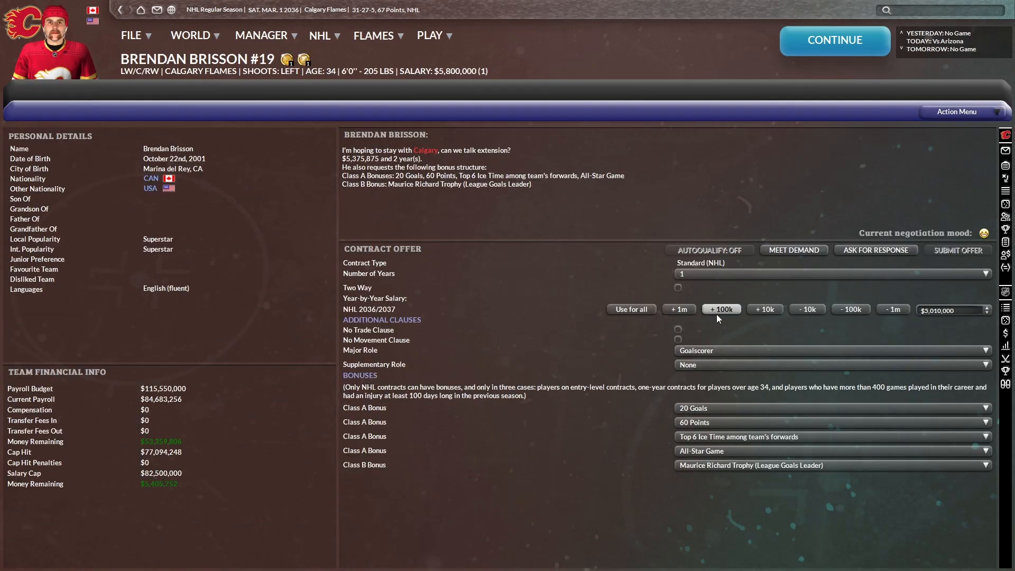
left_click(875, 250)
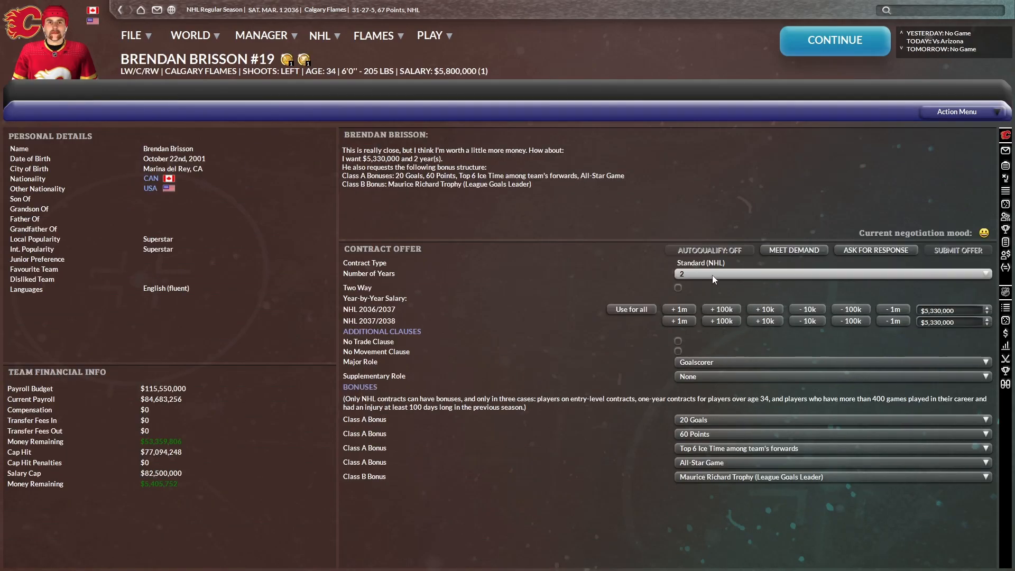
left_click(876, 250)
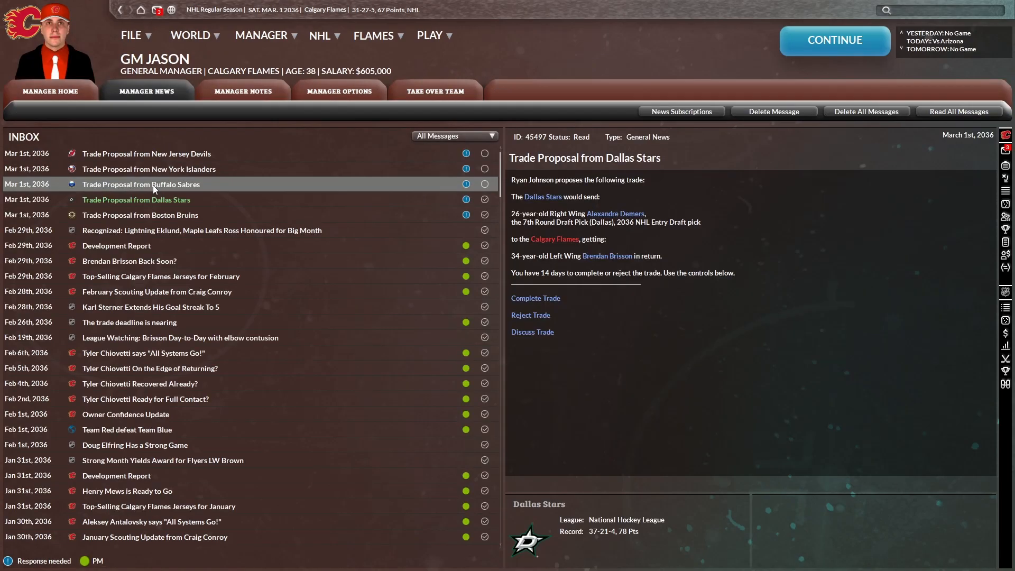
- Read the Boston and Islanders proposals for Brisson, then open his ratings profile
left_click(140, 215)
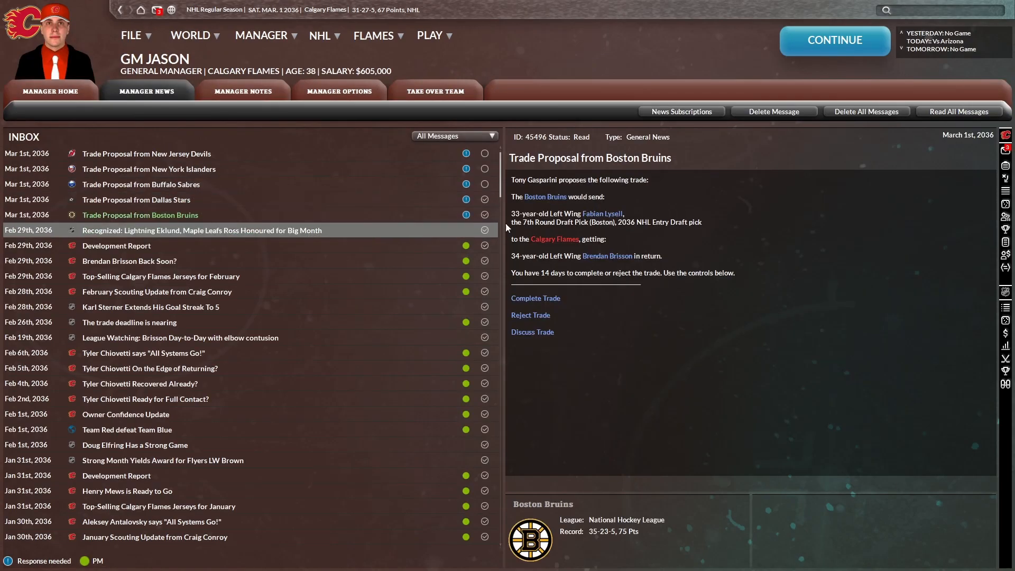
left_click(148, 169)
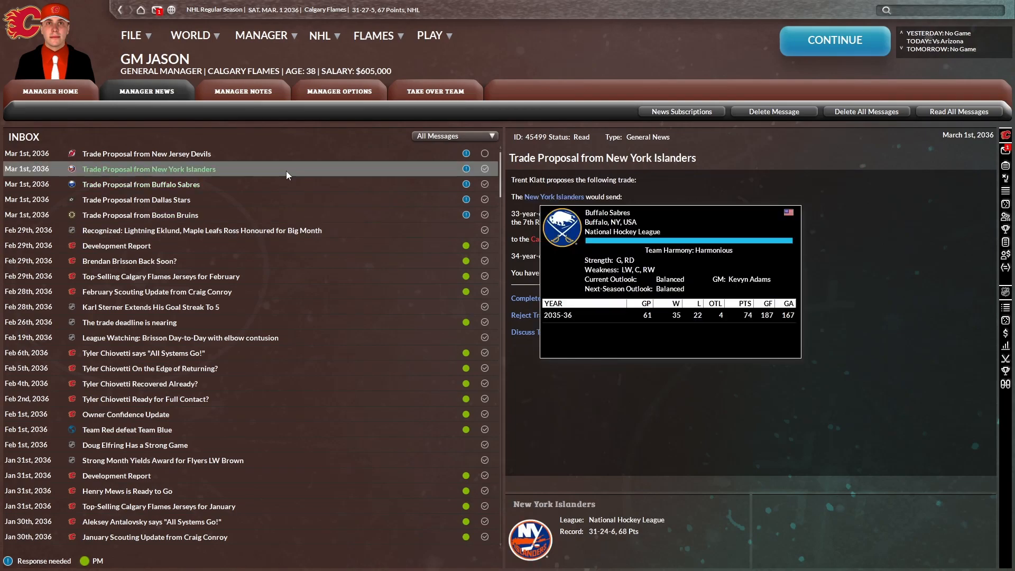
left_click(146, 153)
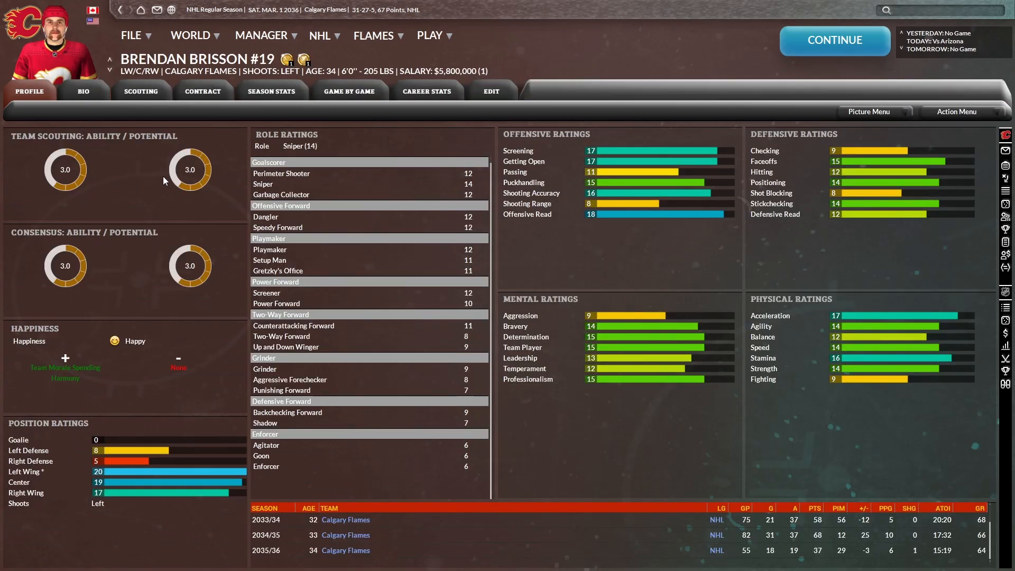
mouse_move(150, 170)
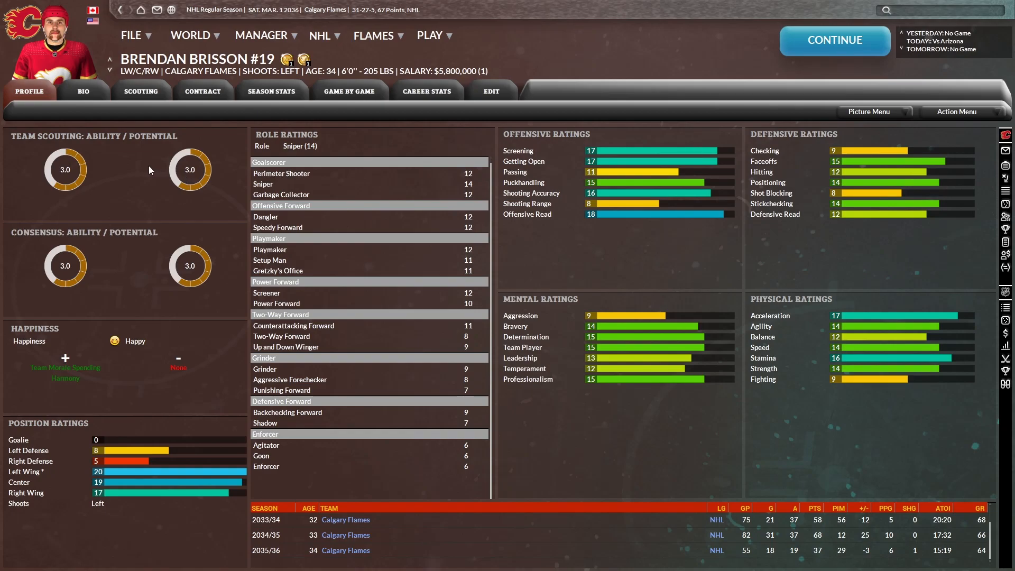
- Filter the Flames roster to goalies, then view standings with Calgary 31-27-5, 67 points
left_click(320, 34)
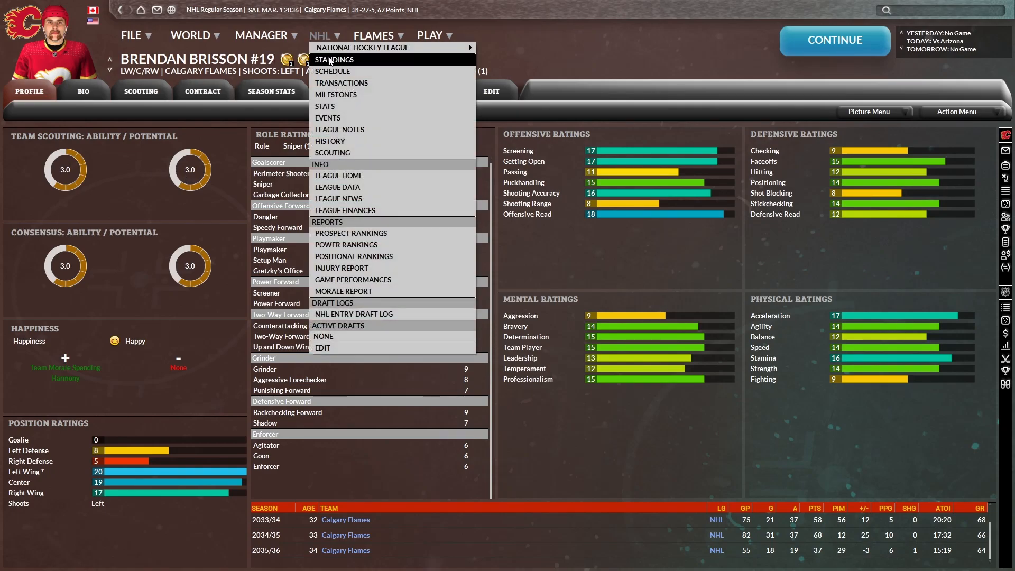
left_click(334, 60)
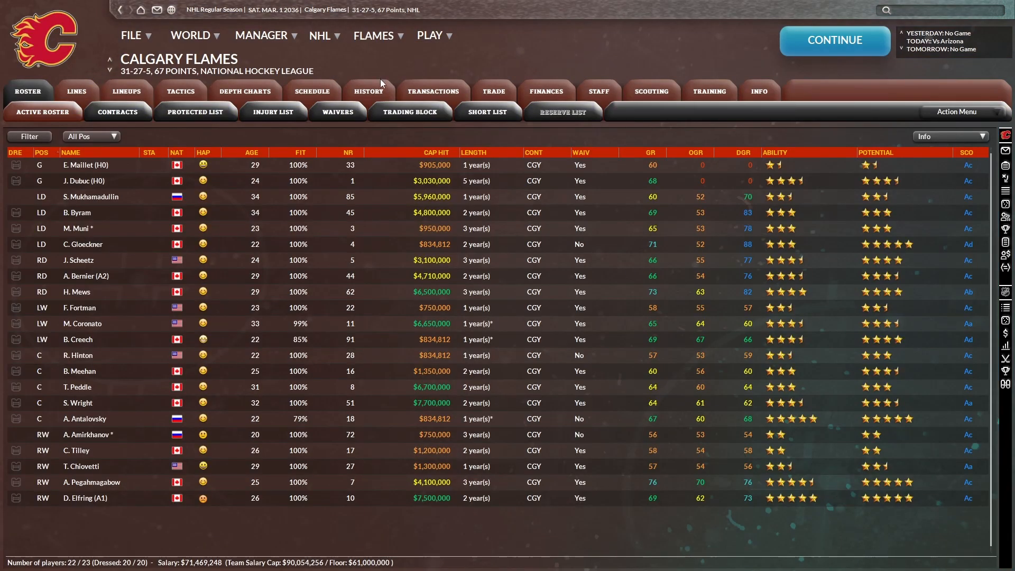
mouse_move(291, 135)
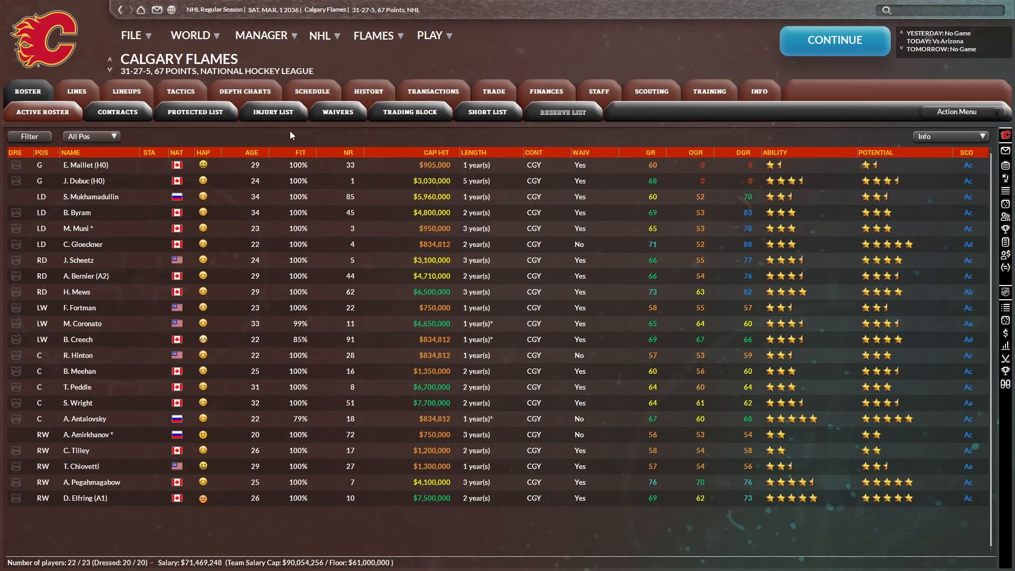
left_click(91, 136)
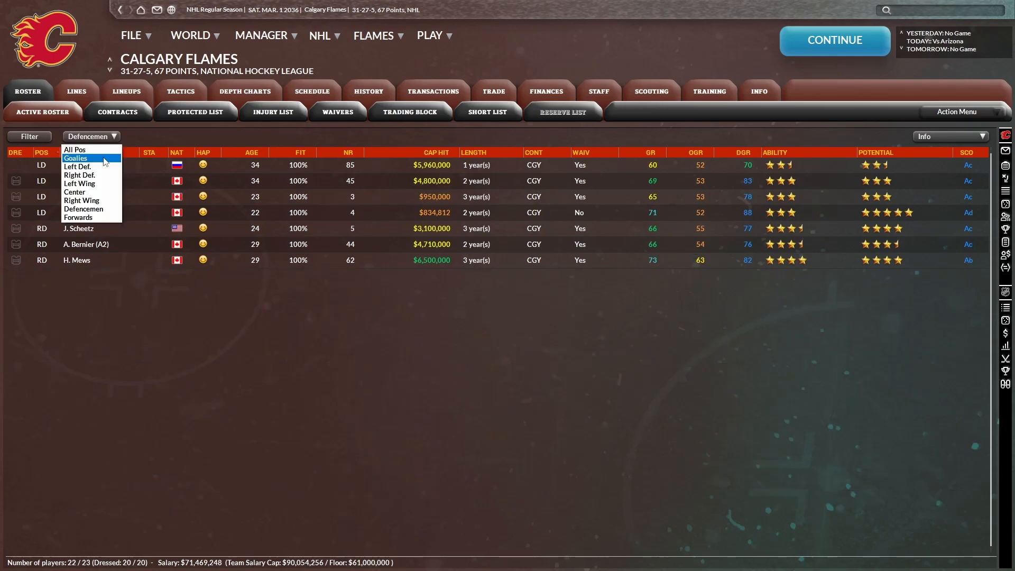
left_click(75, 158)
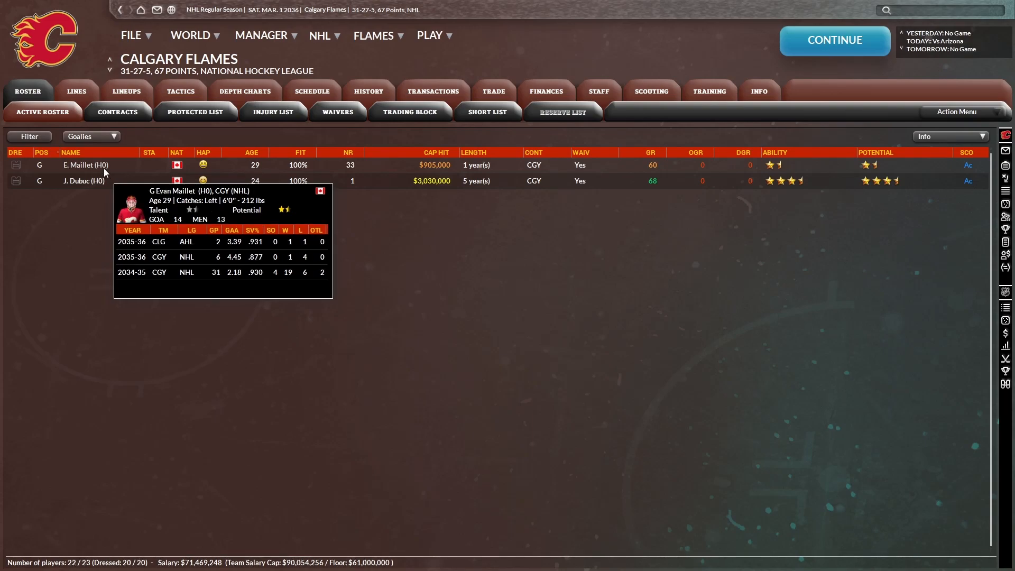
mouse_move(245, 91)
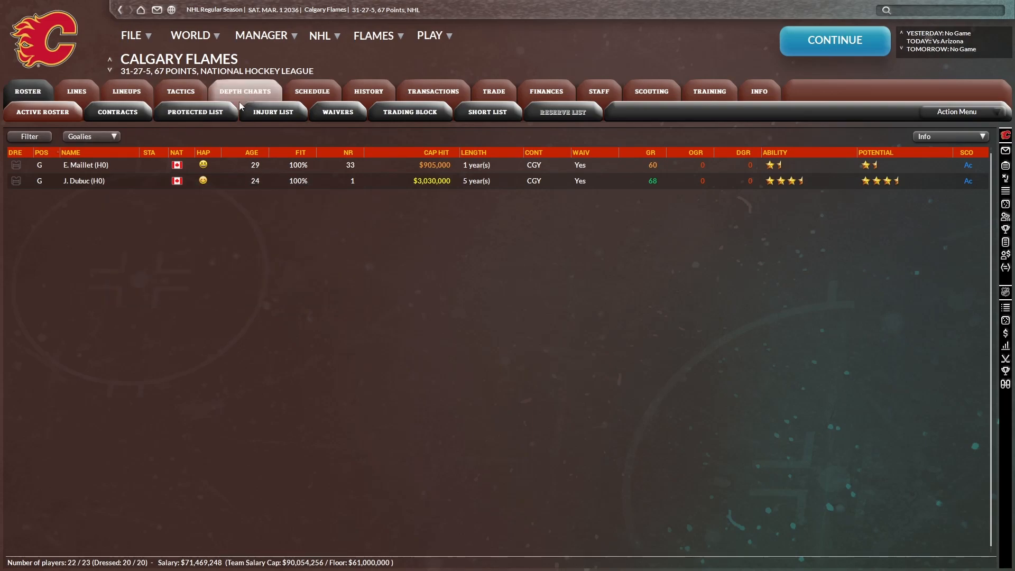
left_click(245, 91)
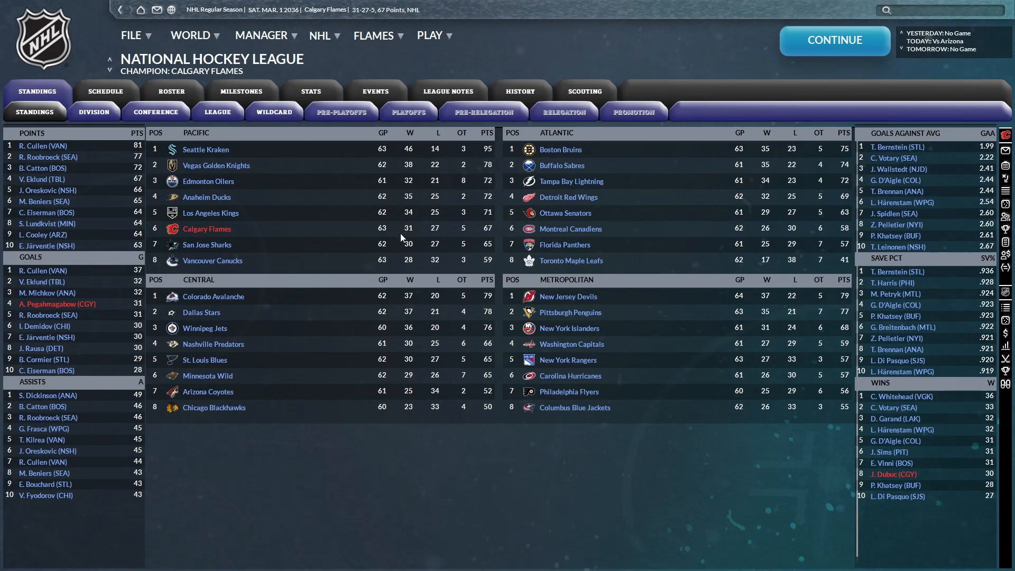
- Find goalie Dustin Wolf in the free agent market and view his 393-game career
left_click(374, 35)
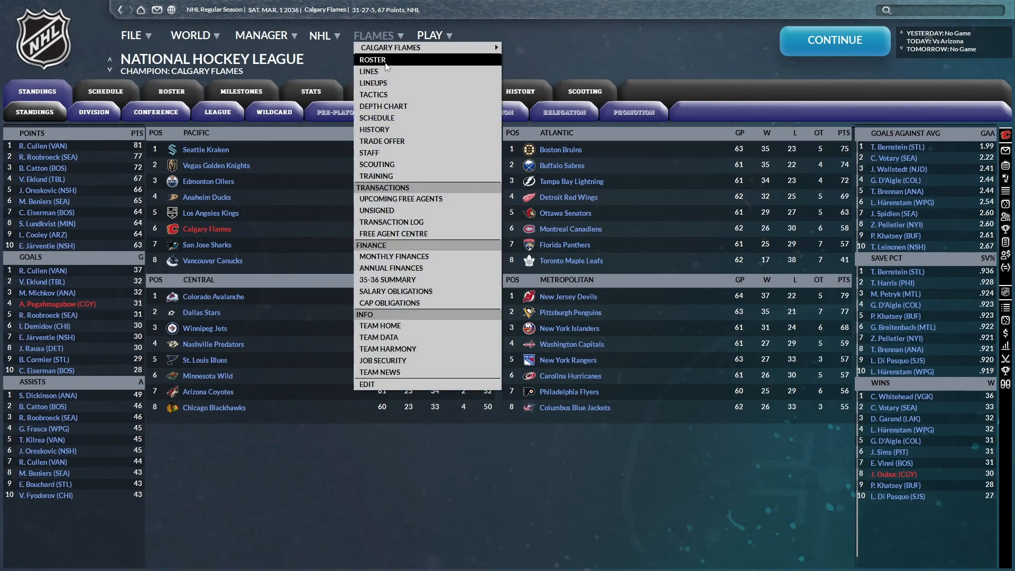
left_click(383, 141)
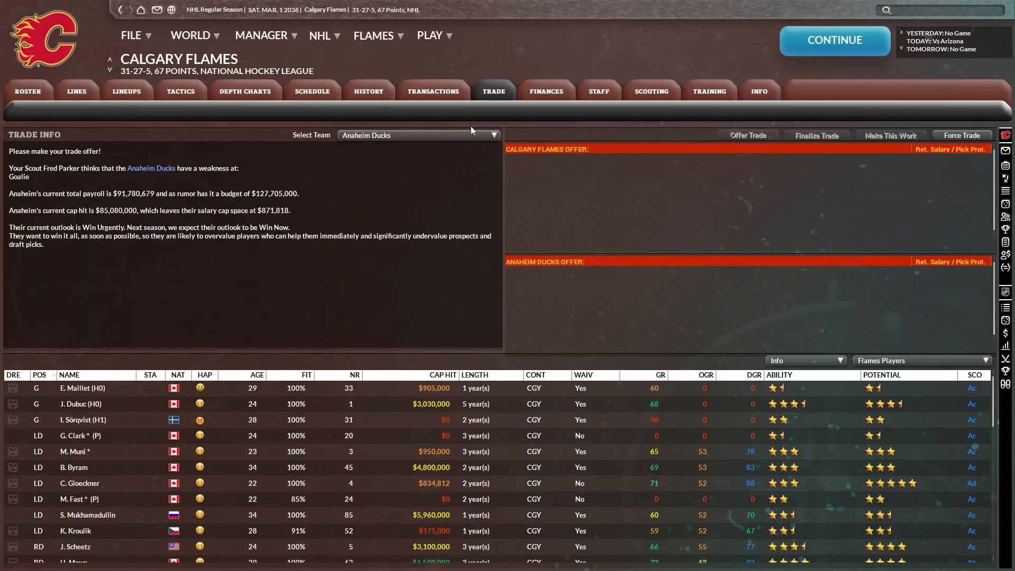
left_click(432, 91)
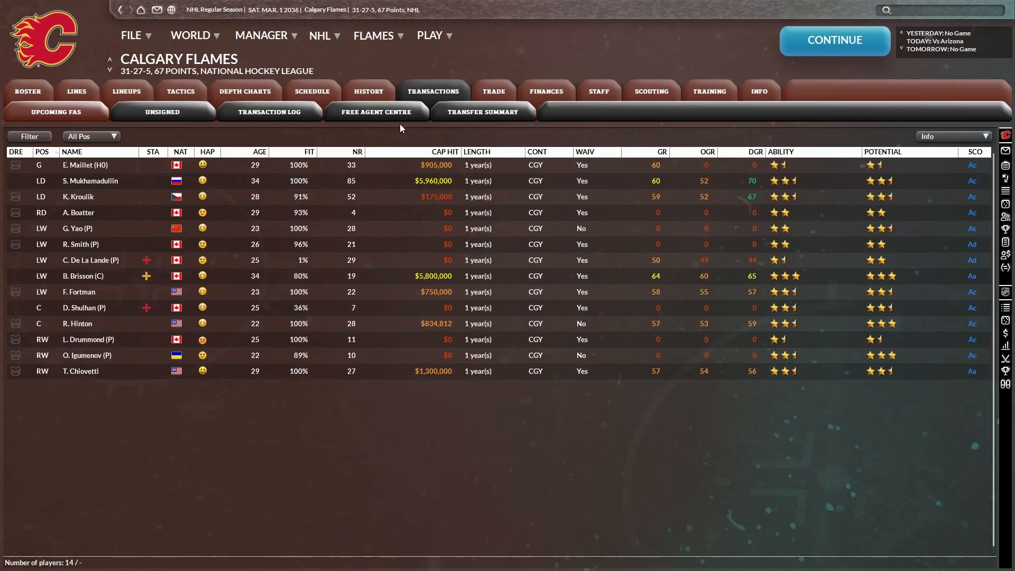
left_click(376, 112)
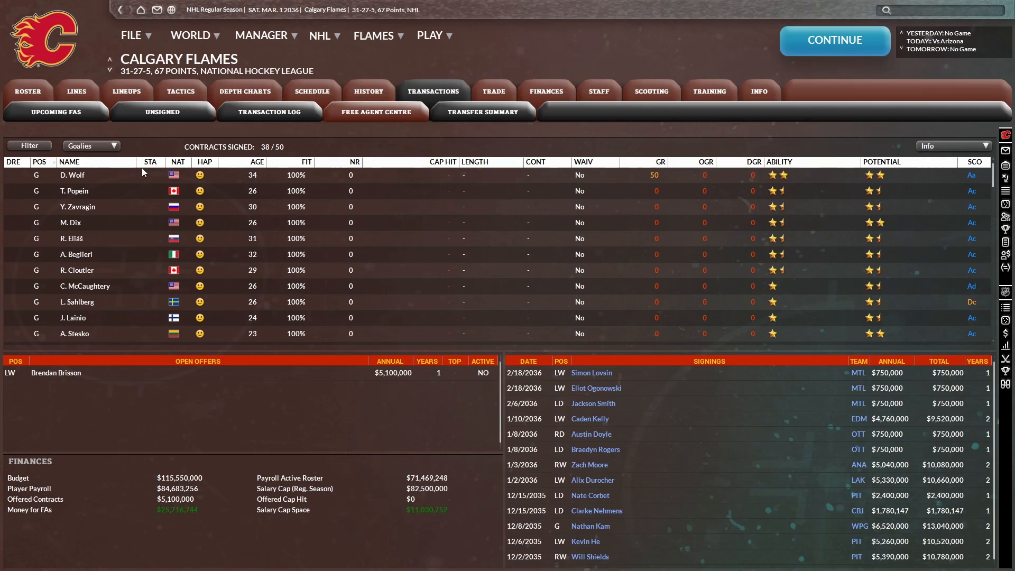
double_click(73, 175)
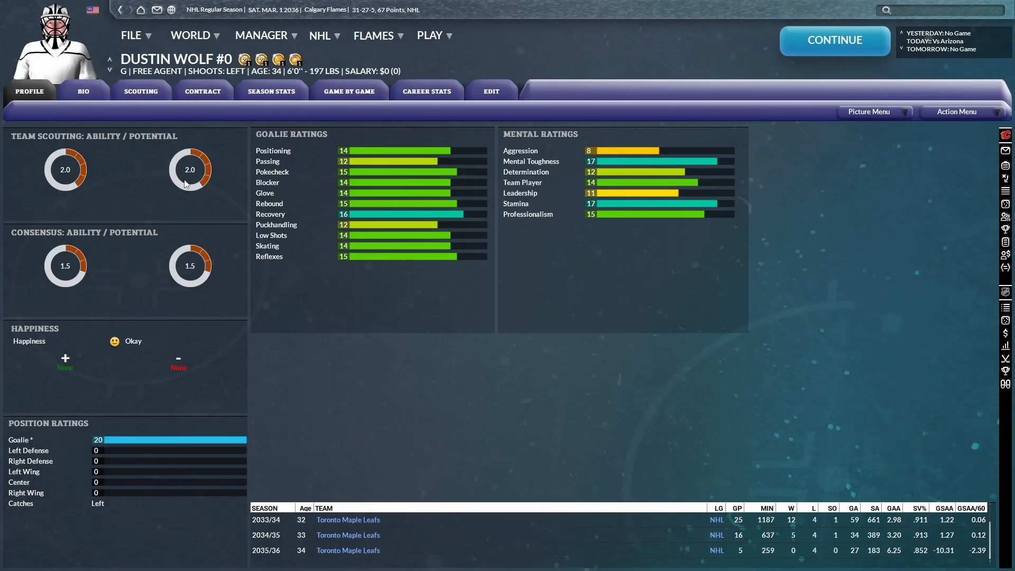
mouse_move(137, 193)
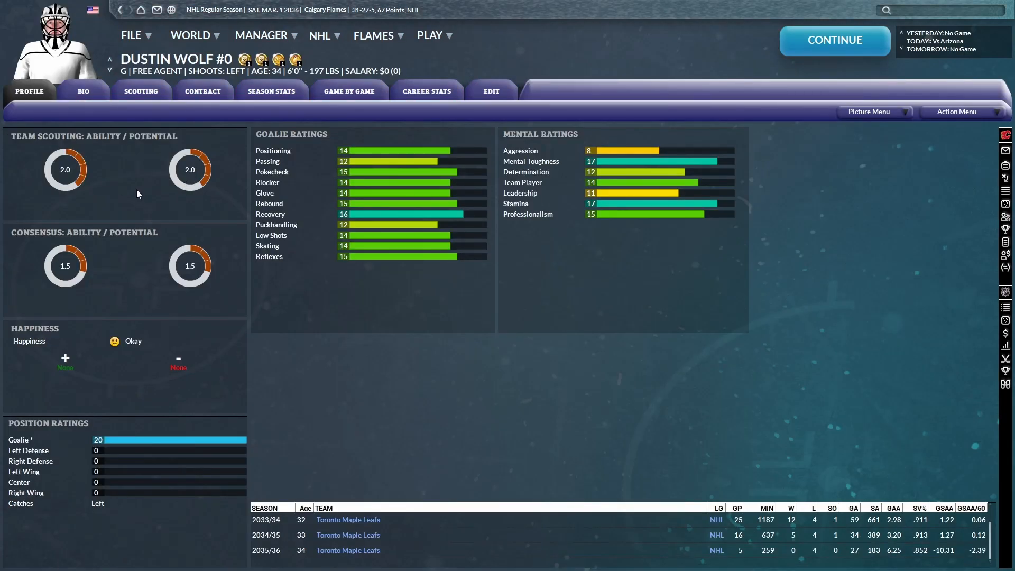
left_click(426, 90)
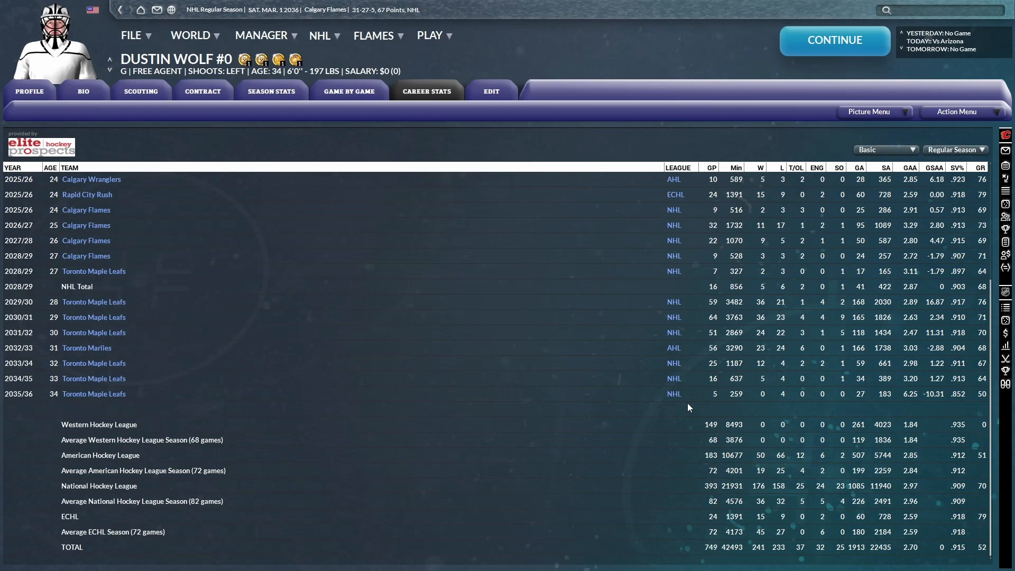
mouse_move(693, 386)
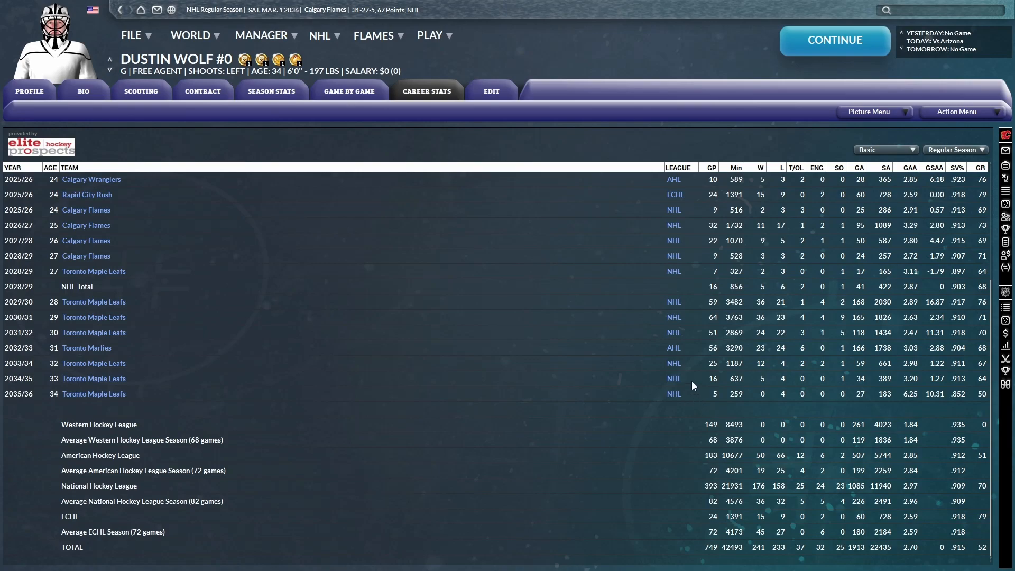
left_click(377, 35)
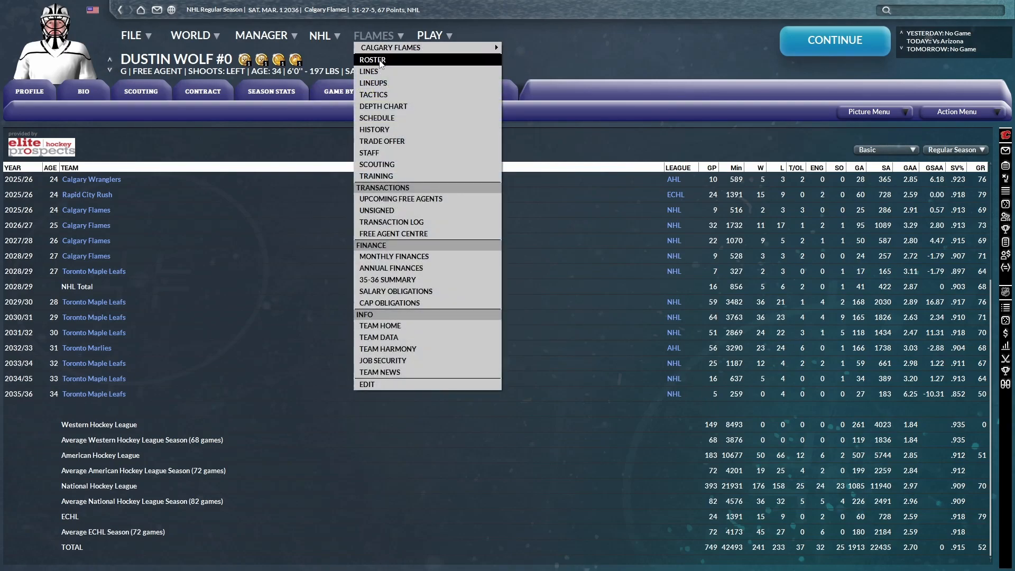
- Start a trade with Arizona and browse Colorado's goalies, D'Aigle and Zajicek
left_click(372, 60)
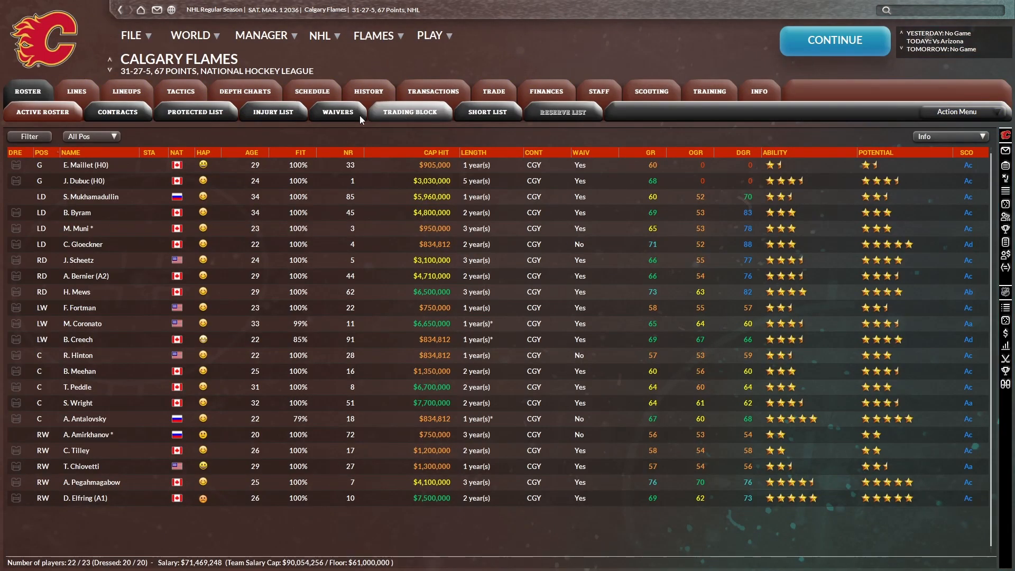
left_click(493, 90)
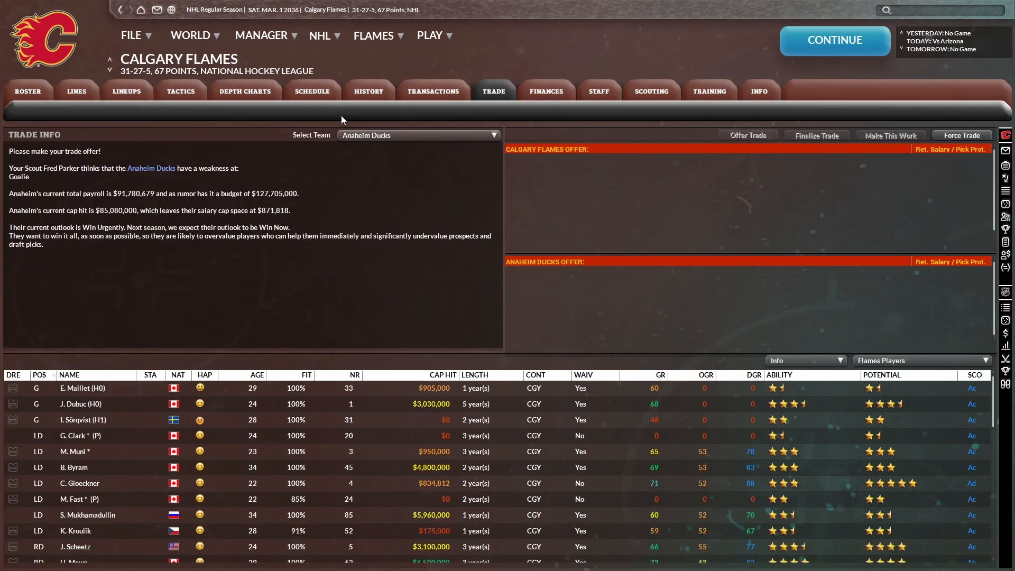
left_click(418, 135)
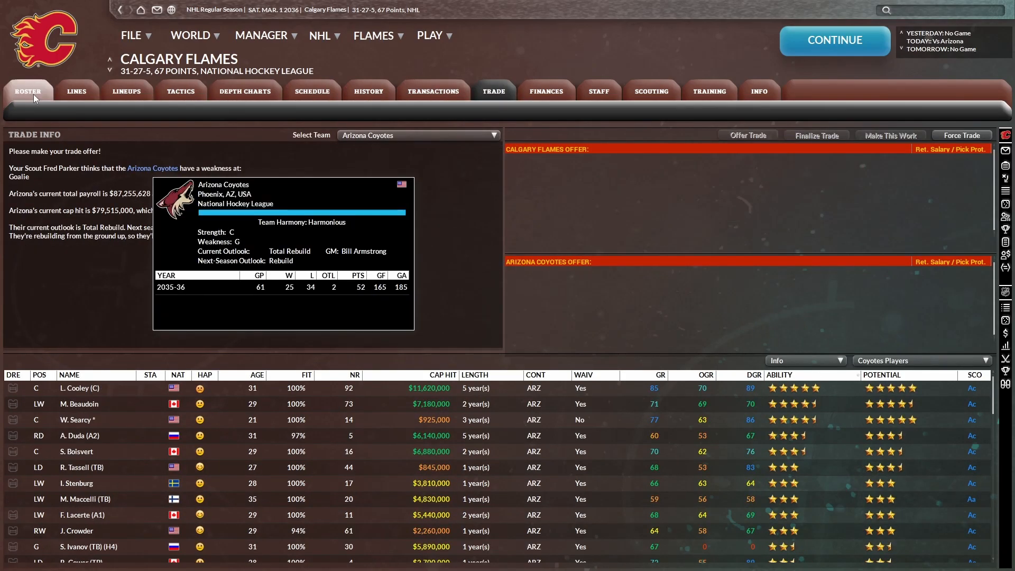
left_click(27, 91)
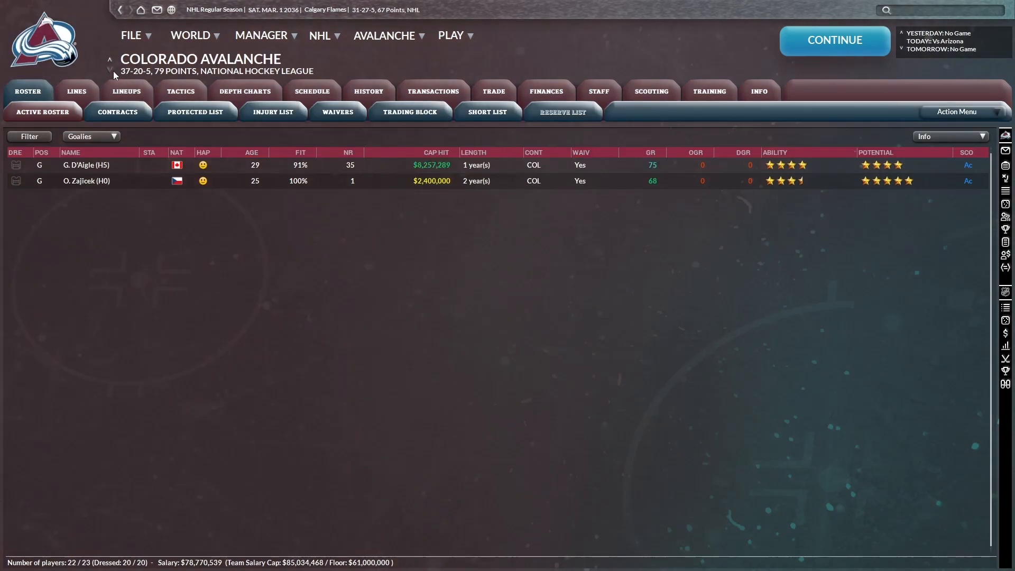
mouse_move(86, 180)
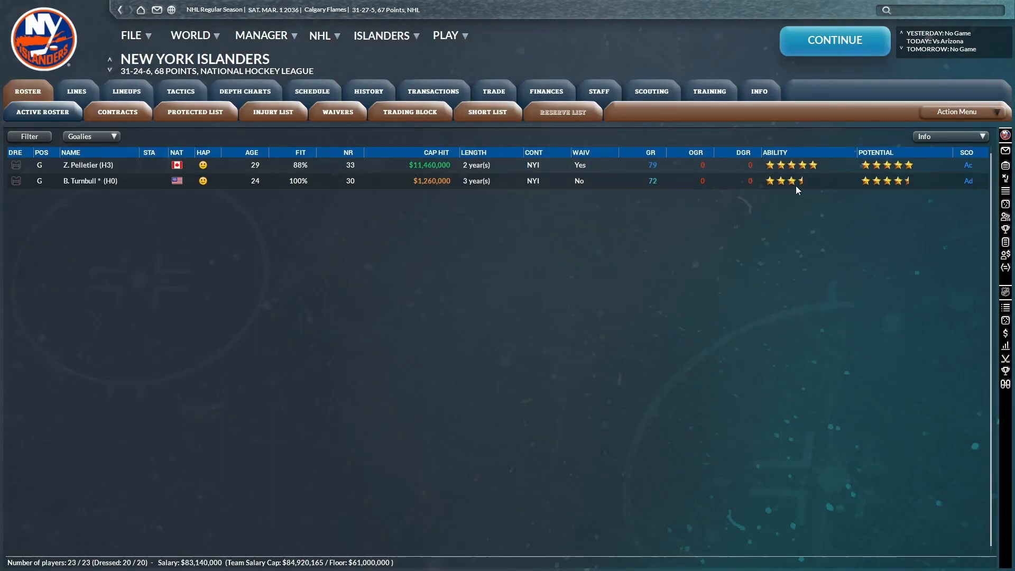
mouse_move(275, 170)
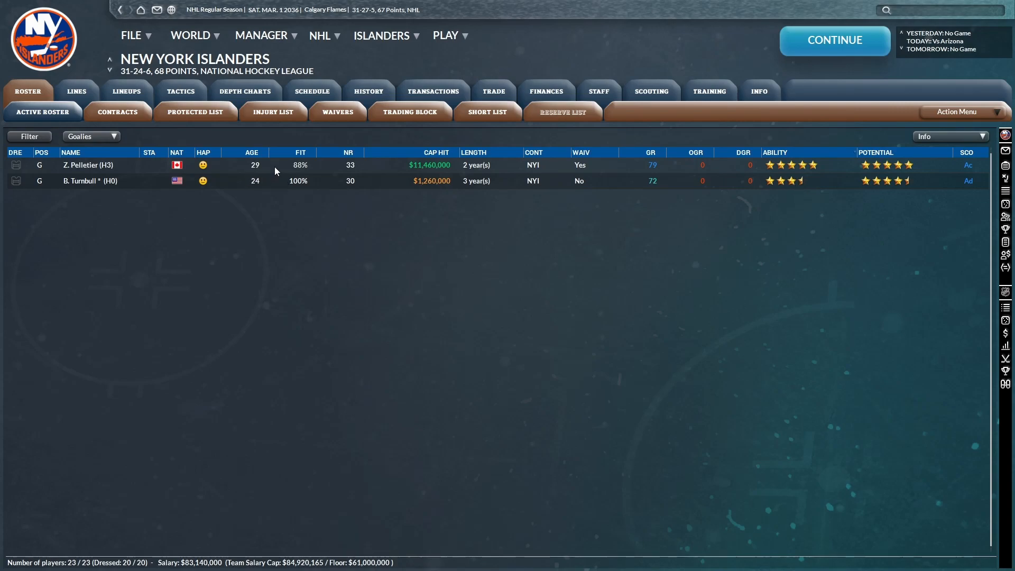
mouse_move(138, 179)
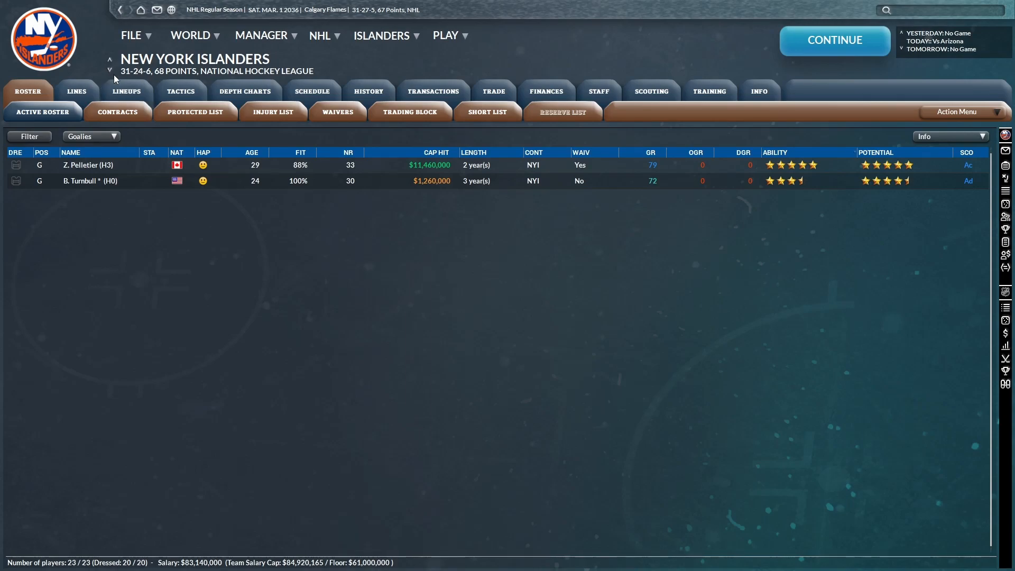
mouse_move(91, 180)
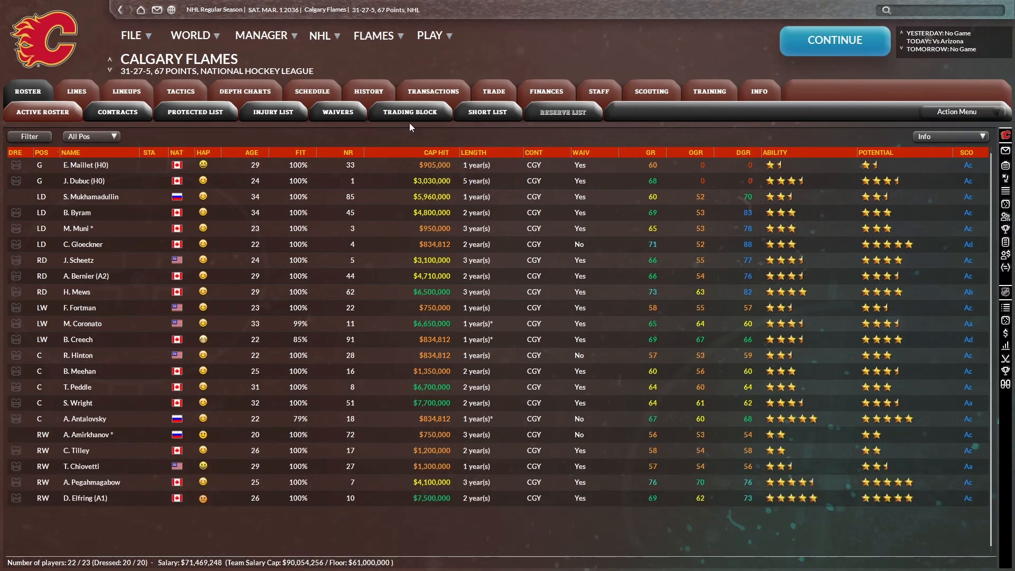
- View the Islanders' goalies, standings and upcoming free agents, then Calgary's roster ranked by GR
left_click(433, 90)
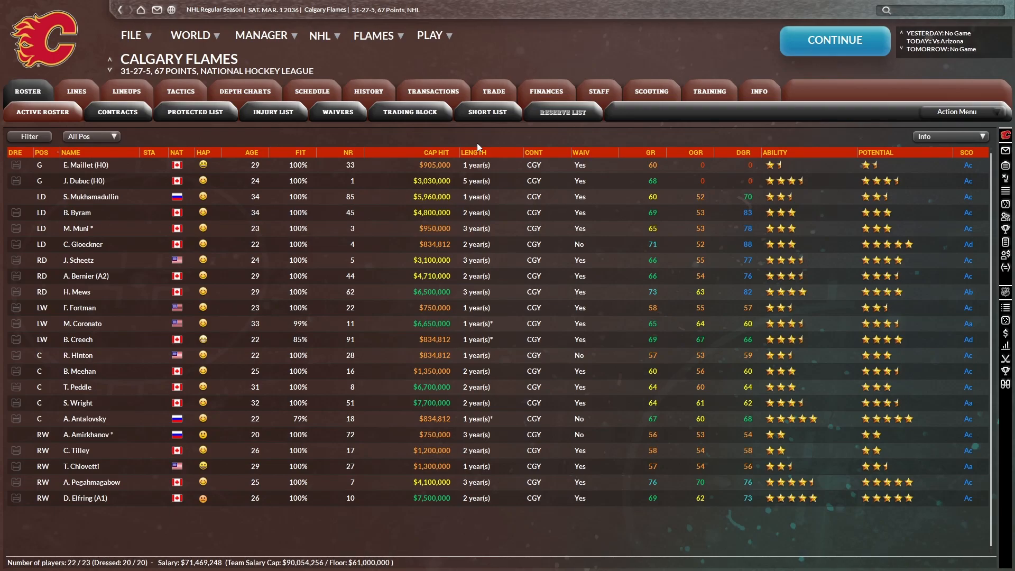
left_click(91, 136)
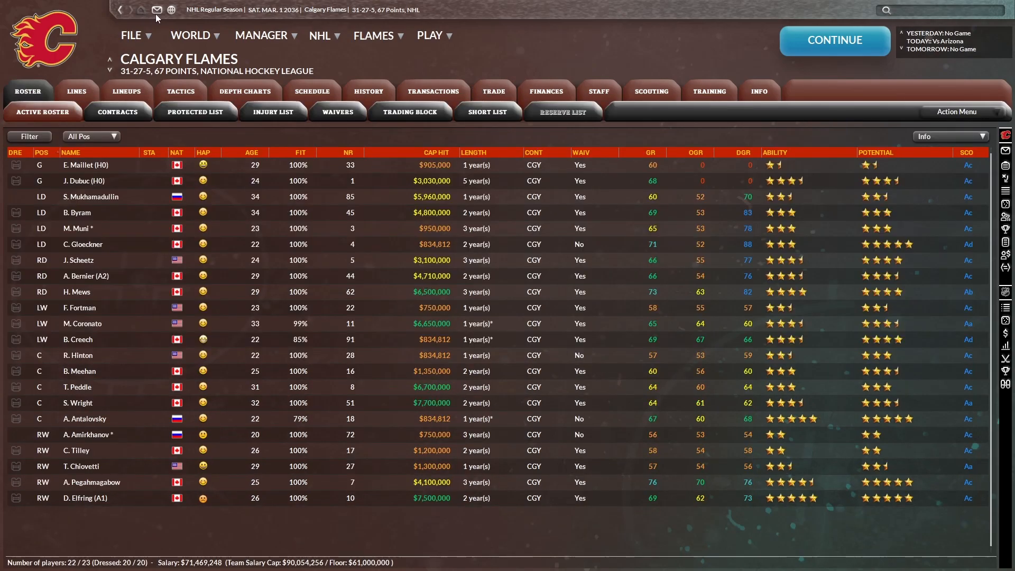
left_click(319, 34)
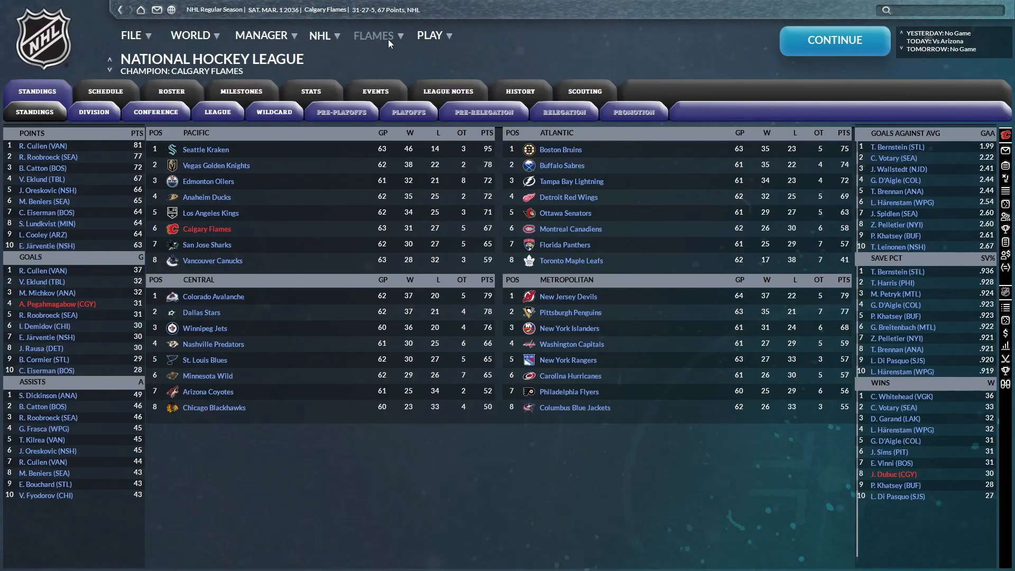
left_click(374, 35)
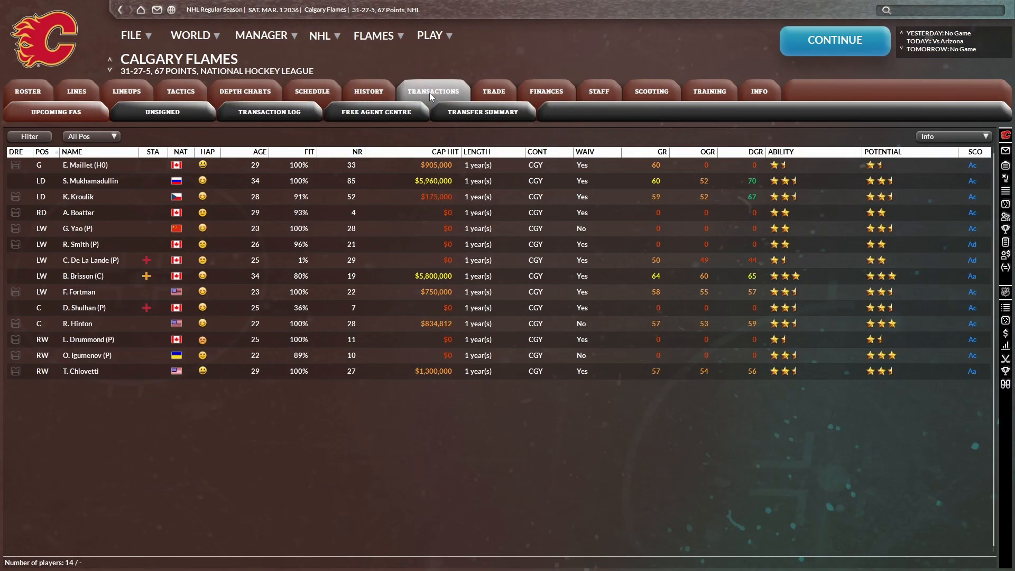
left_click(26, 91)
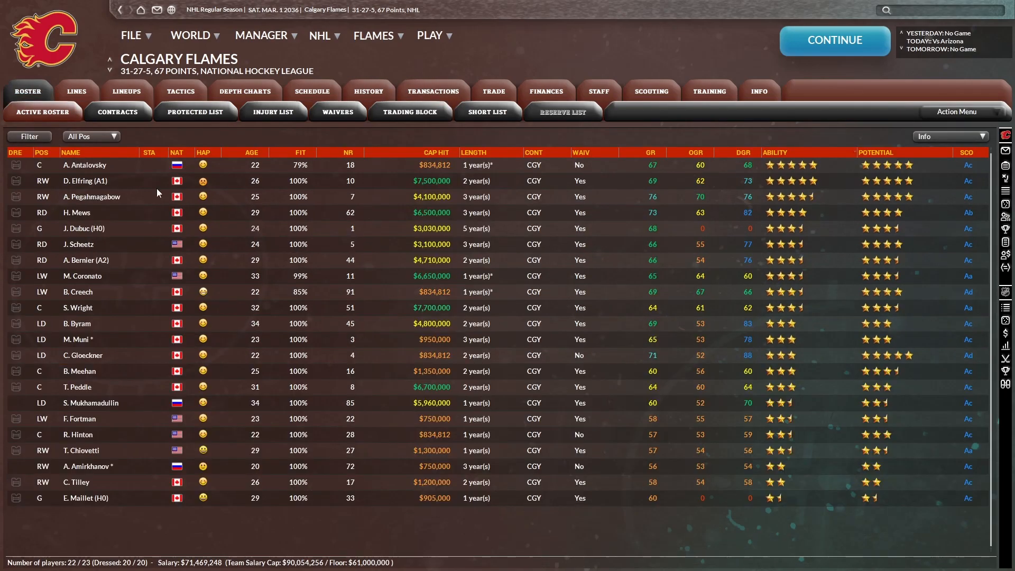
- Filter the roster to forwards and send Airat Amirkhanov down to CLG (AHL)
left_click(91, 135)
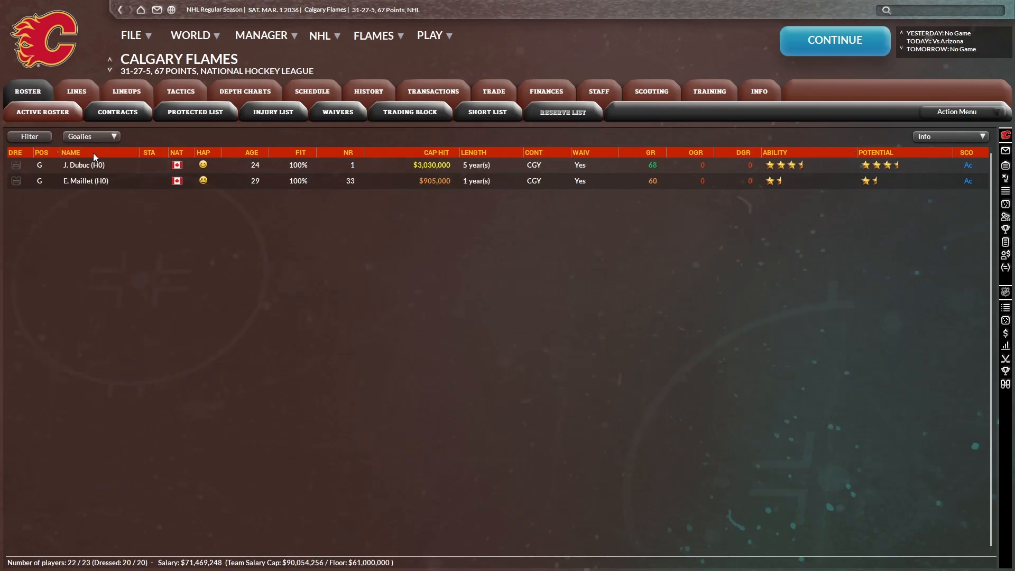
left_click(195, 112)
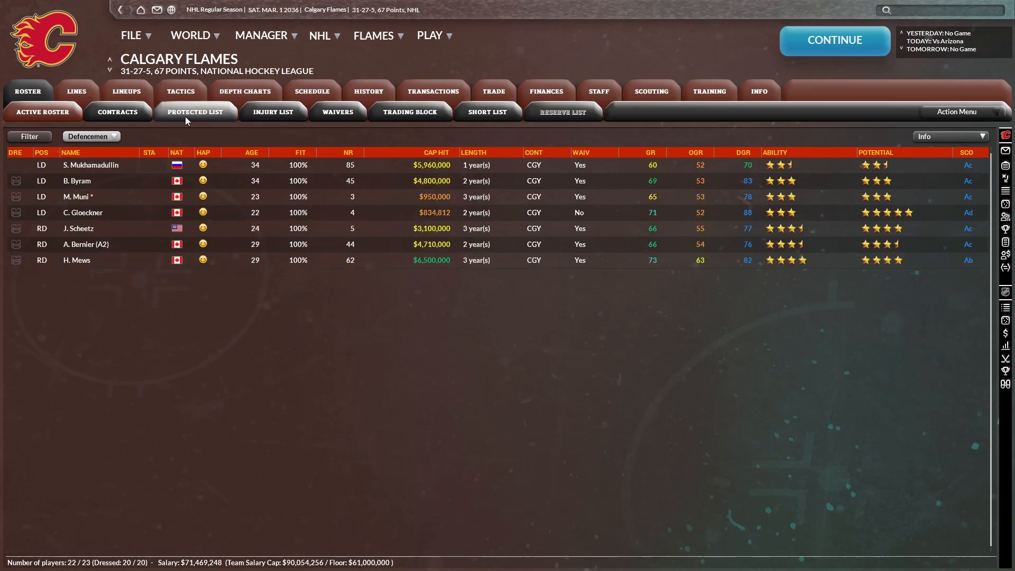
left_click(43, 111)
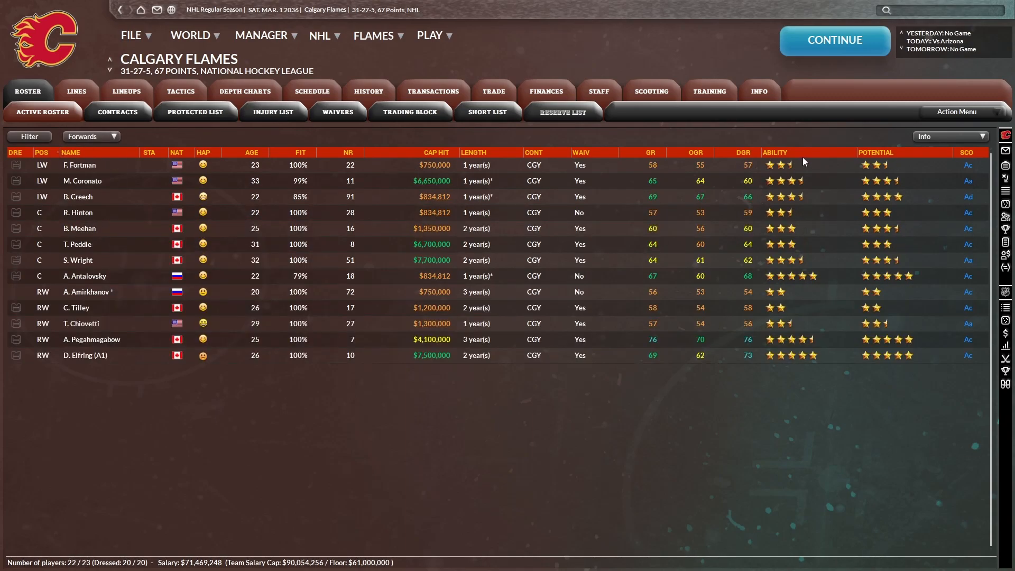
right_click(88, 291)
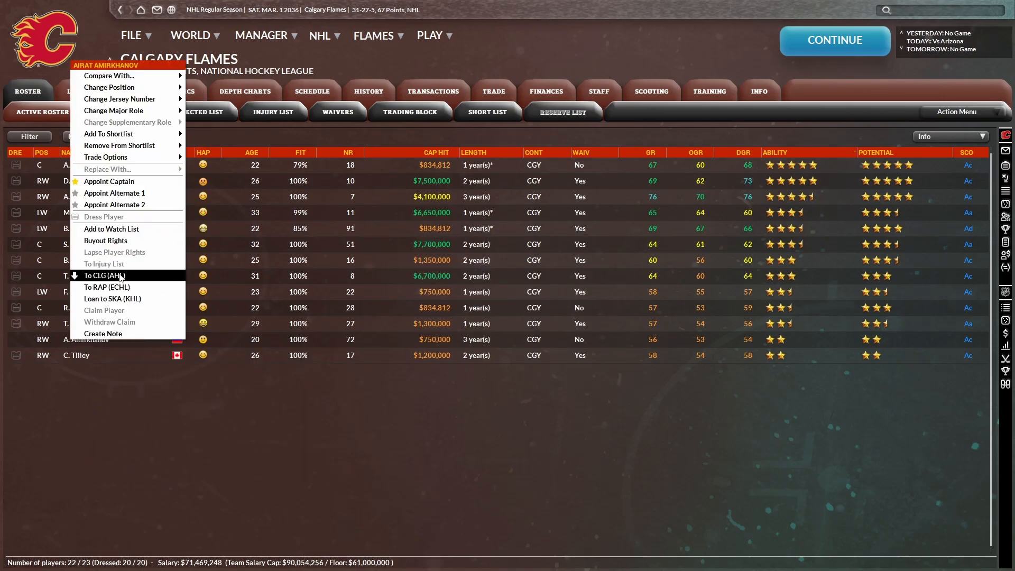
left_click(104, 275)
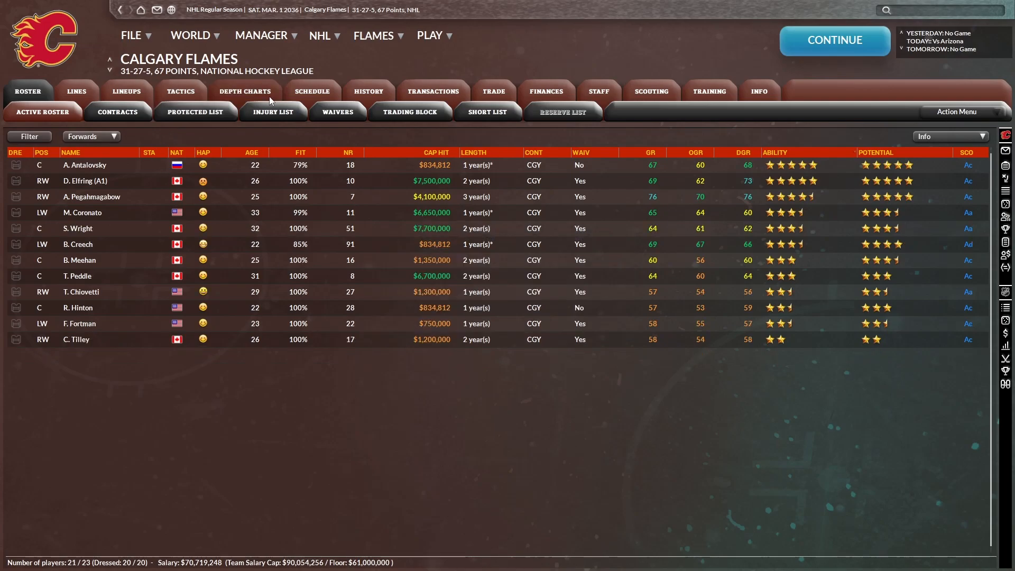
left_click(244, 90)
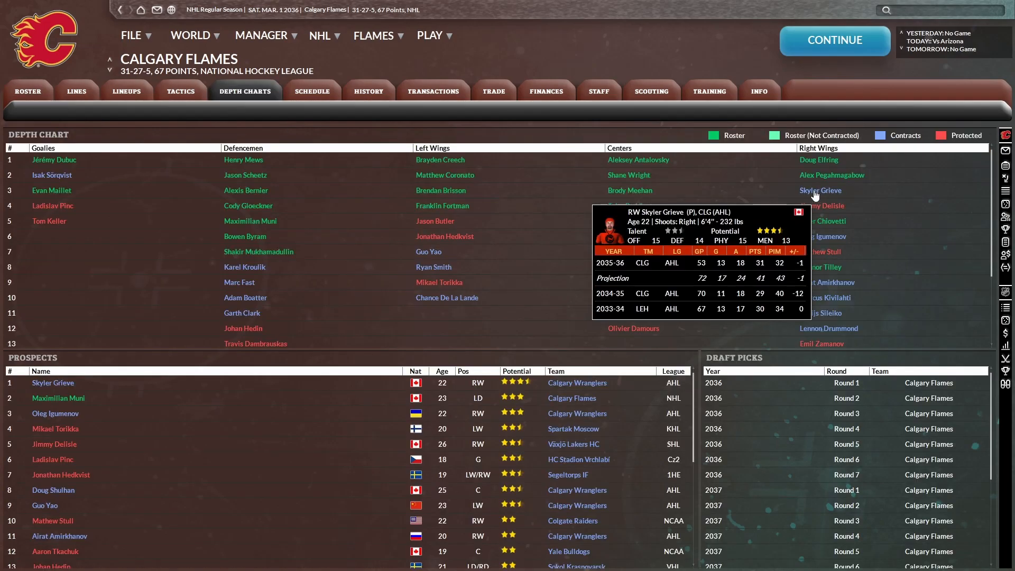
left_click(819, 189)
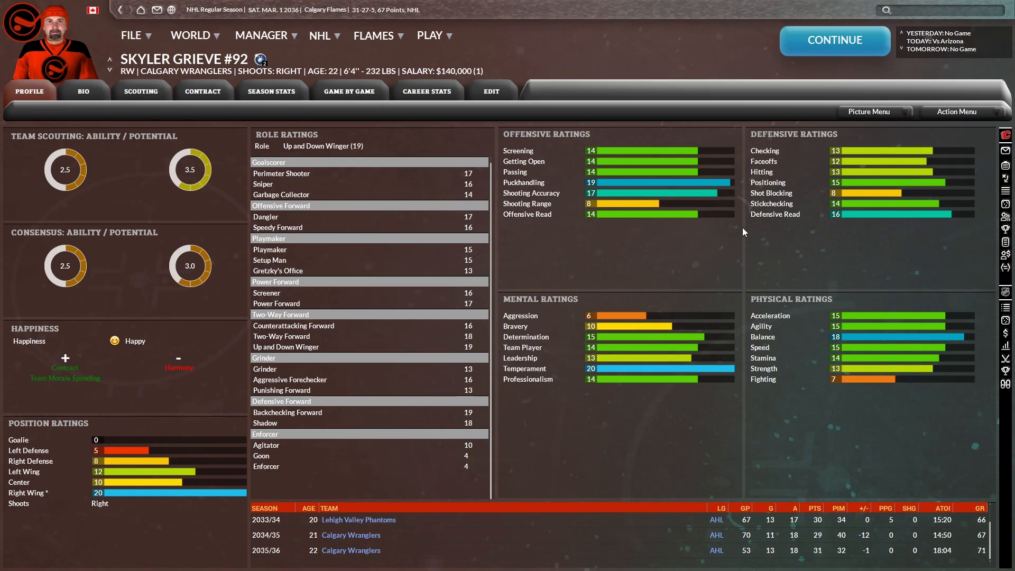
left_click(427, 91)
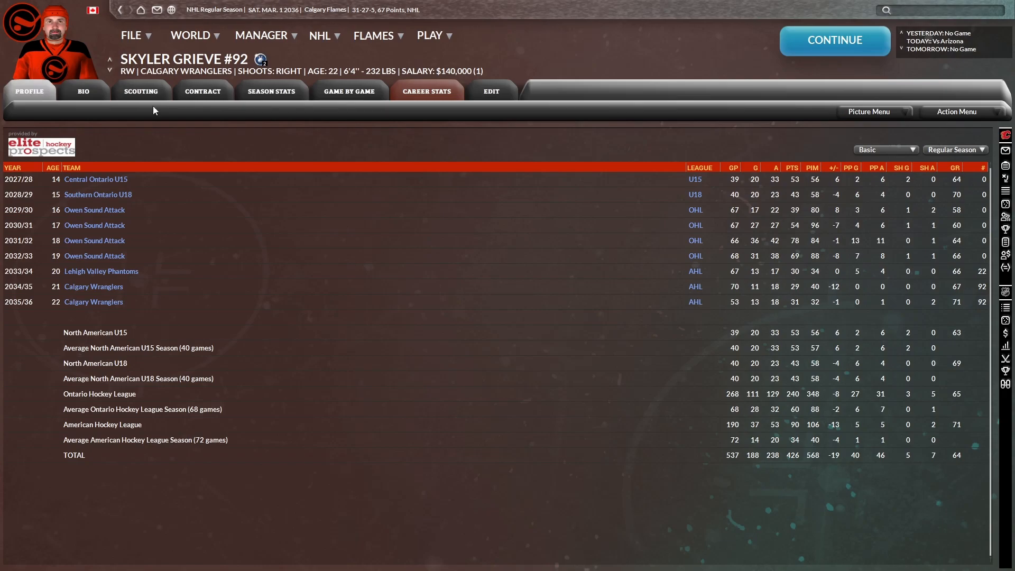
mouse_move(804, 328)
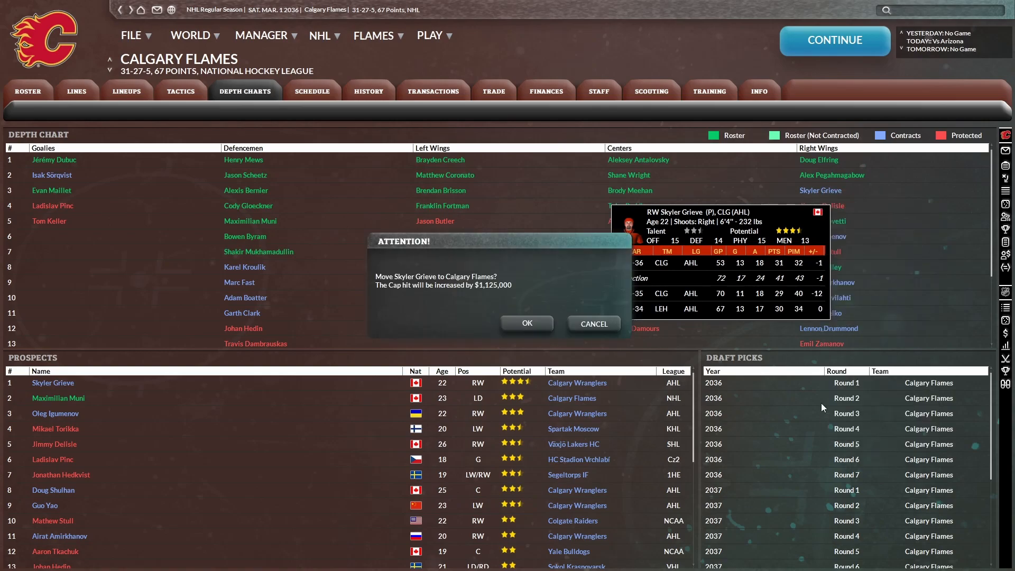
left_click(527, 323)
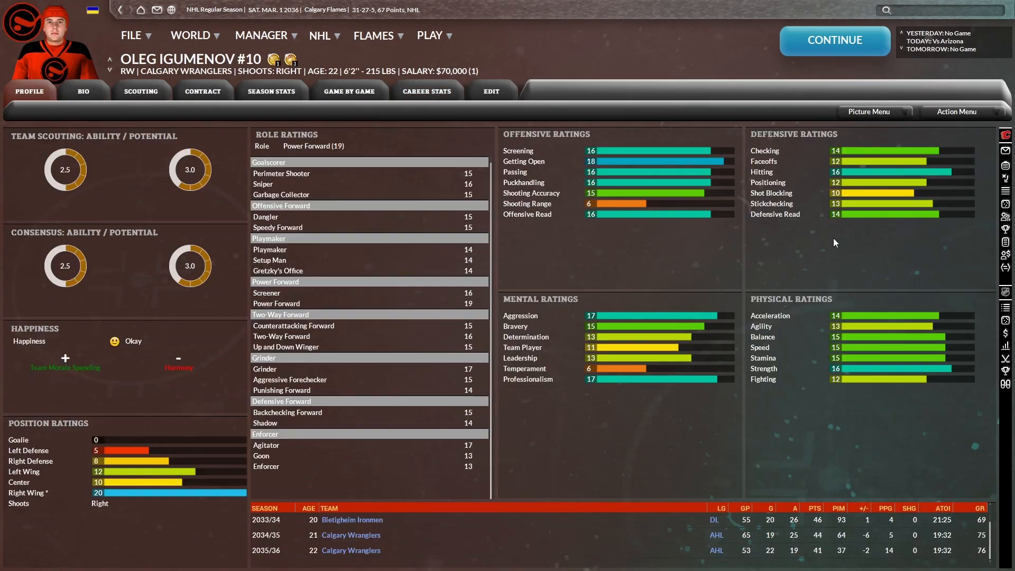
left_click(245, 90)
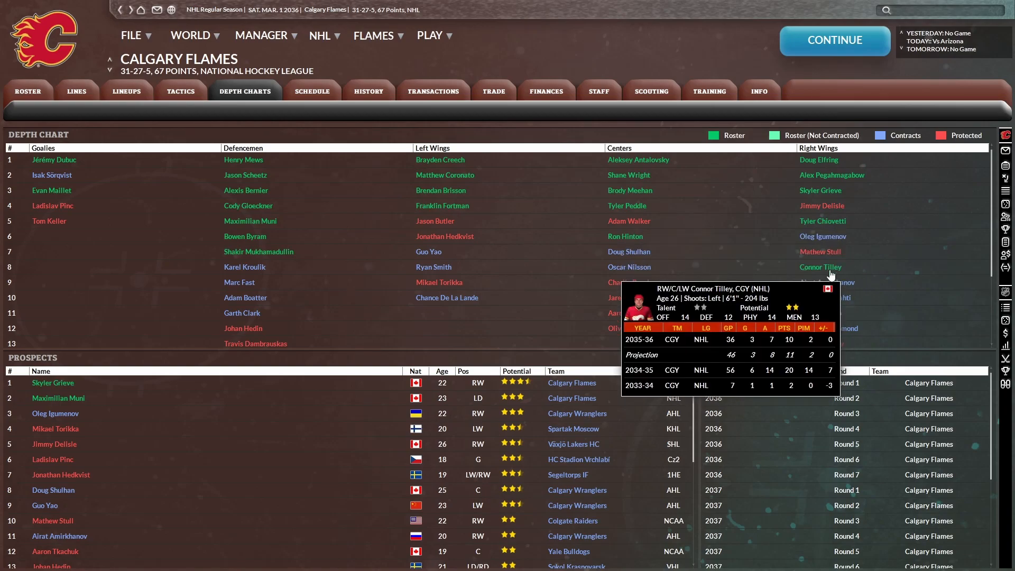
left_click(820, 266)
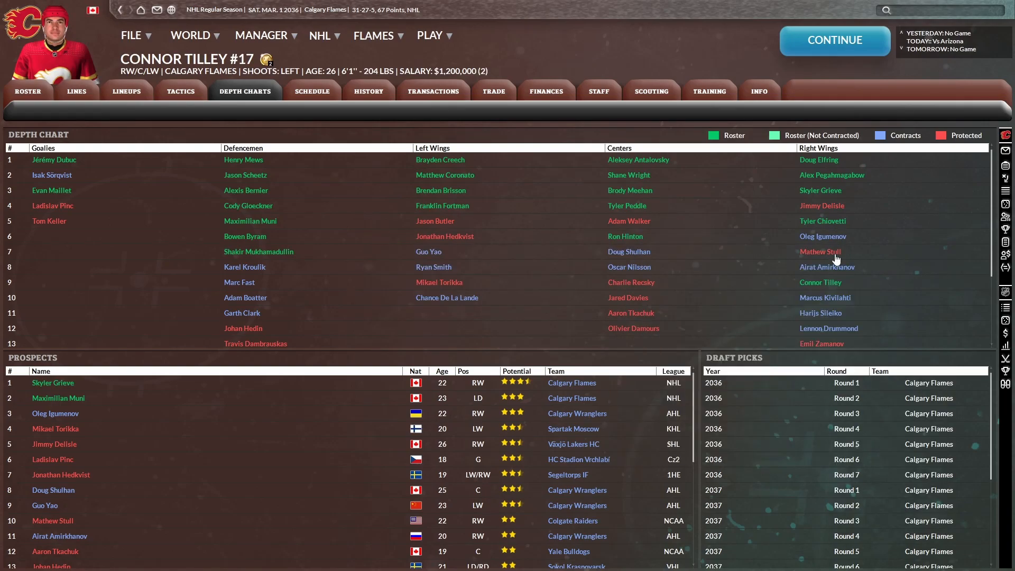
left_click(28, 90)
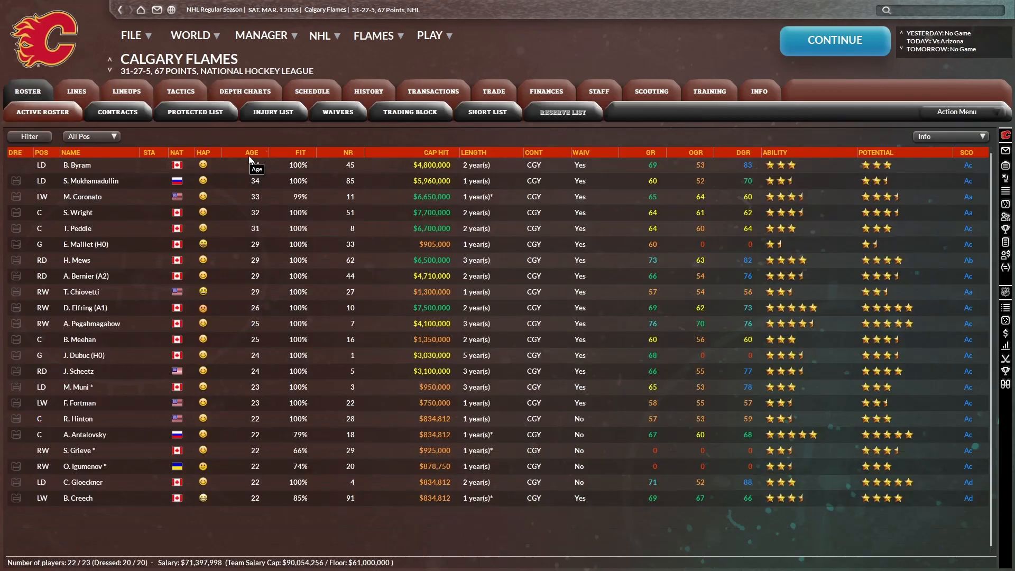
mouse_move(662, 238)
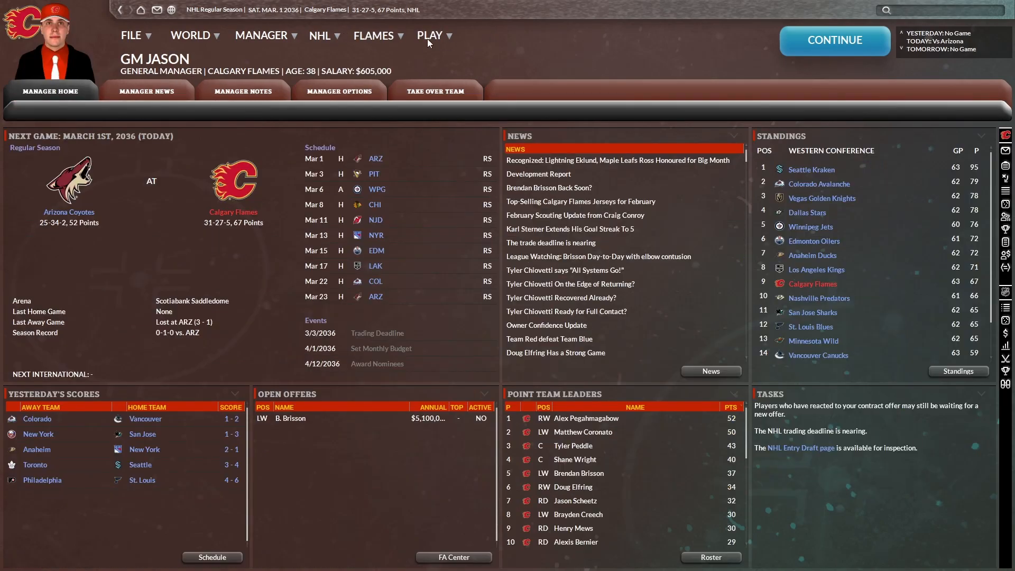
- Play the next game, then reactivate captain B. Brisson onto the active roster
left_click(430, 35)
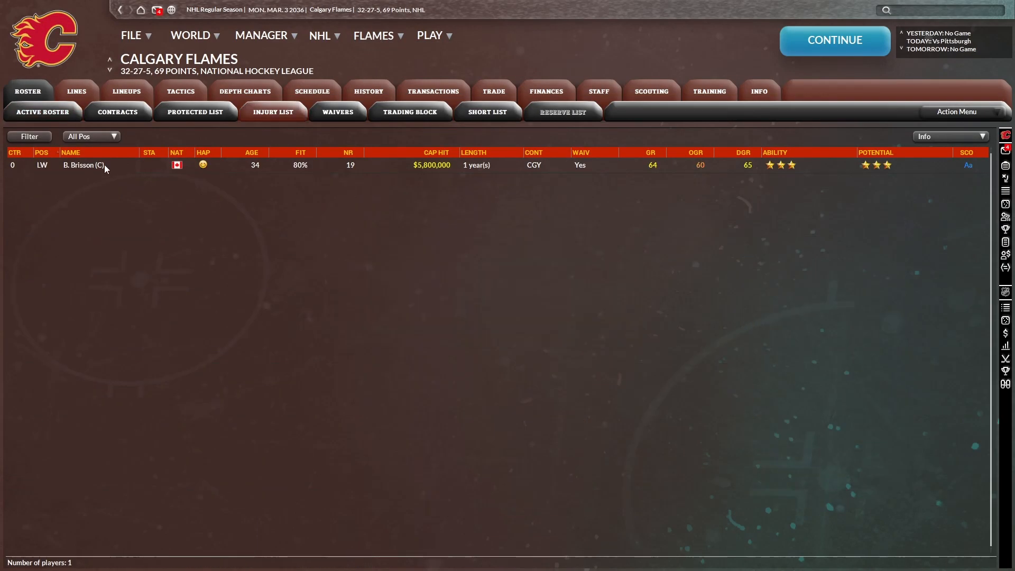
mouse_move(84, 165)
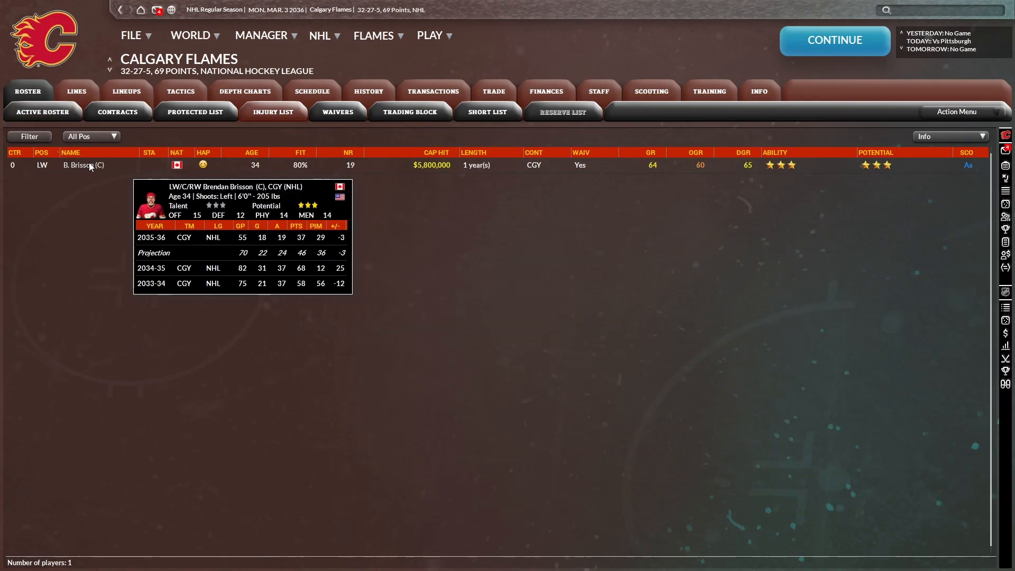
left_click(43, 112)
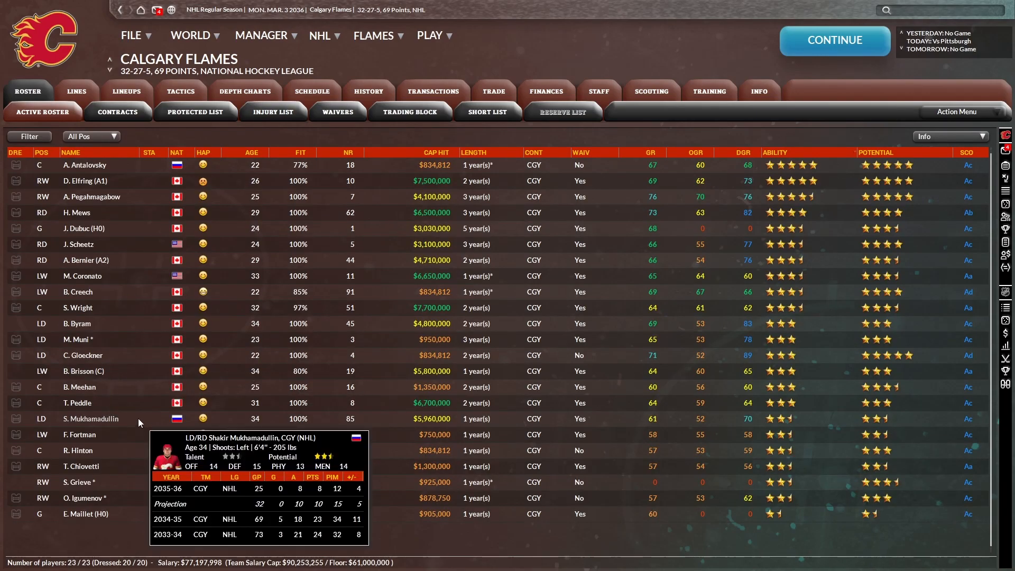
mouse_move(140, 363)
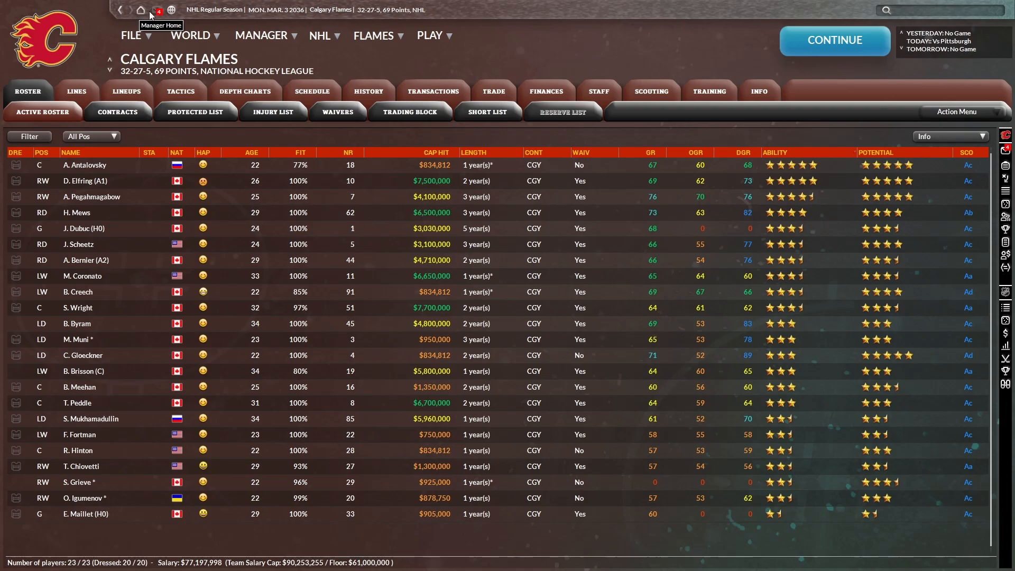
- Simulate the season through April 11, 2036, ending 42-31-9 with 93 points
left_click(76, 91)
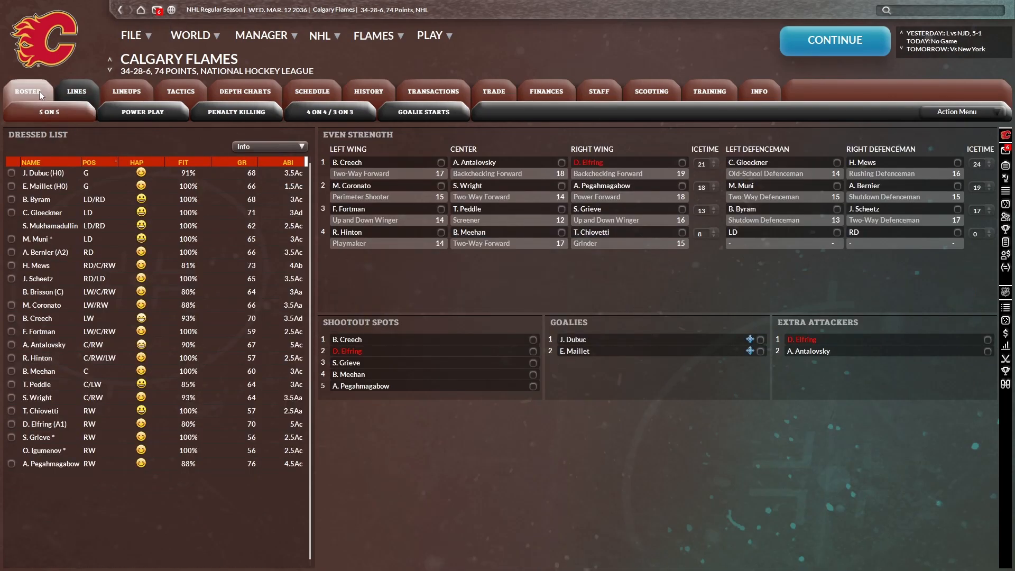
left_click(42, 111)
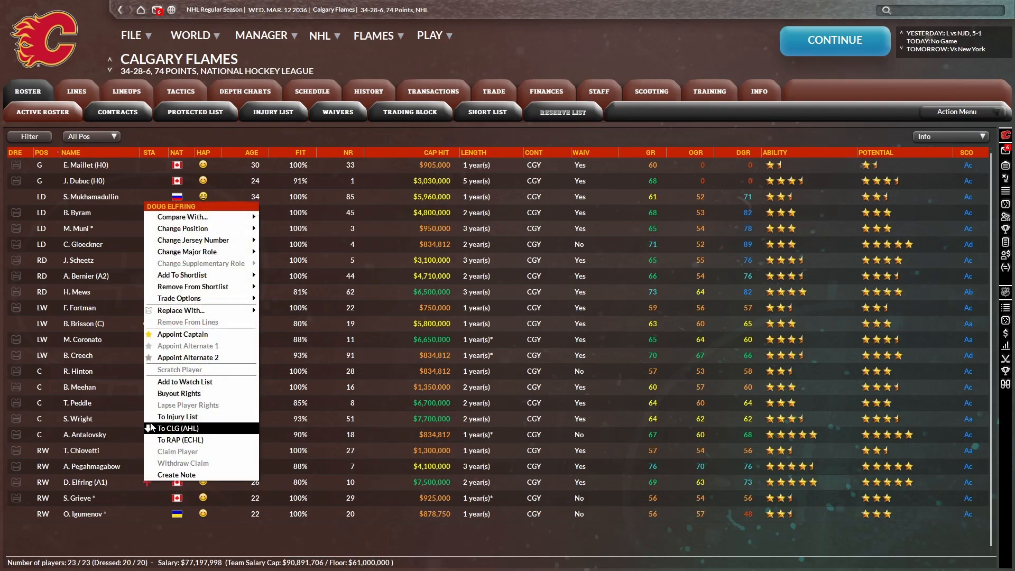
left_click(177, 416)
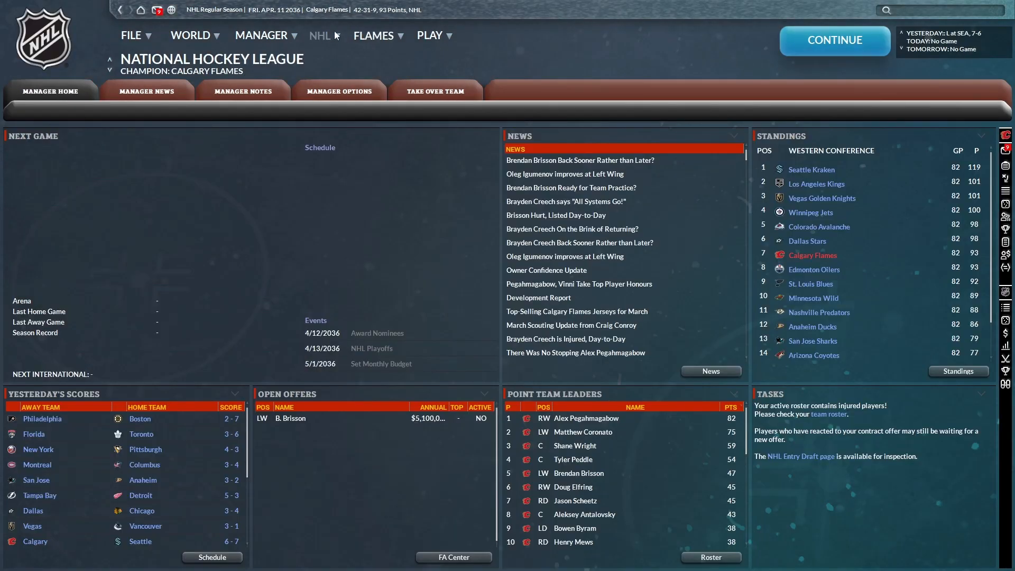
mouse_move(337, 37)
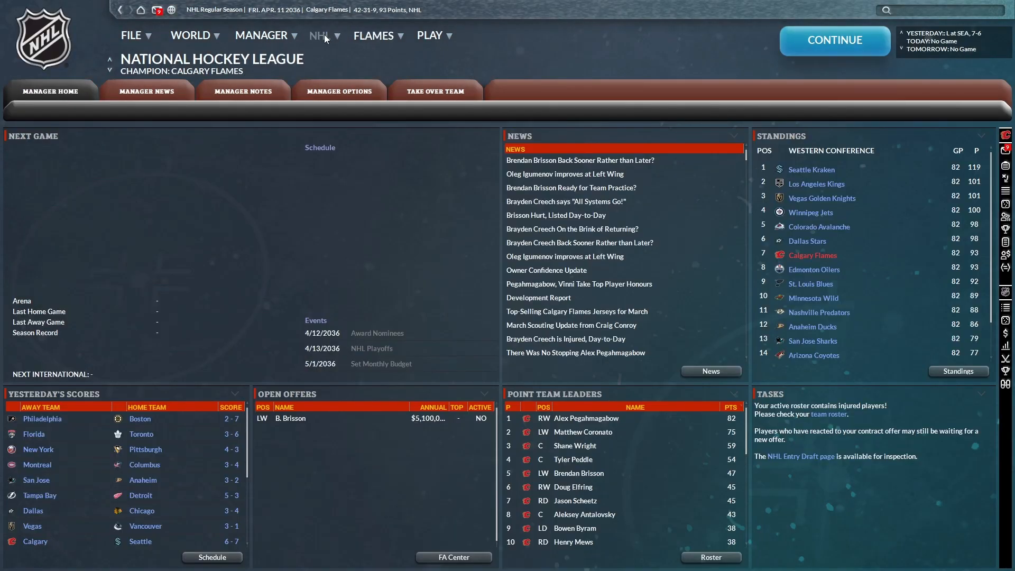
- View the NHL Wildcard standings showing Calgary in the first Western wild card spot
left_click(319, 35)
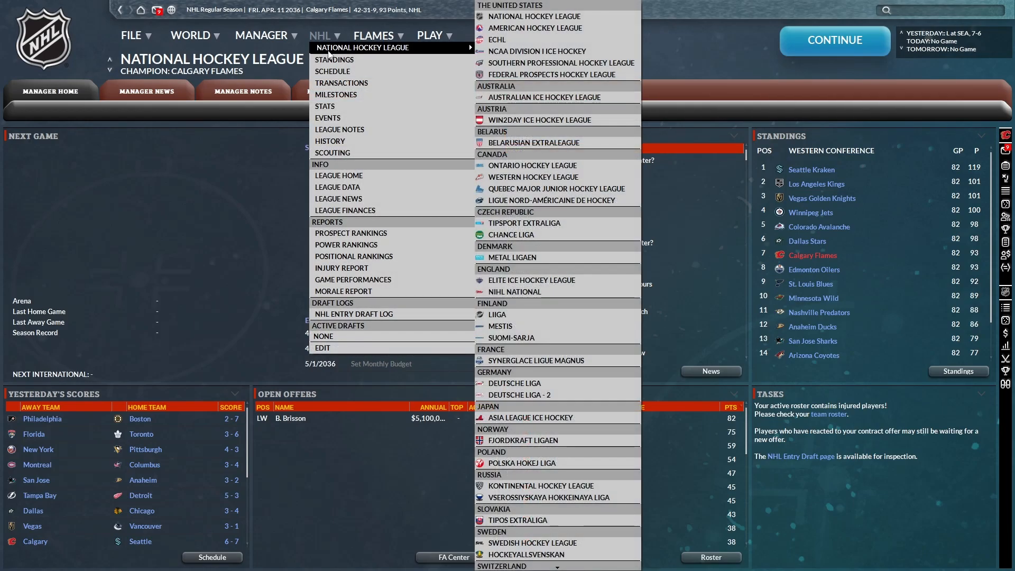
left_click(335, 59)
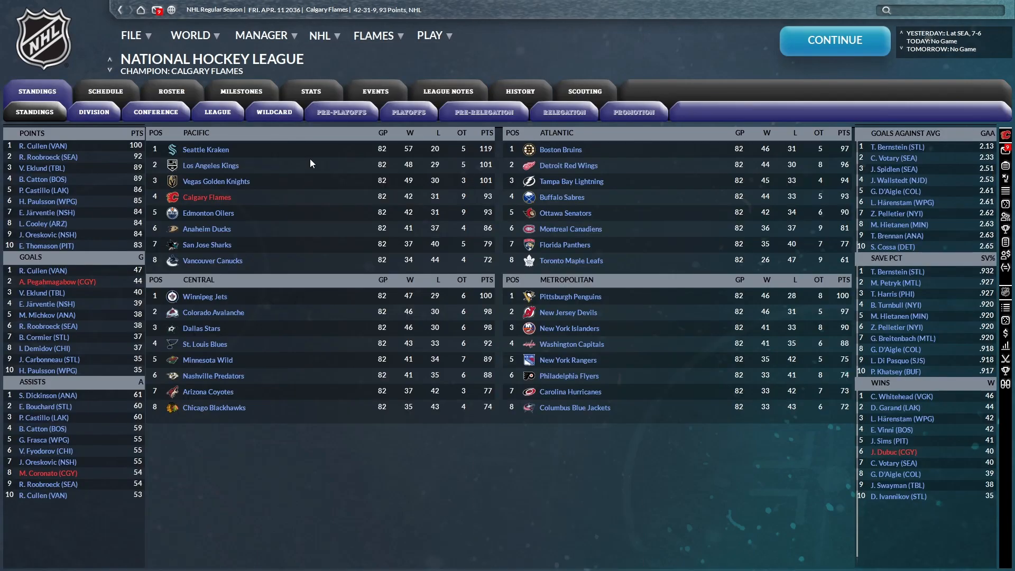
left_click(273, 112)
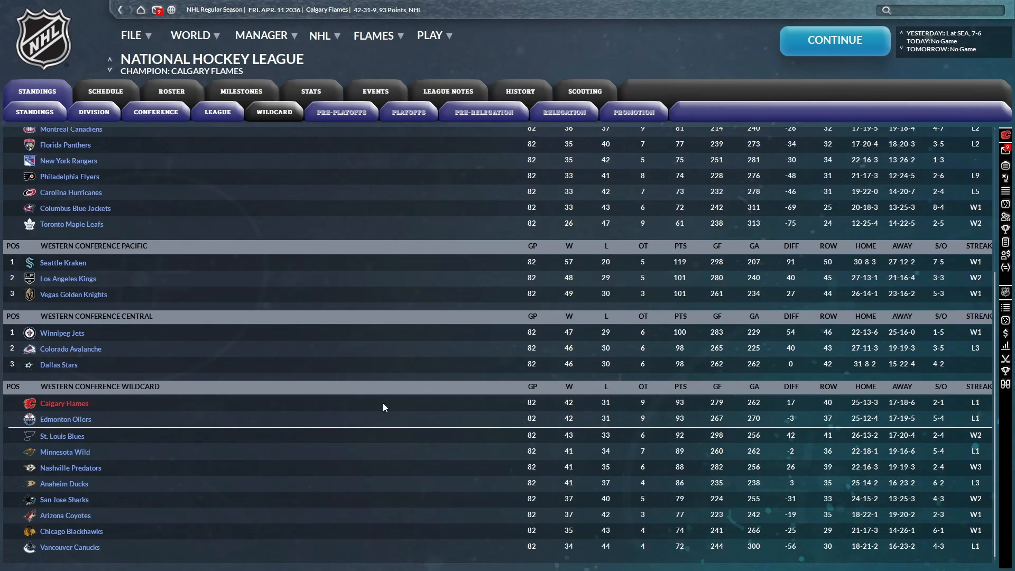
mouse_move(403, 409)
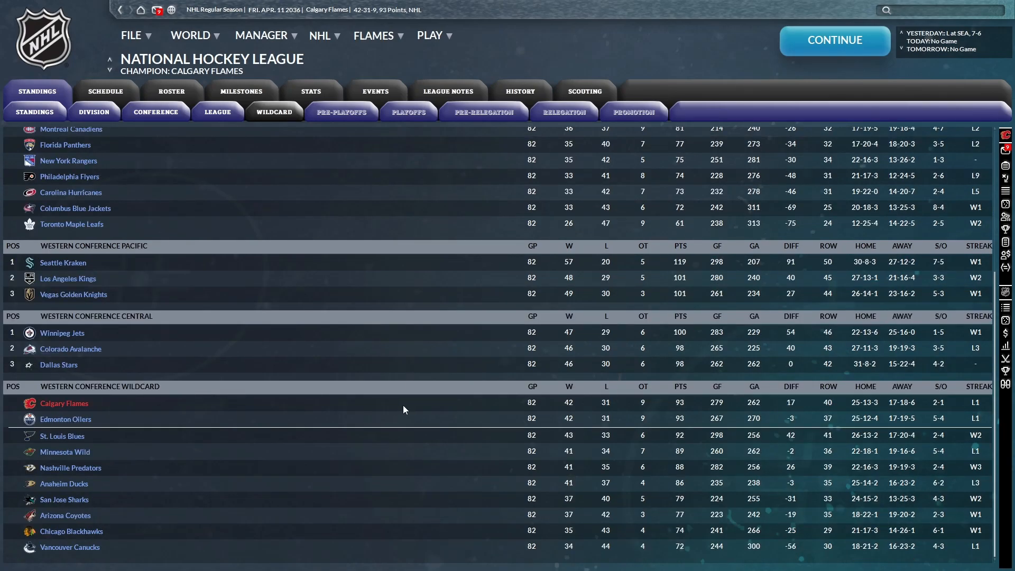
mouse_move(300, 424)
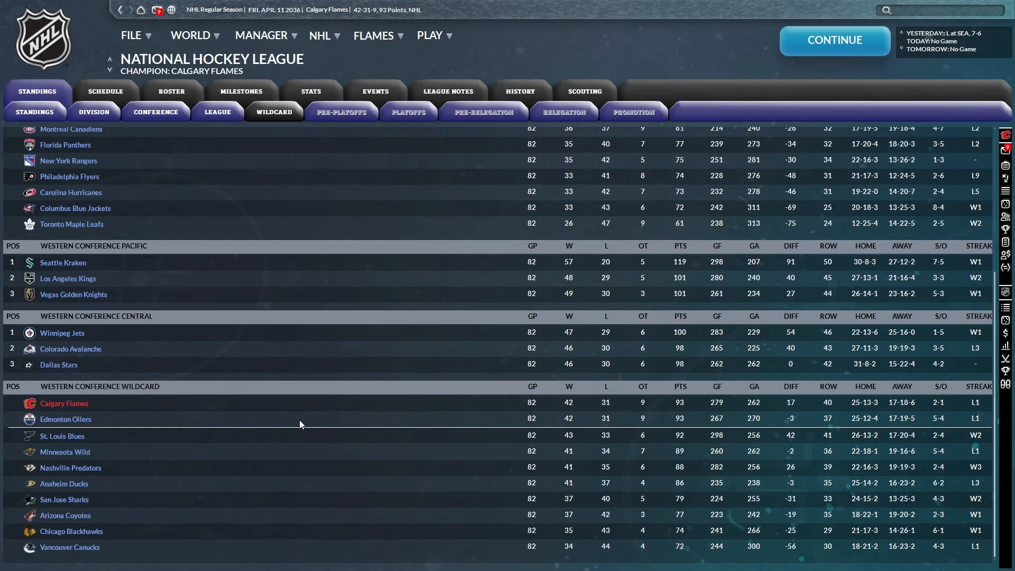
mouse_move(353, 438)
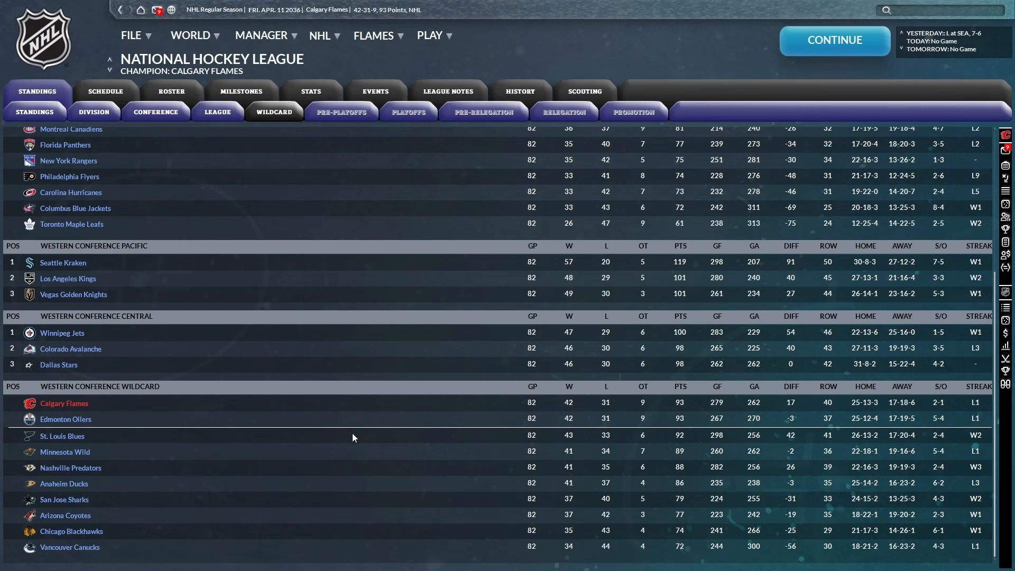
mouse_move(356, 444)
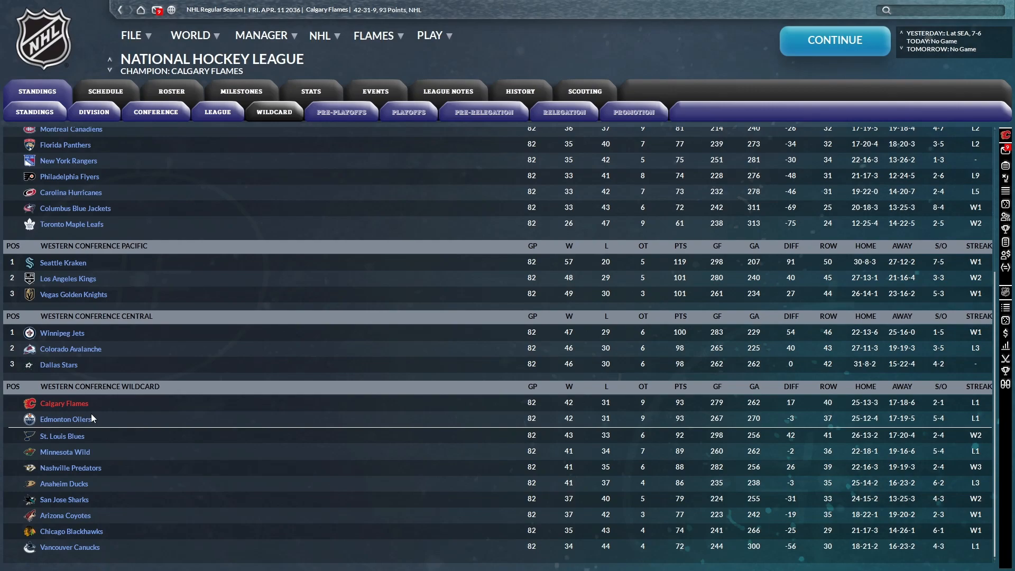
mouse_move(78, 419)
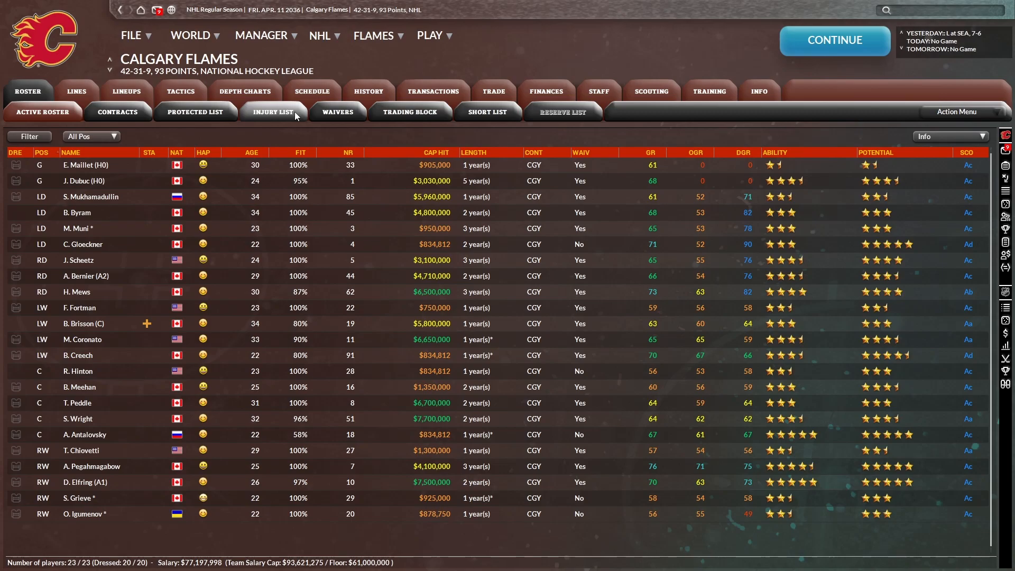
- Read the 'Back Sooner Rather than Later?' news message, then go back
left_click(43, 111)
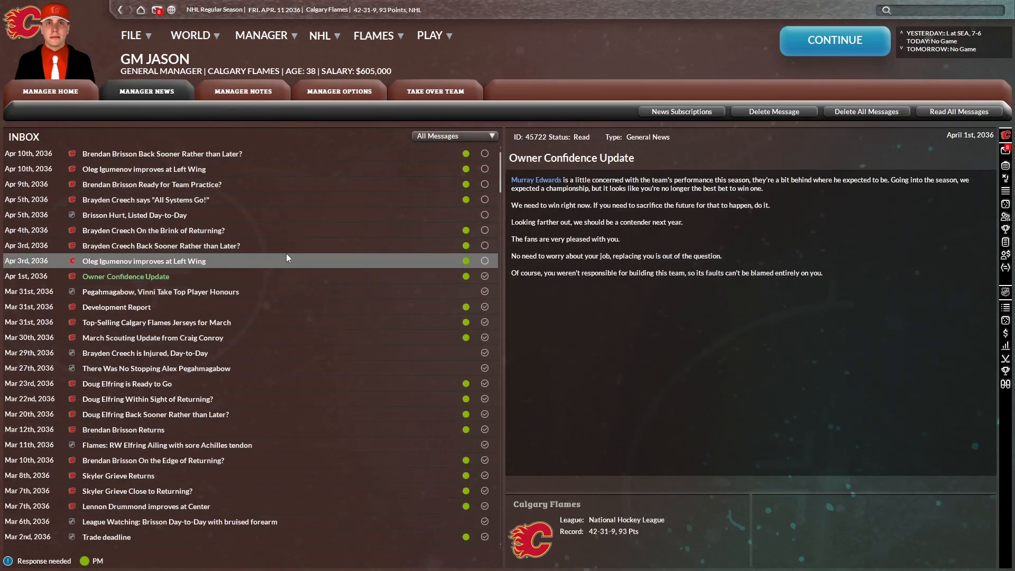
left_click(162, 153)
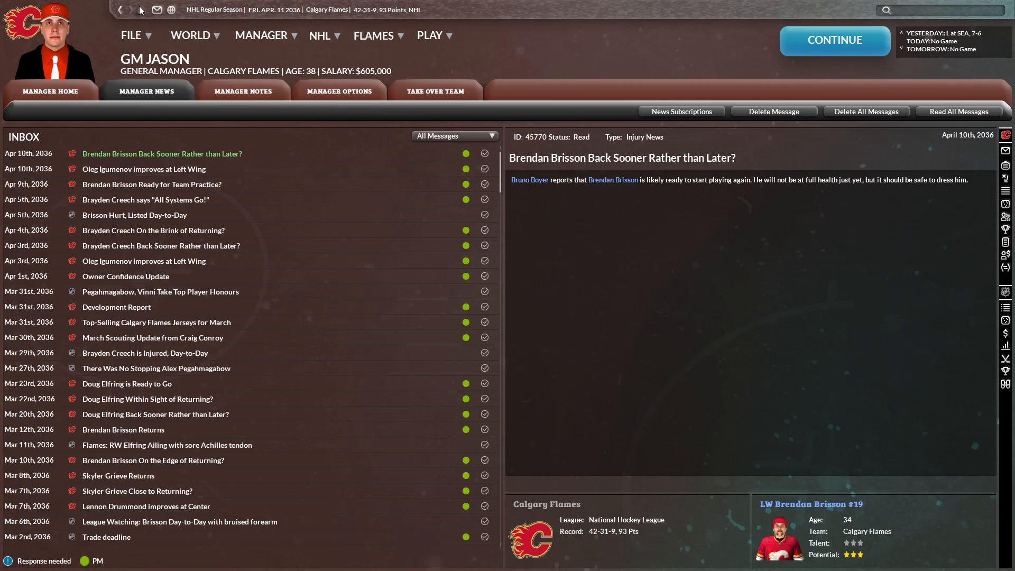
left_click(50, 92)
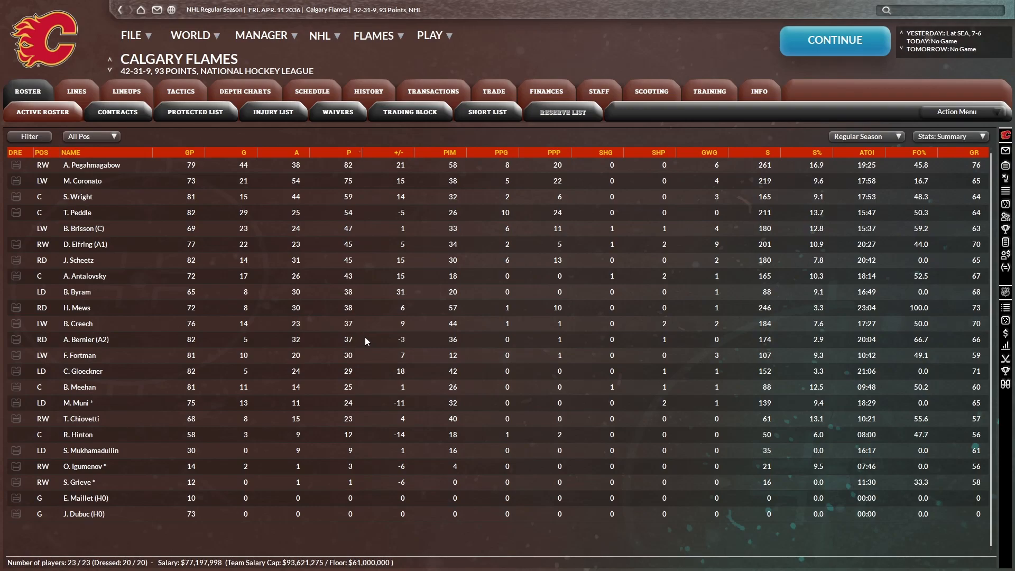
mouse_move(364, 375)
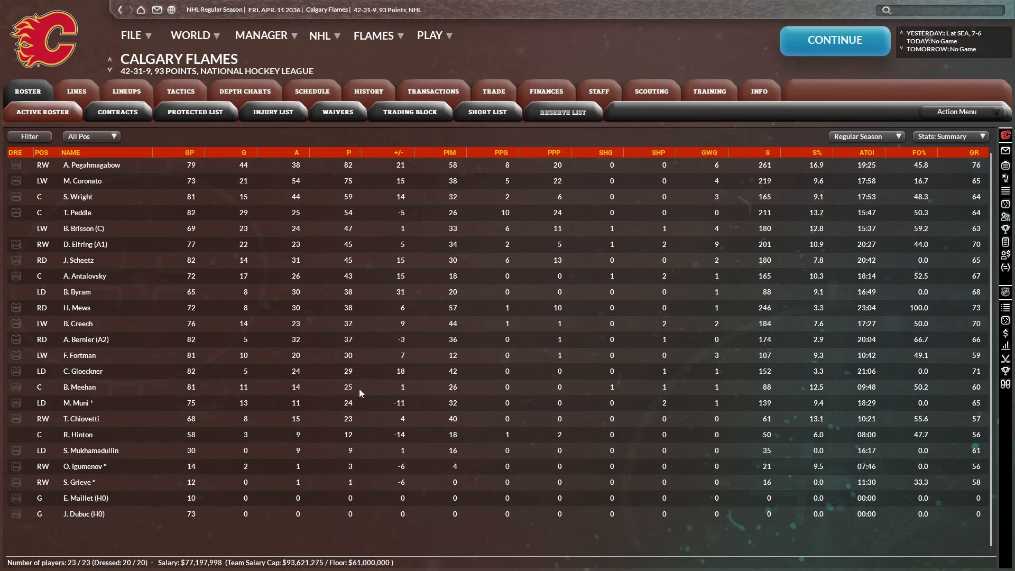
mouse_move(353, 415)
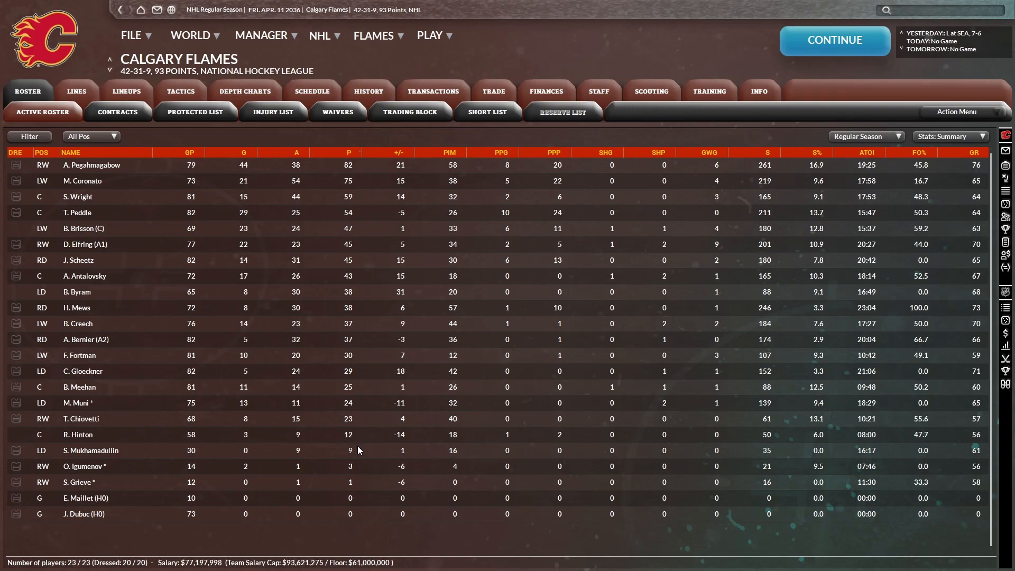
mouse_move(355, 471)
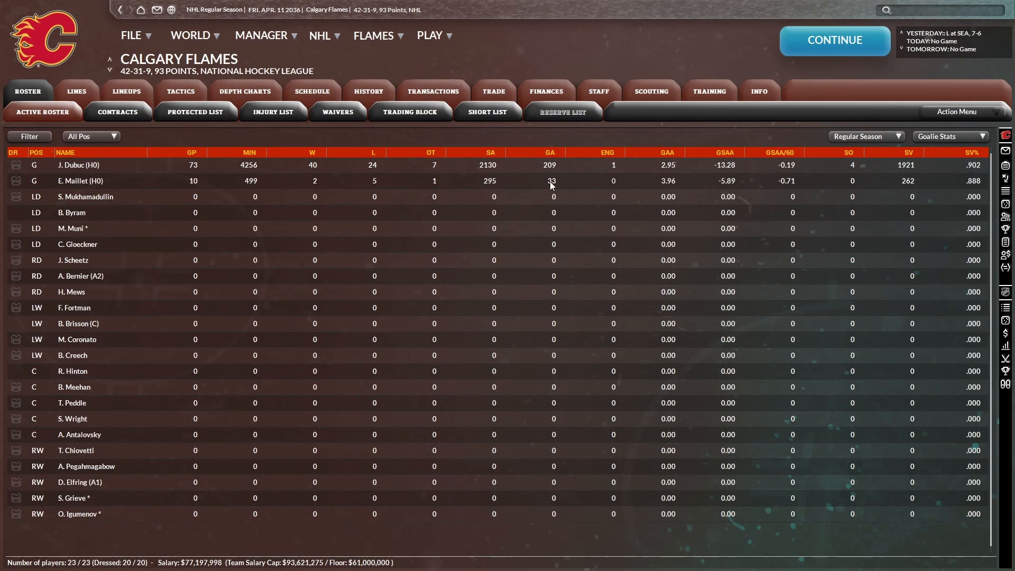
mouse_move(540, 189)
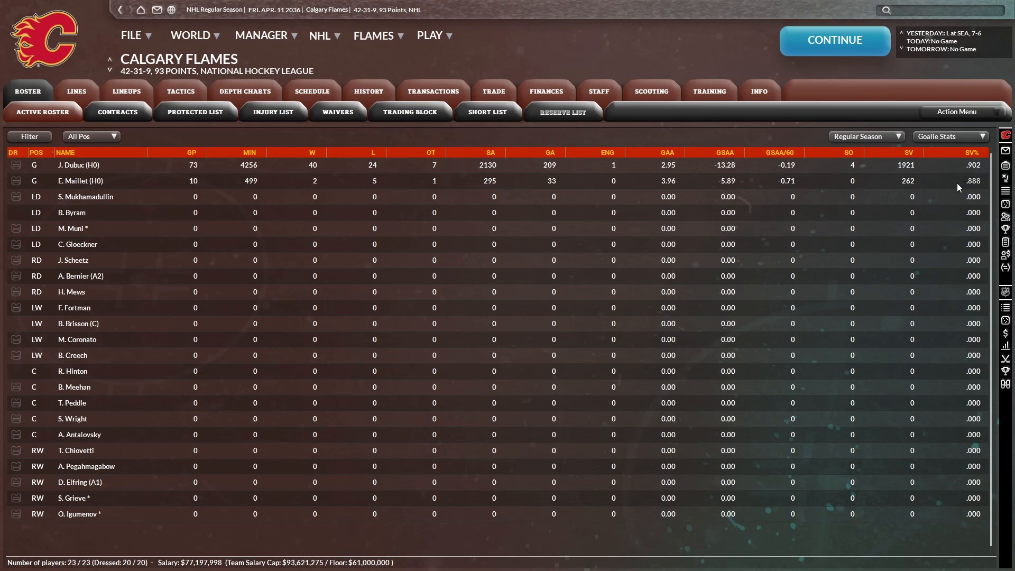
mouse_move(872, 203)
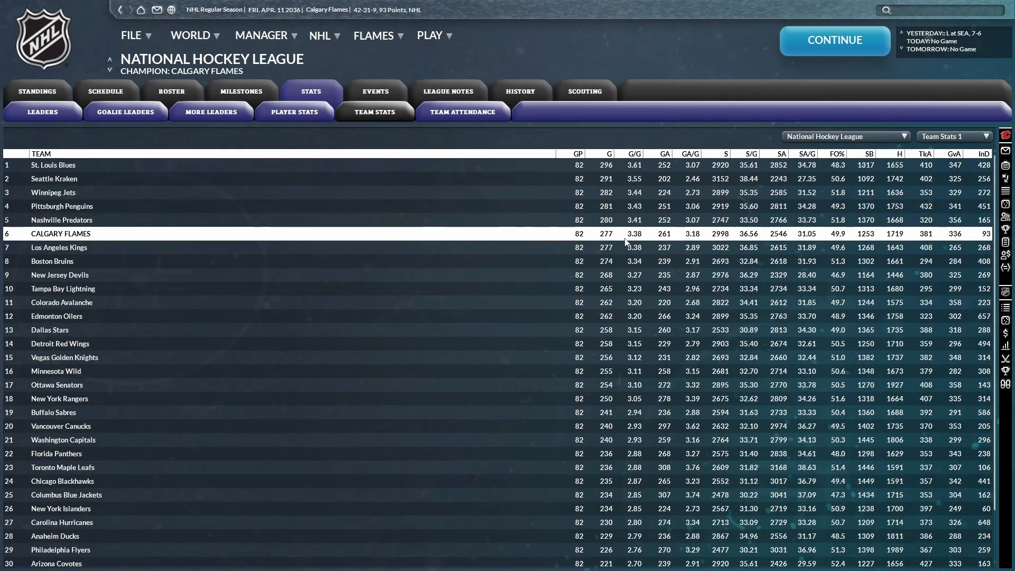
- Sort team stats by goals against and Team Stats 2, then view Flames history
left_click(689, 153)
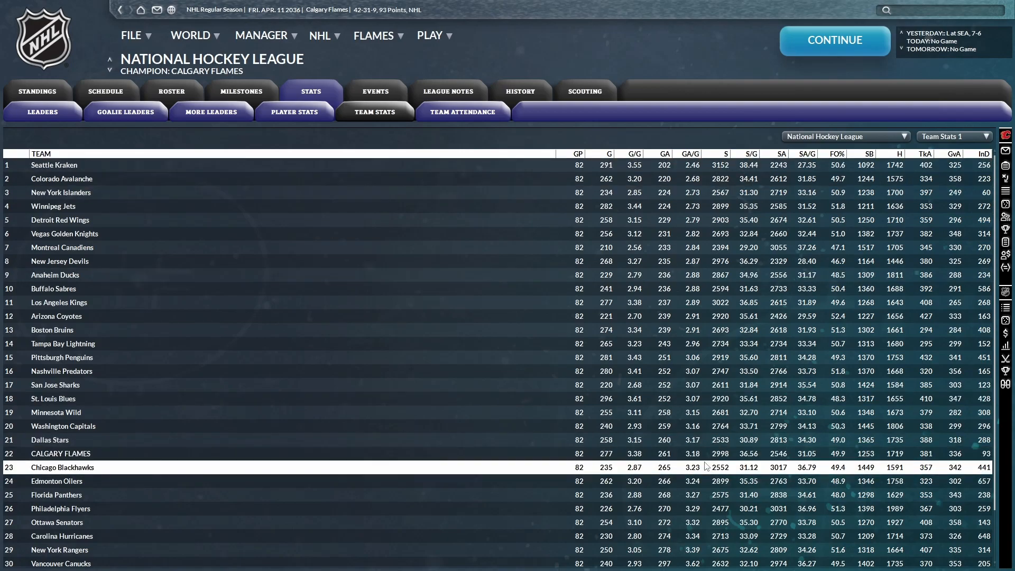
left_click(952, 136)
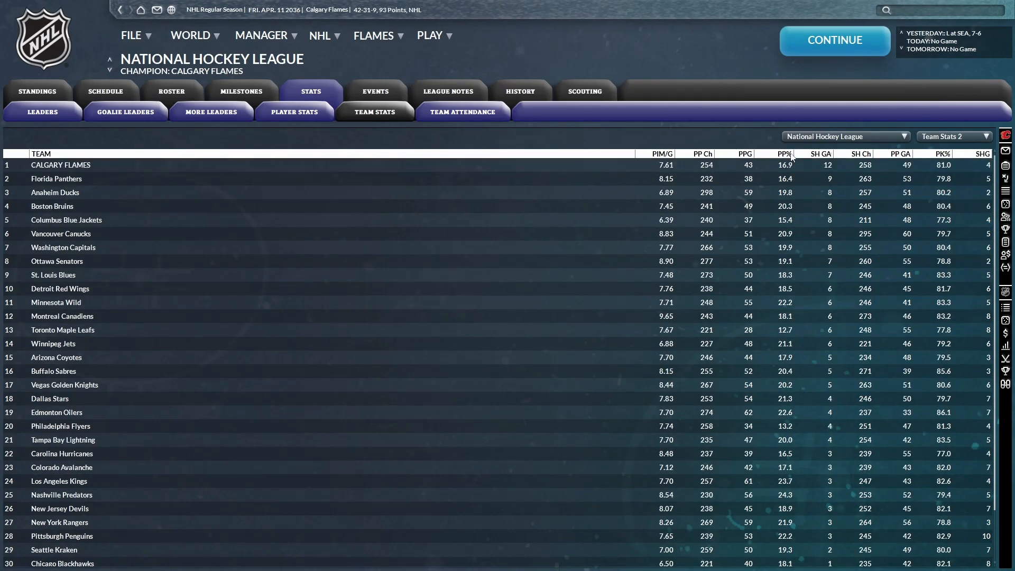
left_click(784, 153)
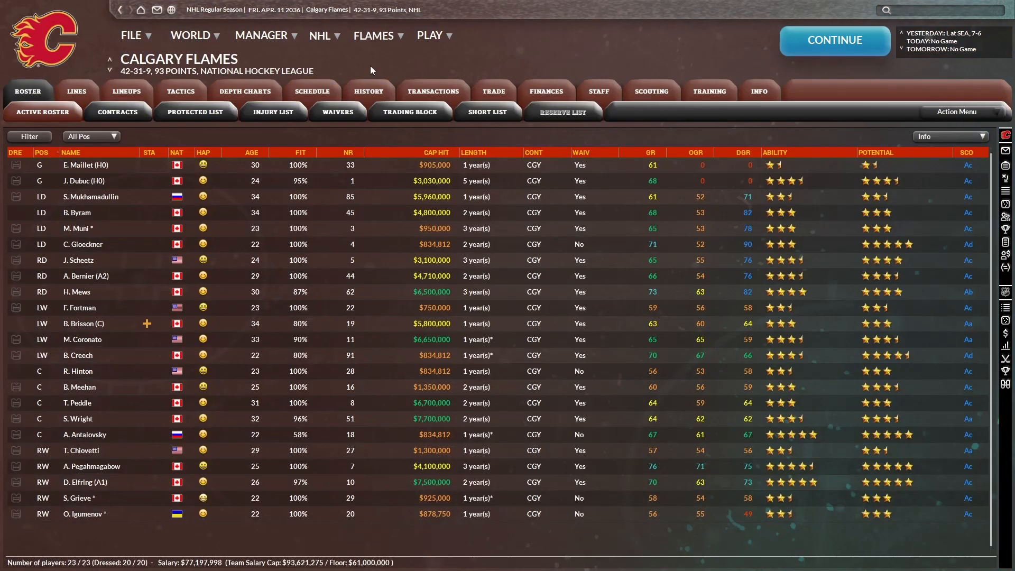
left_click(369, 90)
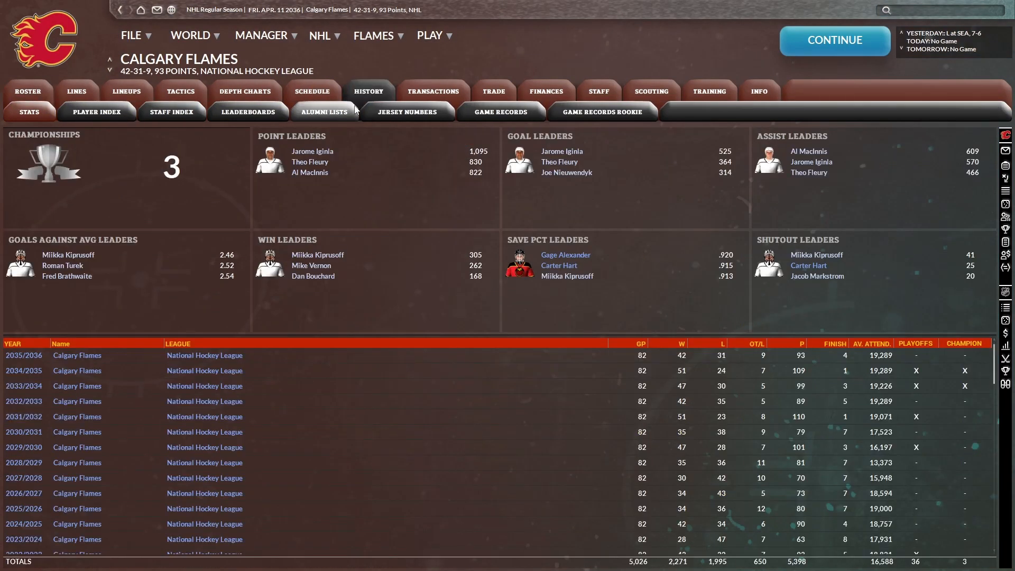